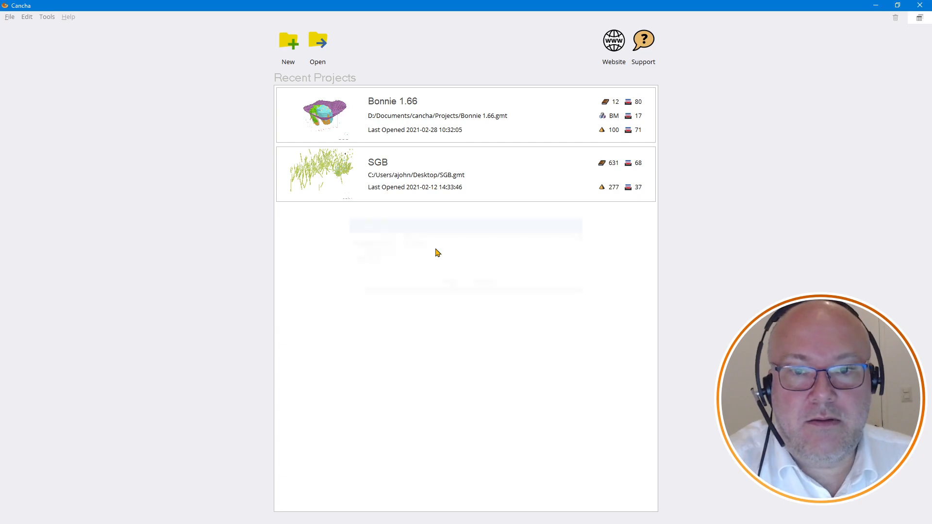
Create a new project saved as SME Demo.gmt in the Projects folder
{"action": "left_click", "coordinate": [288, 39]}
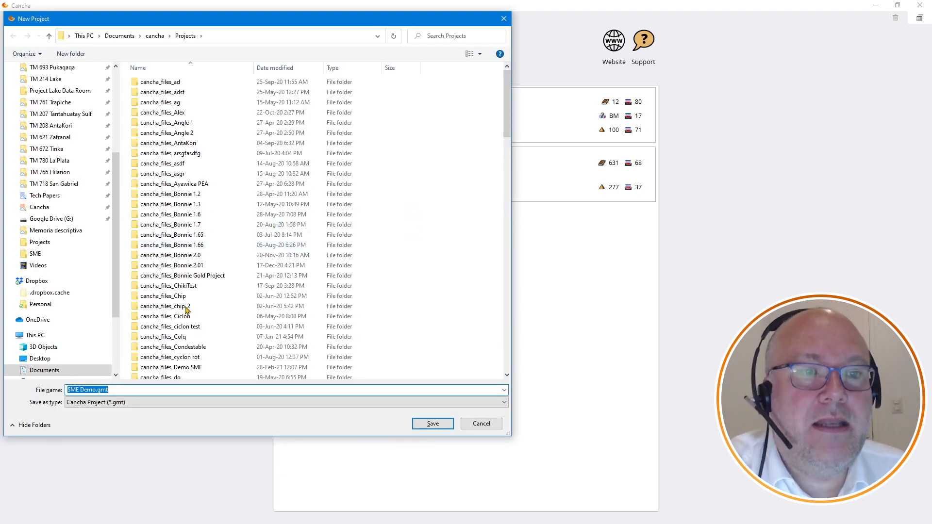
{"action": "left_click", "coordinate": [432, 423]}
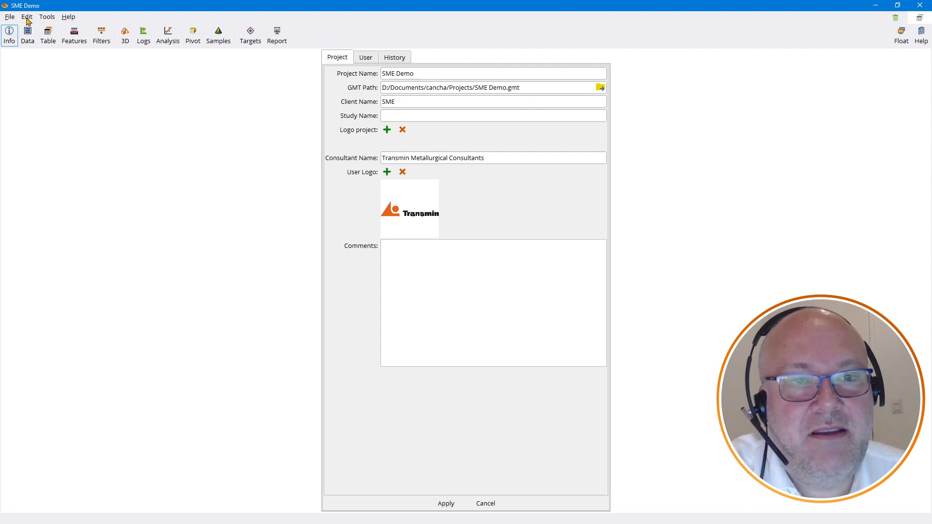
{"action": "mouse_move", "coordinate": [598, 118]}
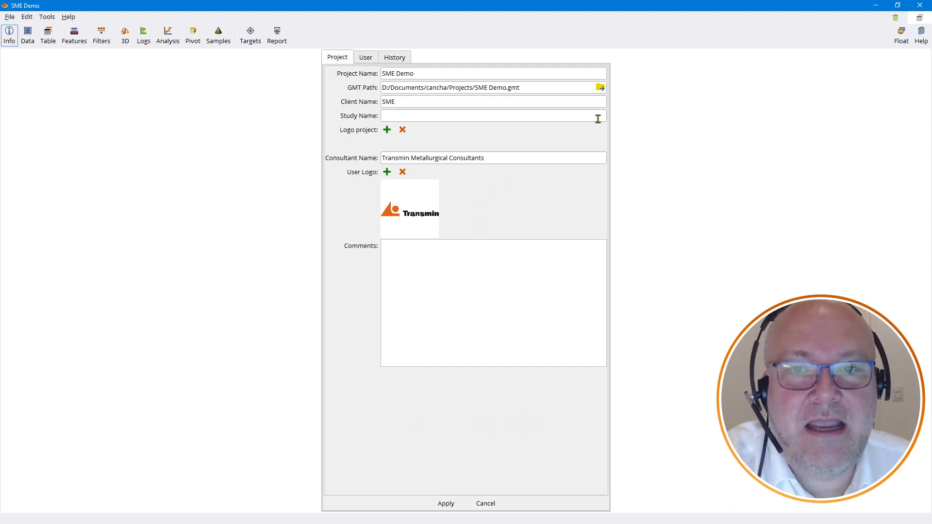
Load all SME folder data files for import and set the metallurgy sheets' sample types
{"action": "left_click", "coordinate": [27, 35]}
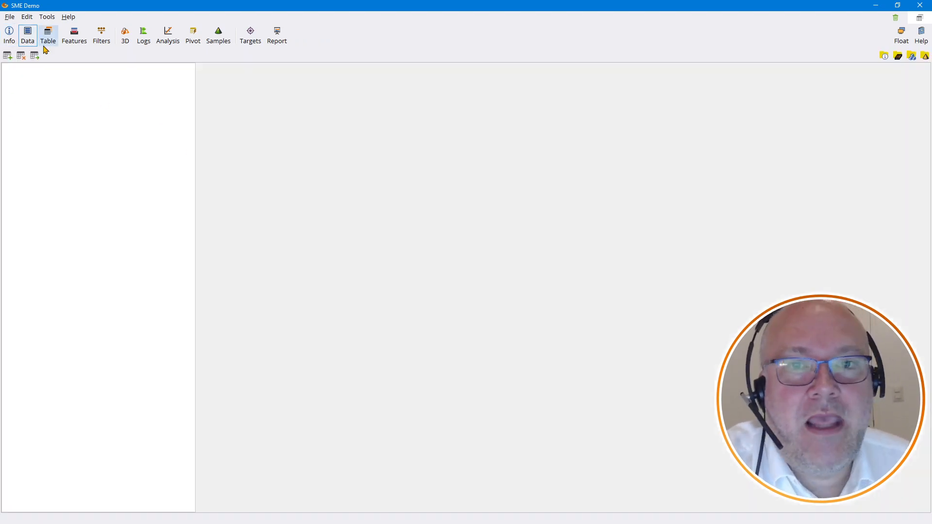
{"action": "left_click", "coordinate": [8, 54]}
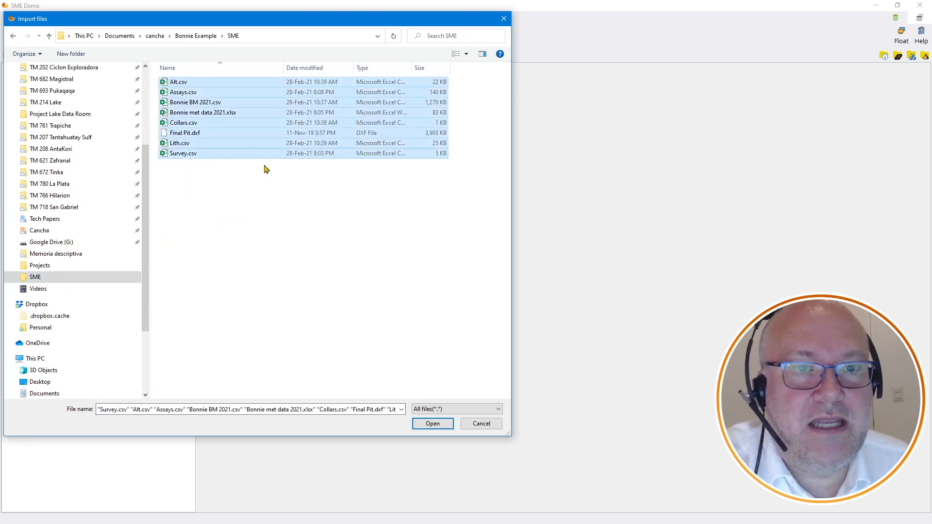
{"action": "mouse_move", "coordinate": [225, 192]}
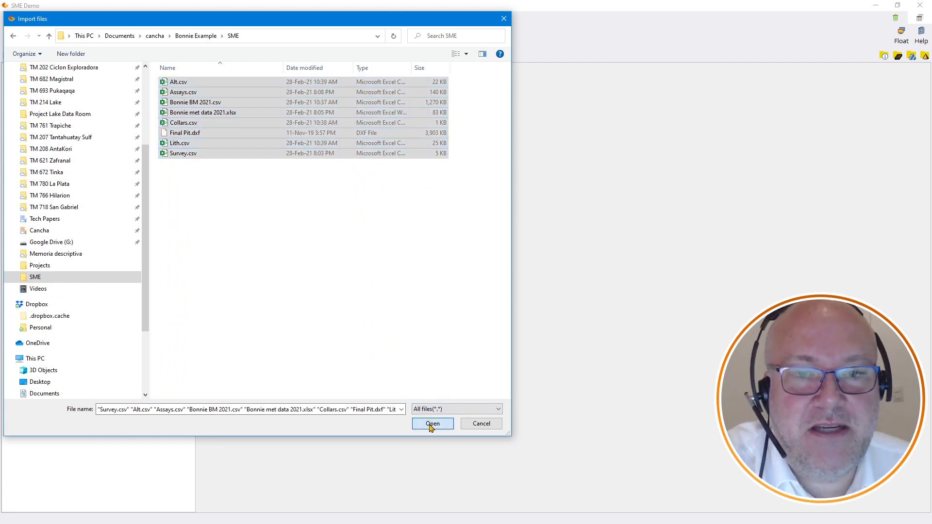
{"action": "left_click", "coordinate": [432, 423]}
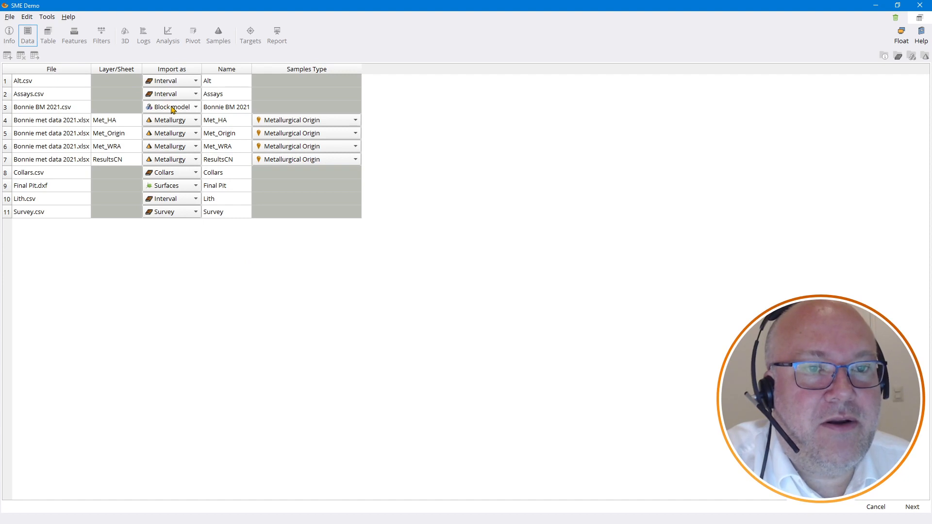
{"action": "mouse_move", "coordinate": [183, 162]}
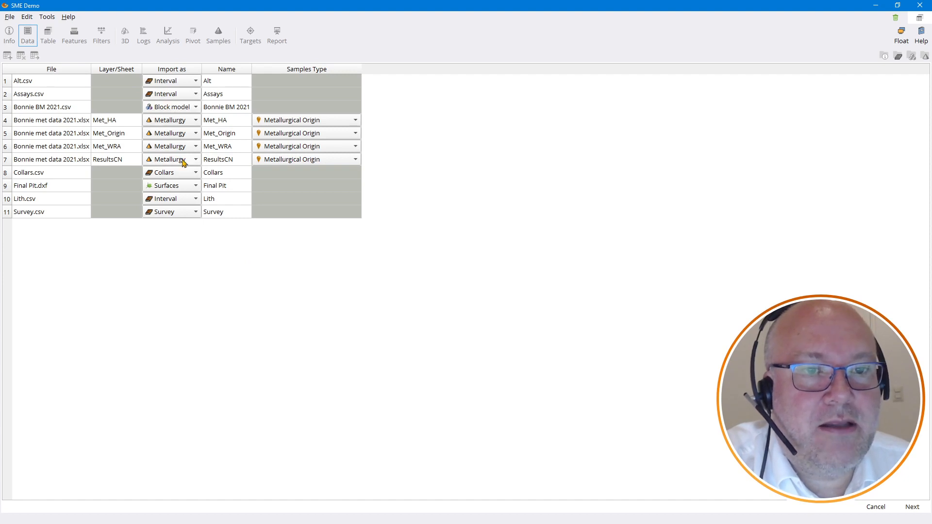
{"action": "left_click", "coordinate": [306, 159]}
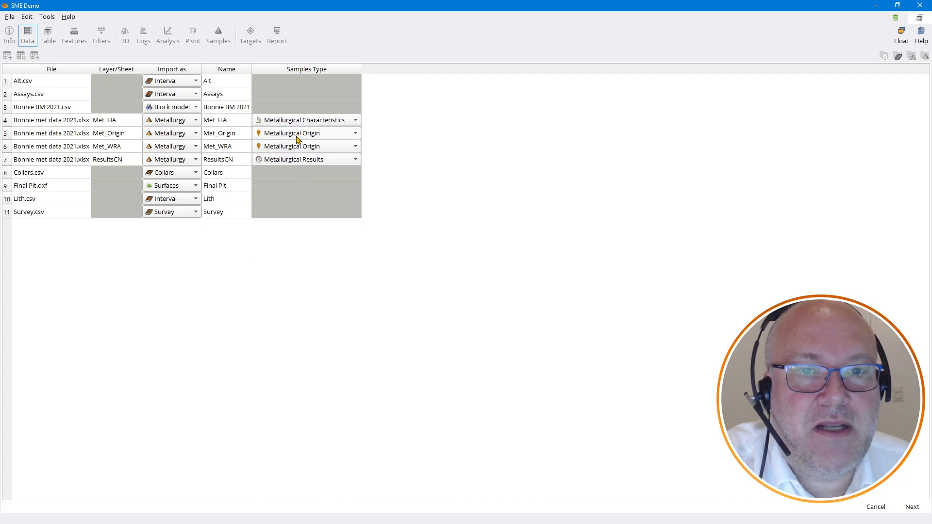
{"action": "mouse_move", "coordinate": [292, 138]}
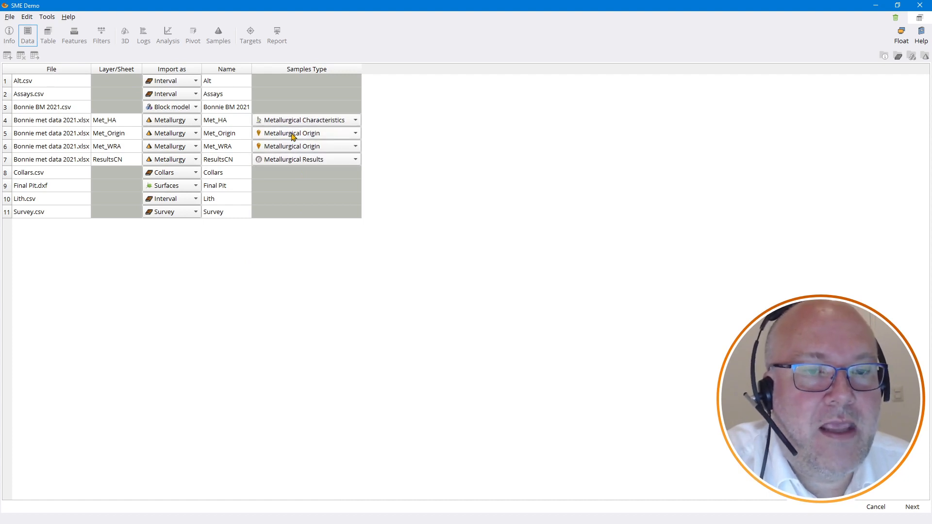
{"action": "mouse_move", "coordinate": [292, 150]}
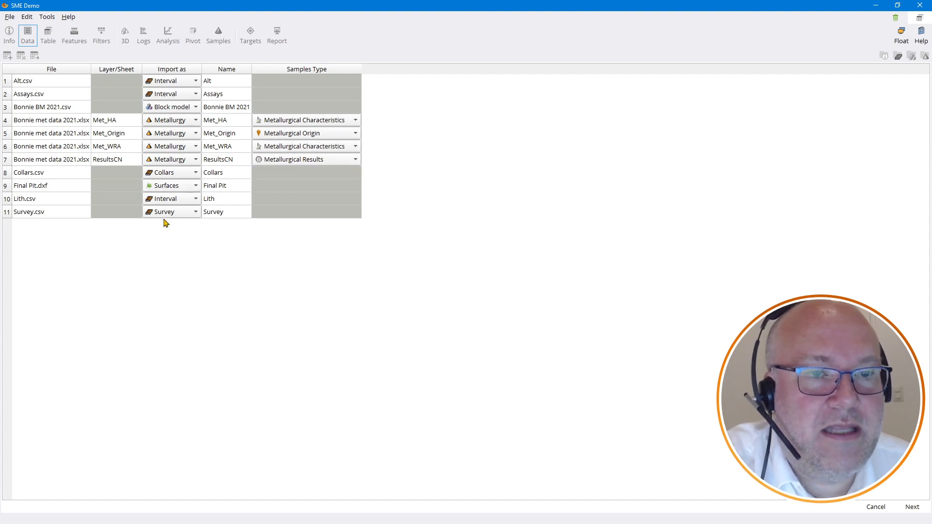
{"action": "mouse_move", "coordinate": [183, 227]}
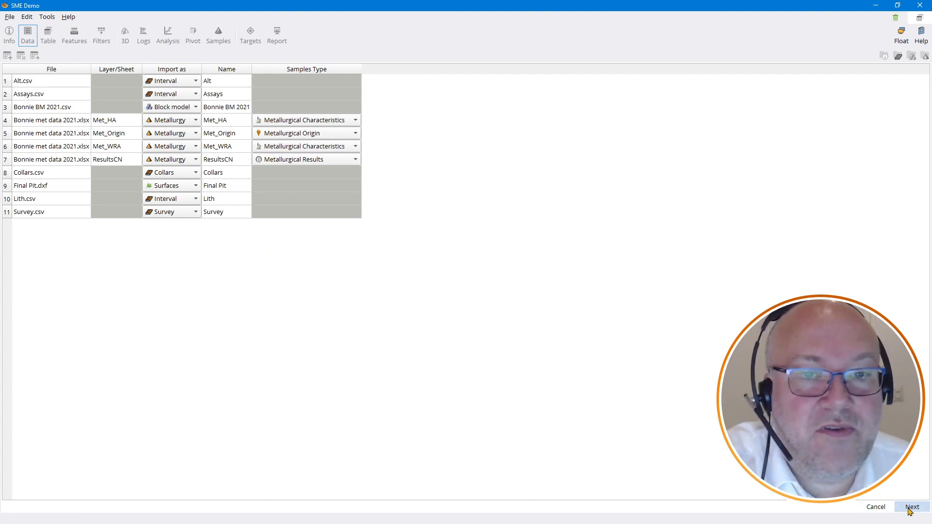
Accept column setups for the alt, assays, met_ha, met_origin, met_wra and resultscn tables
{"action": "left_click", "coordinate": [912, 507]}
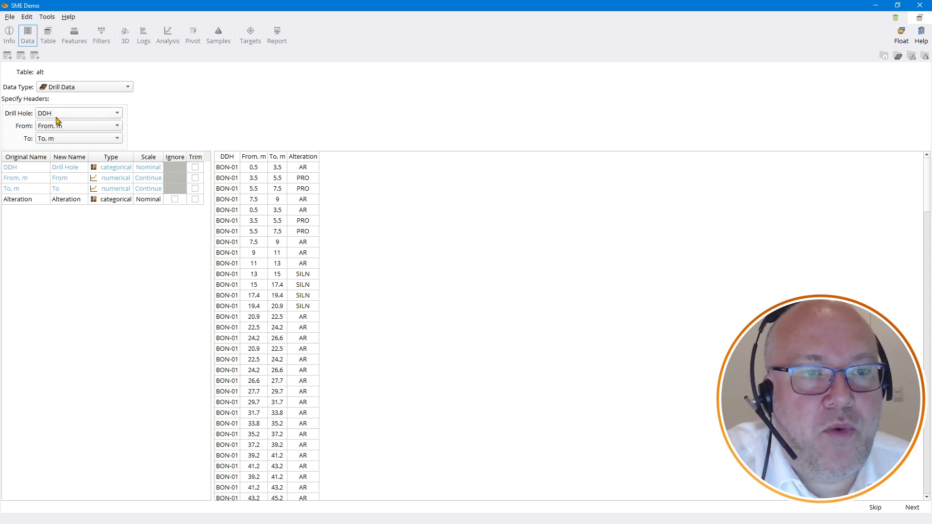
{"action": "mouse_move", "coordinate": [72, 120]}
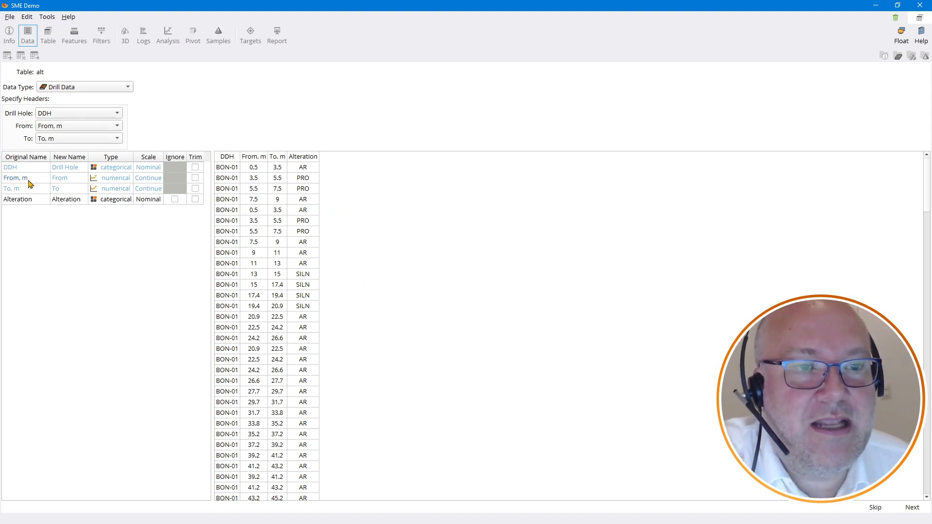
{"action": "mouse_move", "coordinate": [263, 501]}
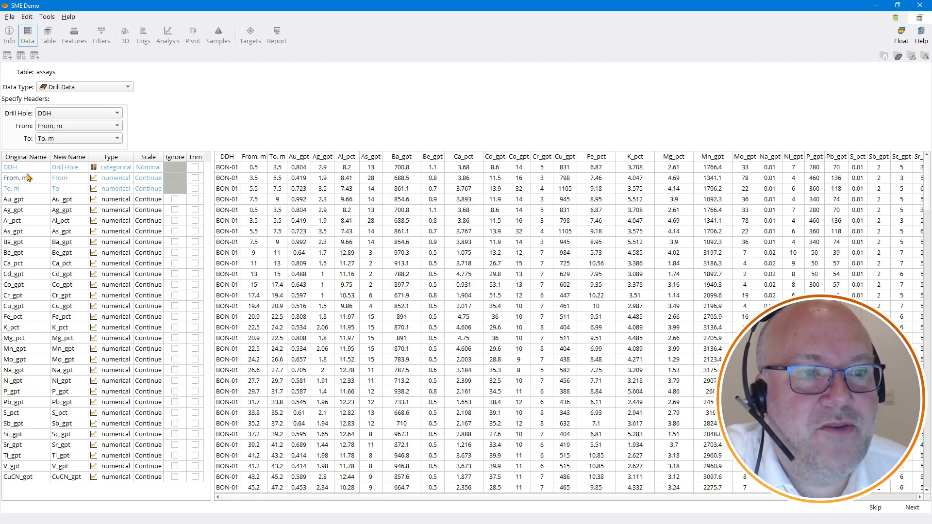
{"action": "left_click", "coordinate": [912, 507]}
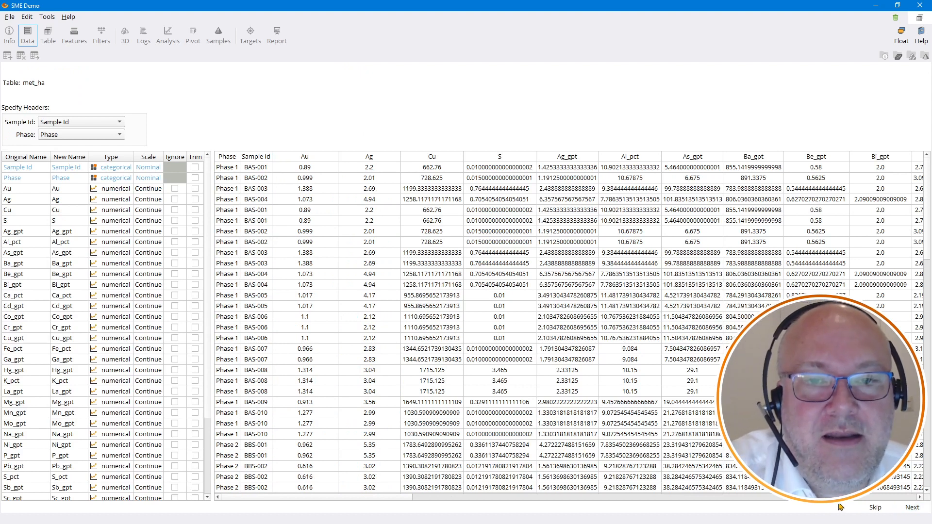
{"action": "mouse_move", "coordinate": [715, 460]}
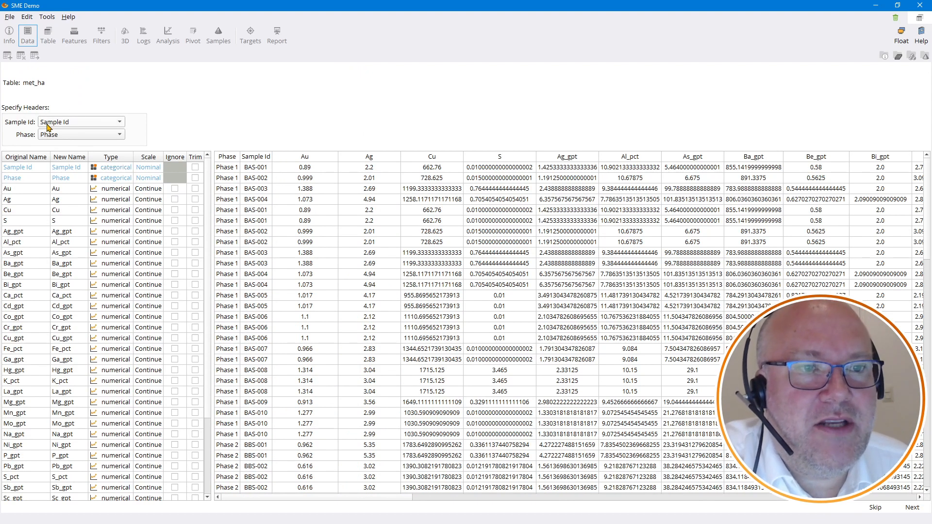
{"action": "mouse_move", "coordinate": [286, 256]}
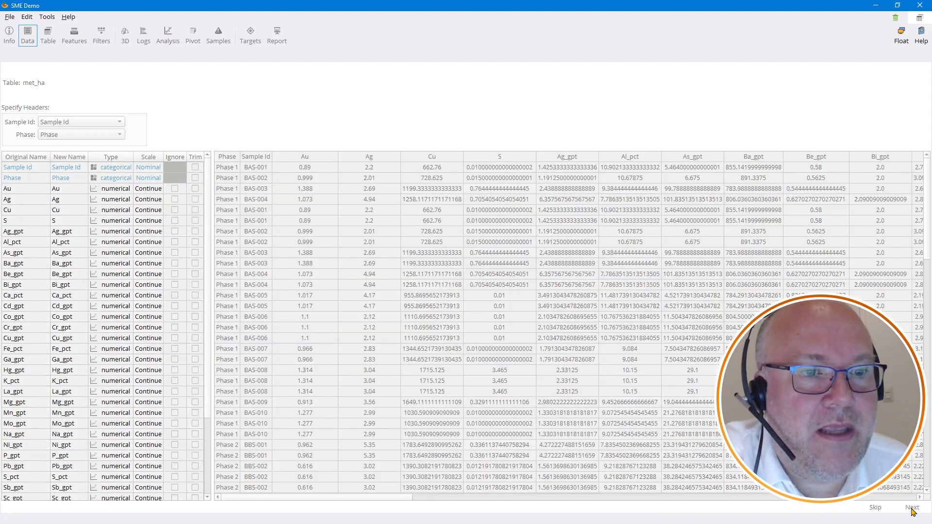
{"action": "left_click", "coordinate": [911, 507]}
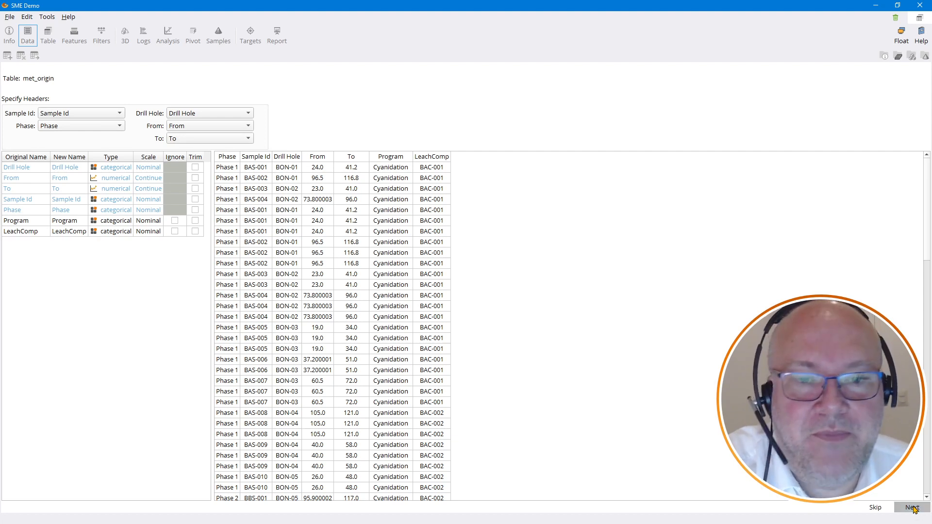
{"action": "left_click", "coordinate": [911, 507]}
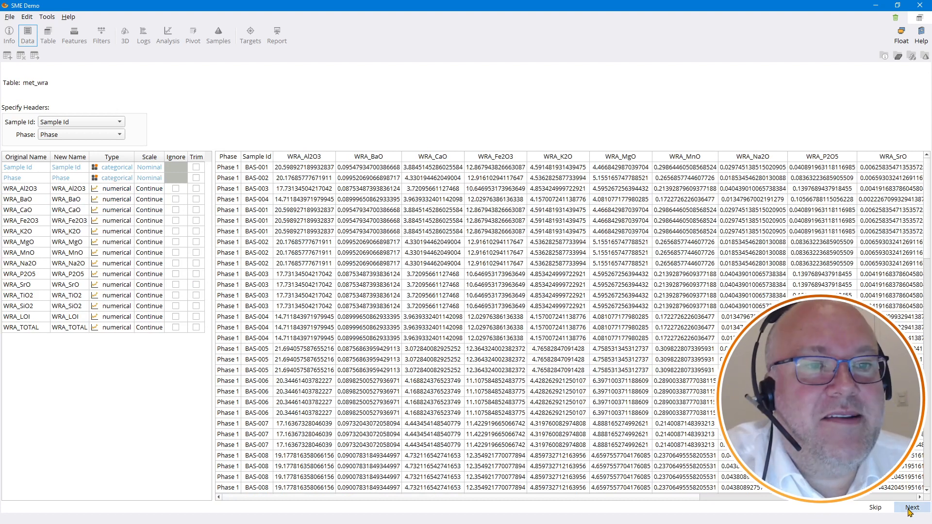
{"action": "left_click", "coordinate": [912, 506]}
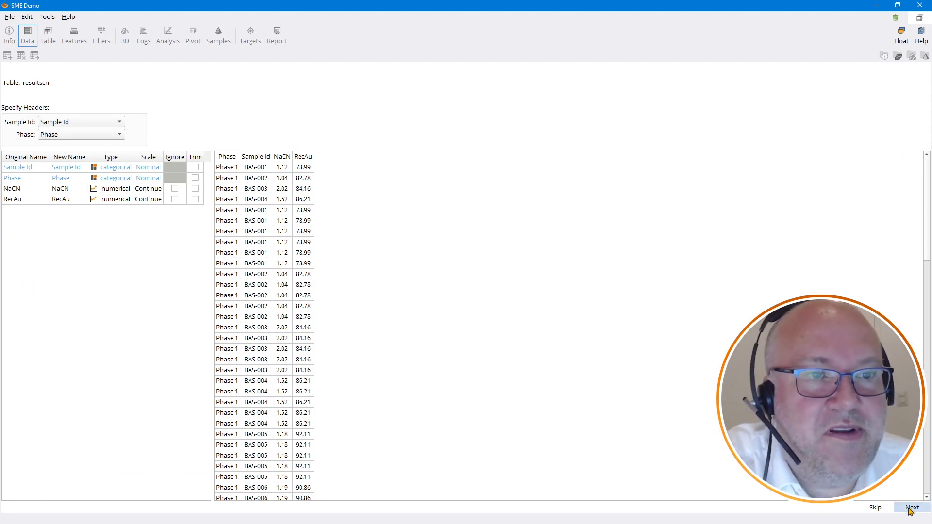
{"action": "left_click", "coordinate": [912, 507]}
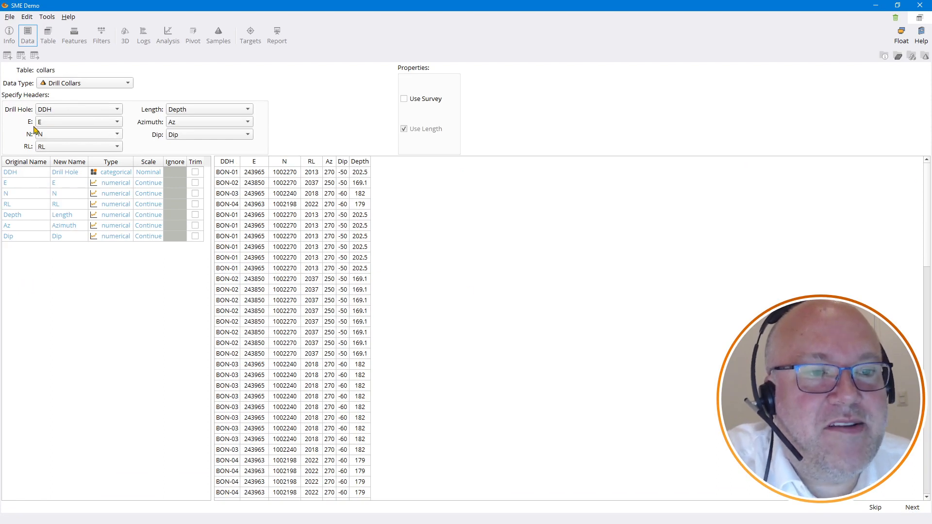
{"action": "mouse_move", "coordinate": [60, 135]}
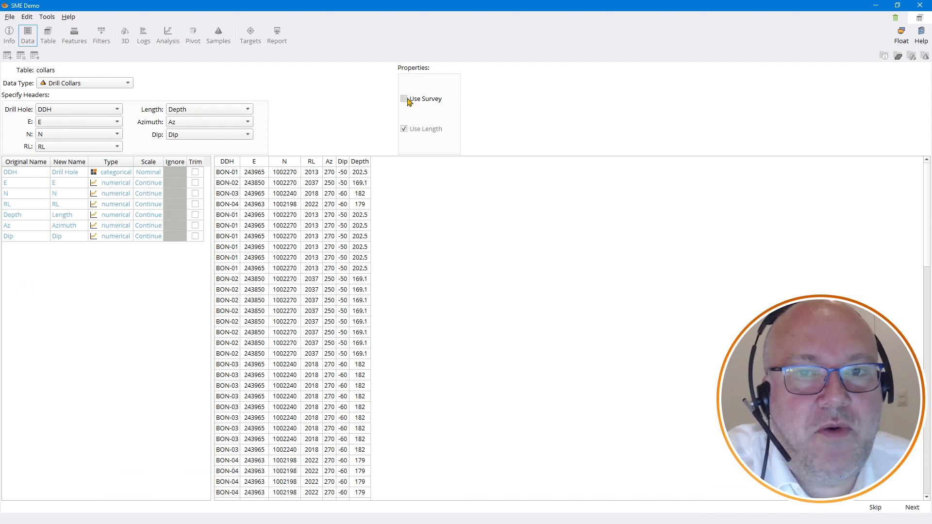
Take collar orientation from survey data and accept the collars, lith and survey setups
{"action": "left_click", "coordinate": [404, 98]}
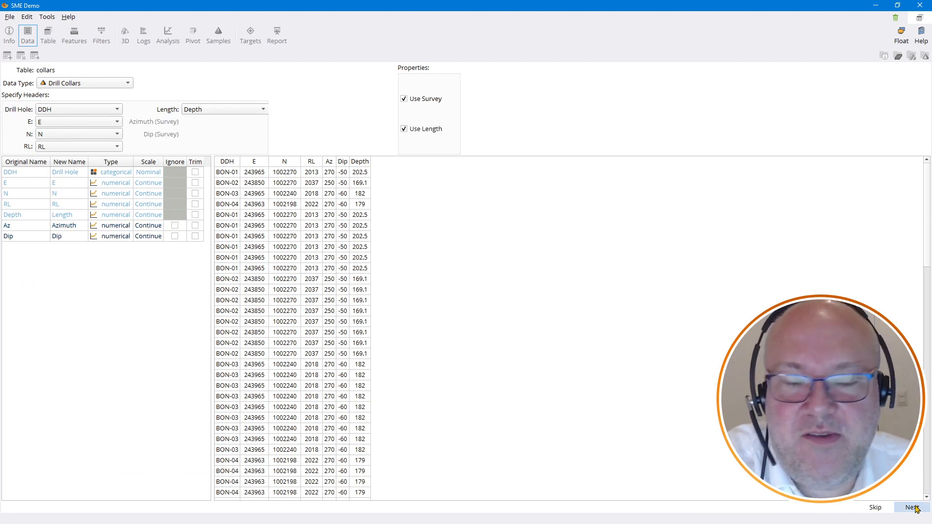
{"action": "left_click", "coordinate": [912, 507]}
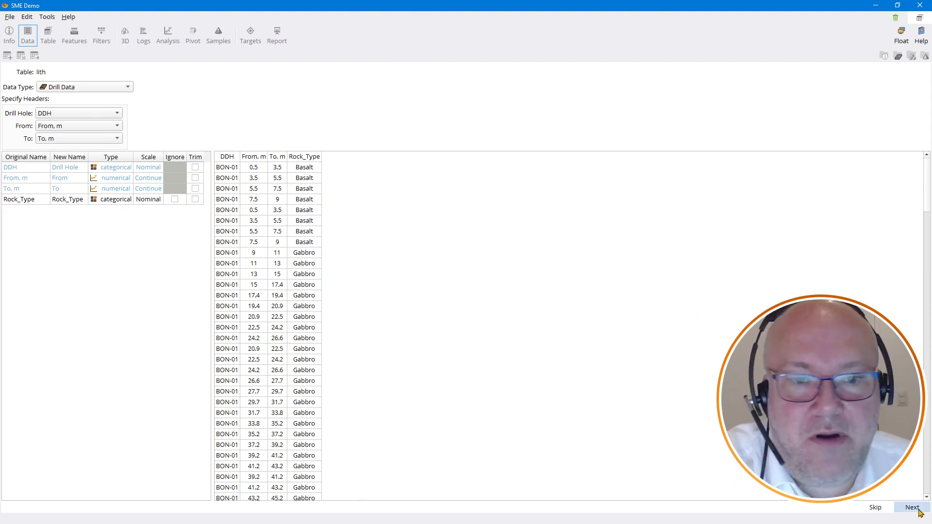
{"action": "left_click", "coordinate": [912, 507]}
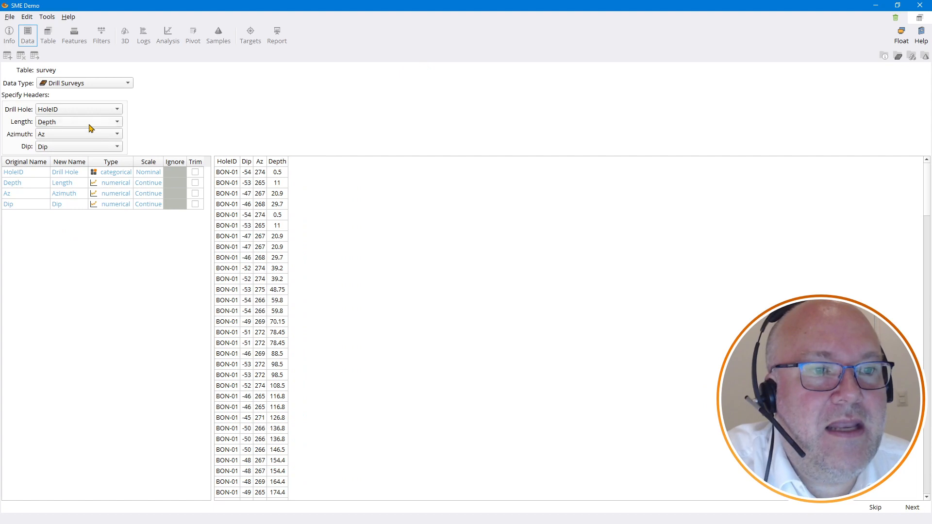
{"action": "mouse_move", "coordinate": [67, 134]}
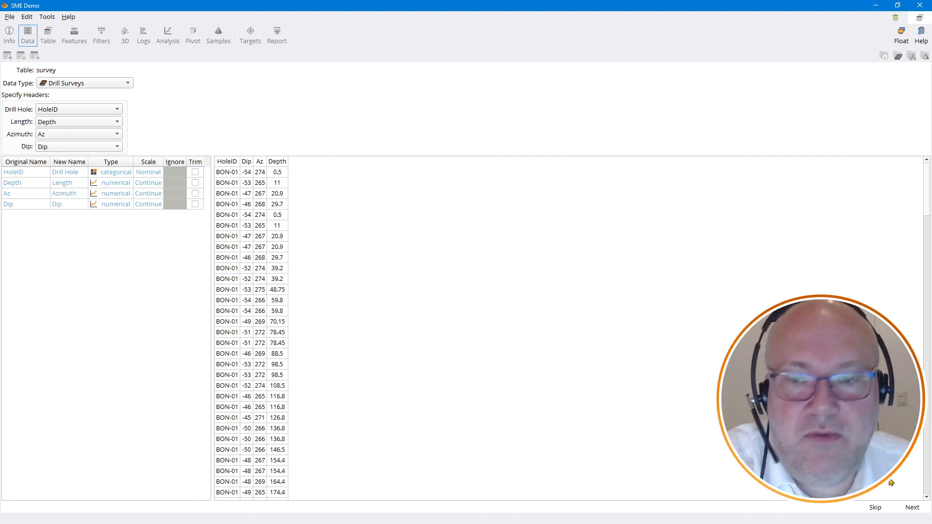
{"action": "left_click", "coordinate": [913, 507]}
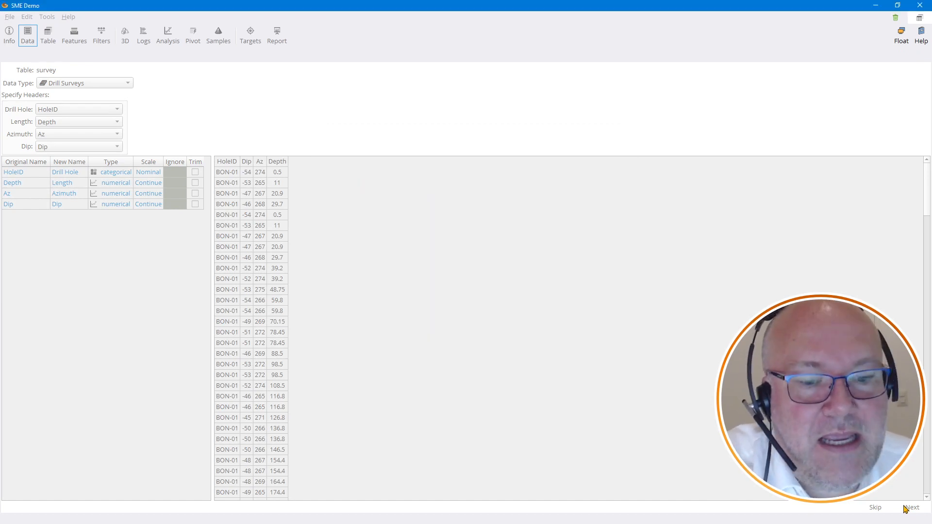
{"action": "left_click", "coordinate": [912, 507]}
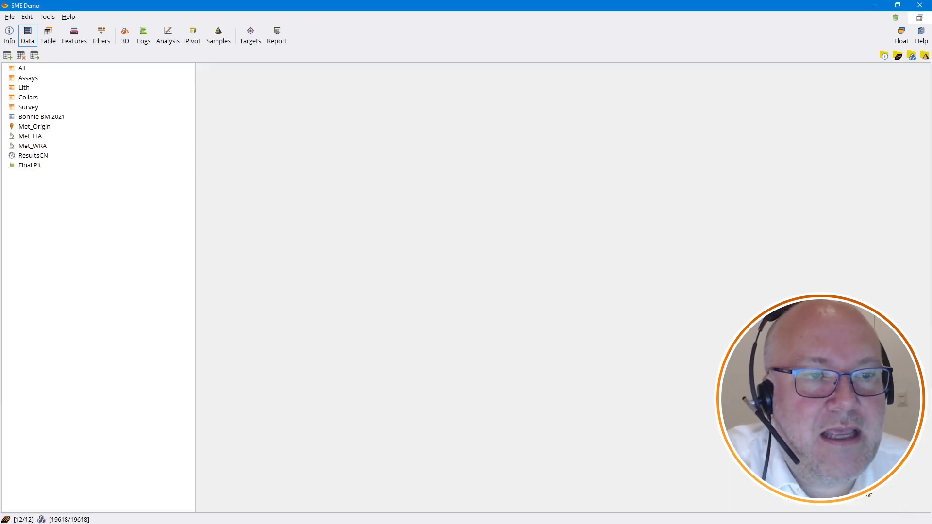
Show the Collars table properties: Collars.csv with 13 rows and 7 columns
{"action": "left_click", "coordinate": [28, 97]}
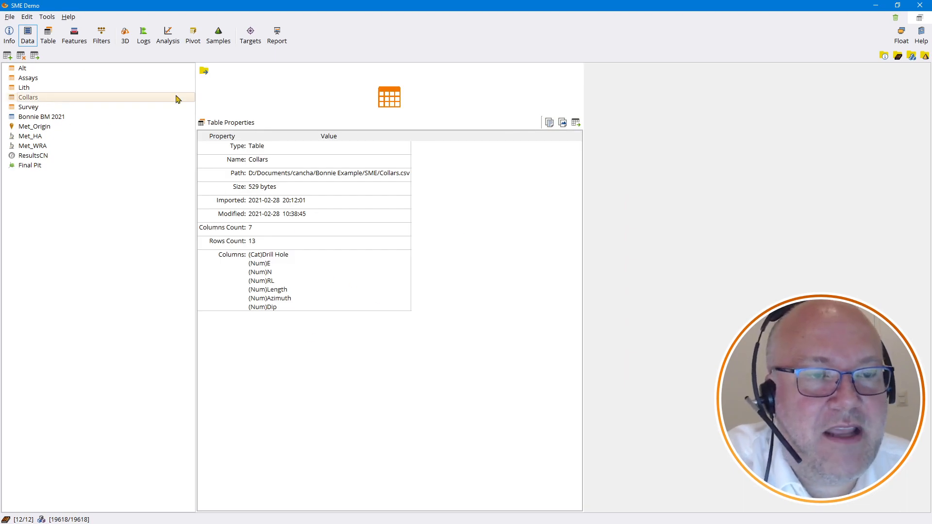
{"action": "mouse_move", "coordinate": [298, 287]}
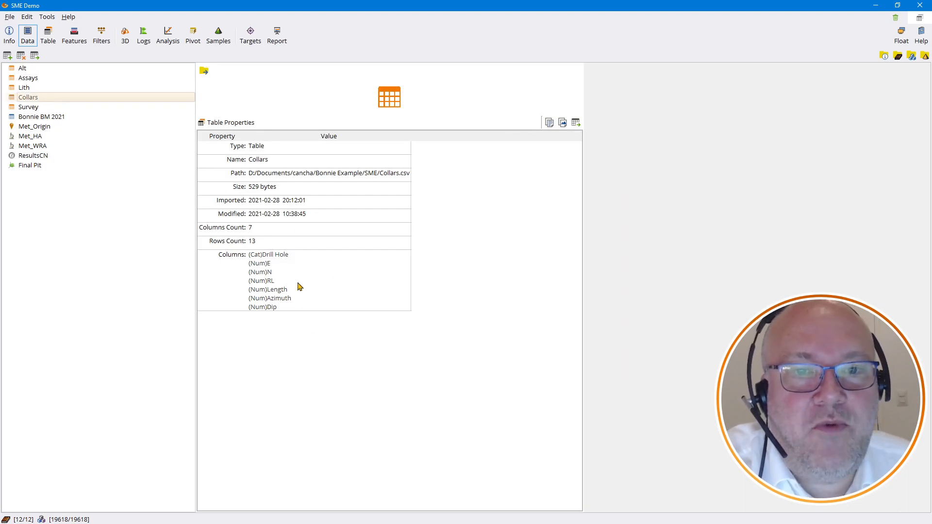
{"action": "mouse_move", "coordinate": [265, 194]}
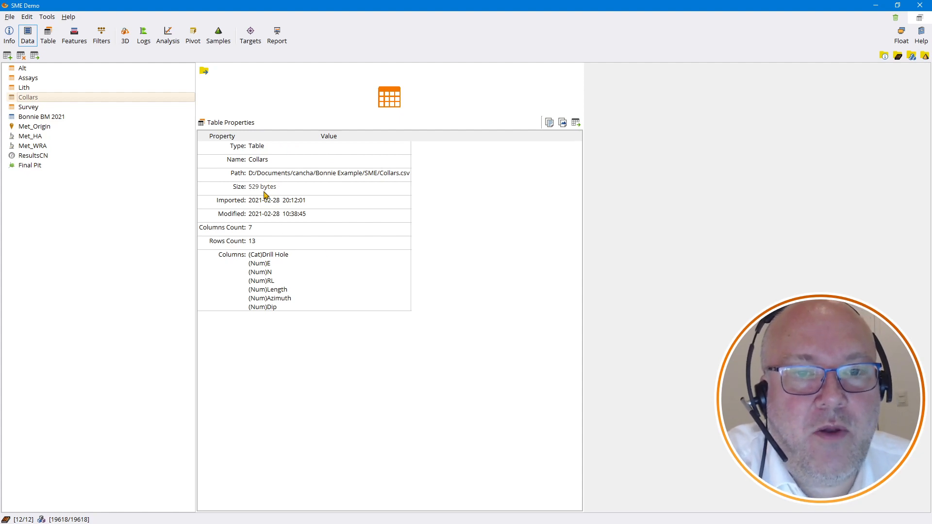
{"action": "mouse_move", "coordinate": [170, 116]}
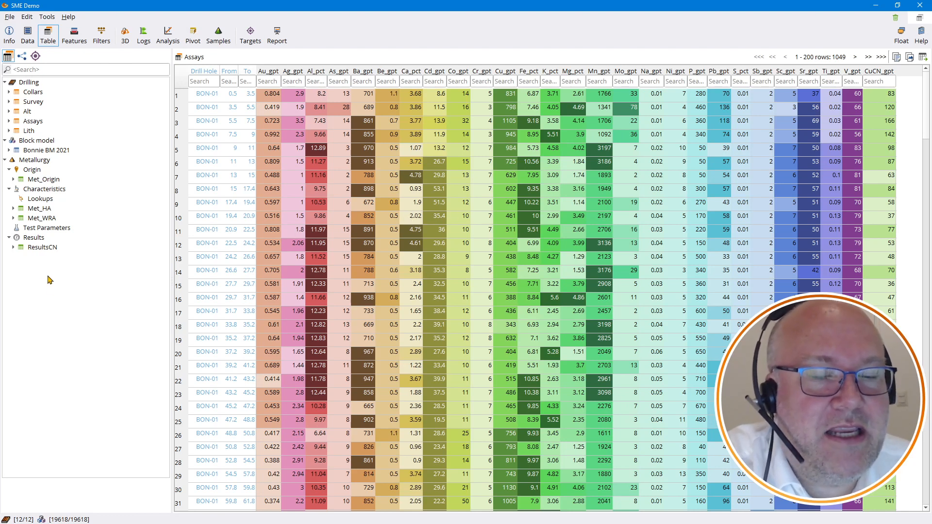
{"action": "mouse_move", "coordinate": [65, 280]}
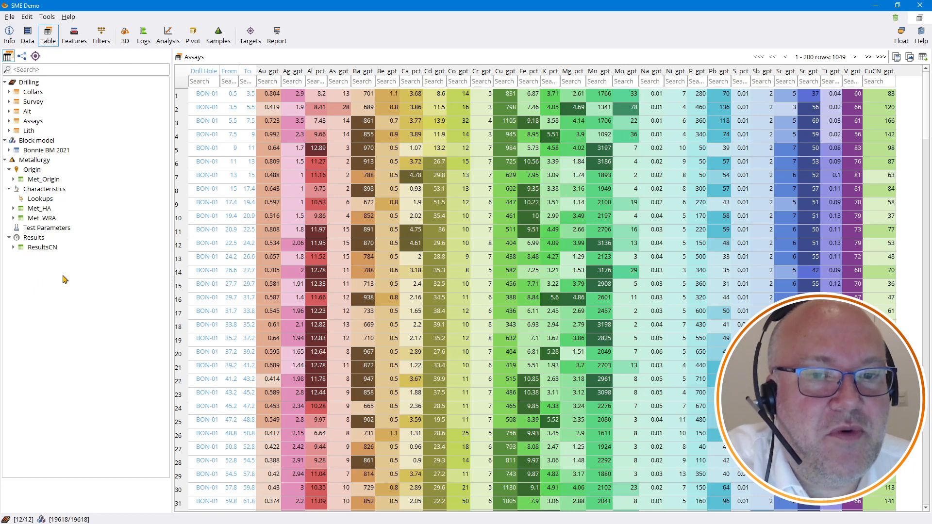
{"action": "mouse_move", "coordinate": [154, 196]}
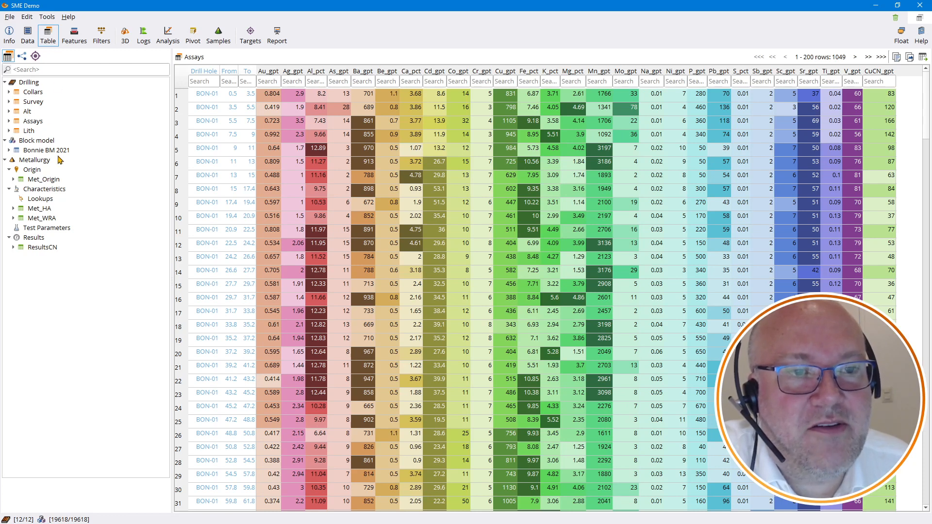
{"action": "mouse_move", "coordinate": [40, 173]}
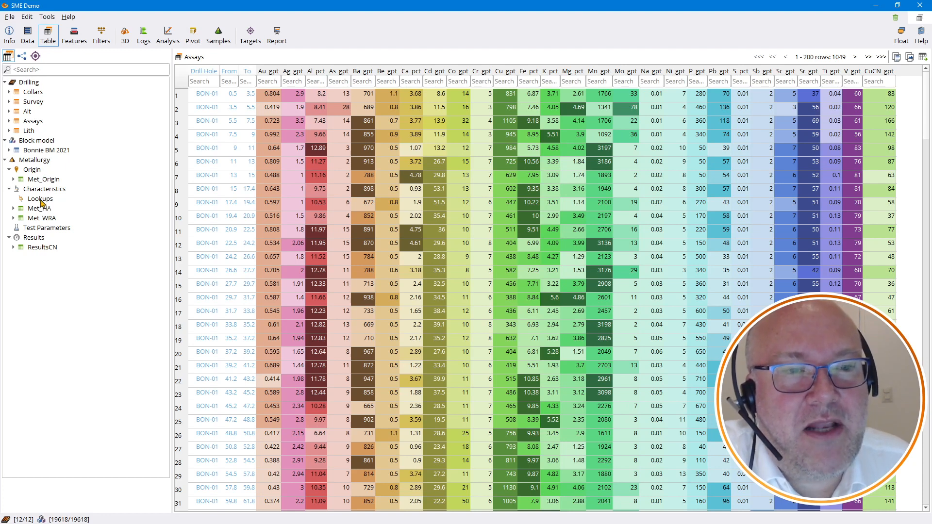
{"action": "mouse_move", "coordinate": [48, 232]}
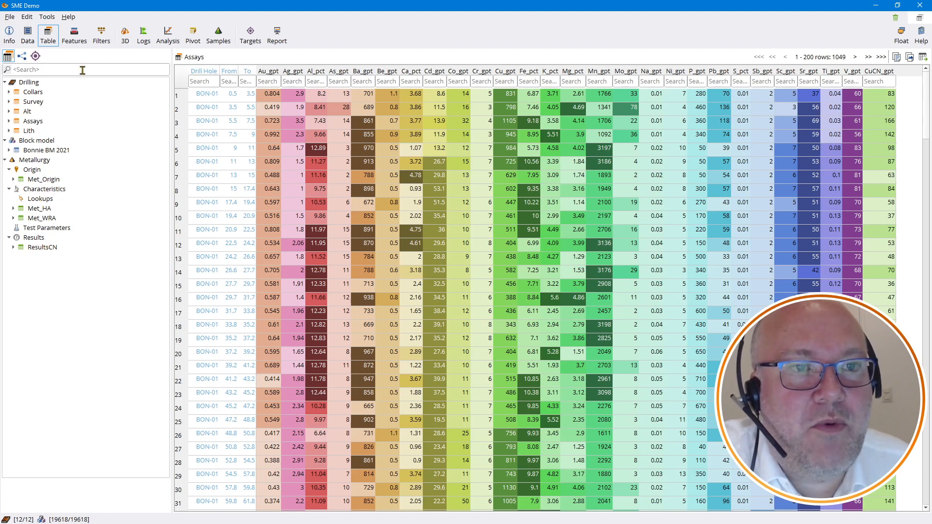
Run Surface to Block model using the Final Pit surface, checking the pit in 3D
{"action": "left_click", "coordinate": [75, 34]}
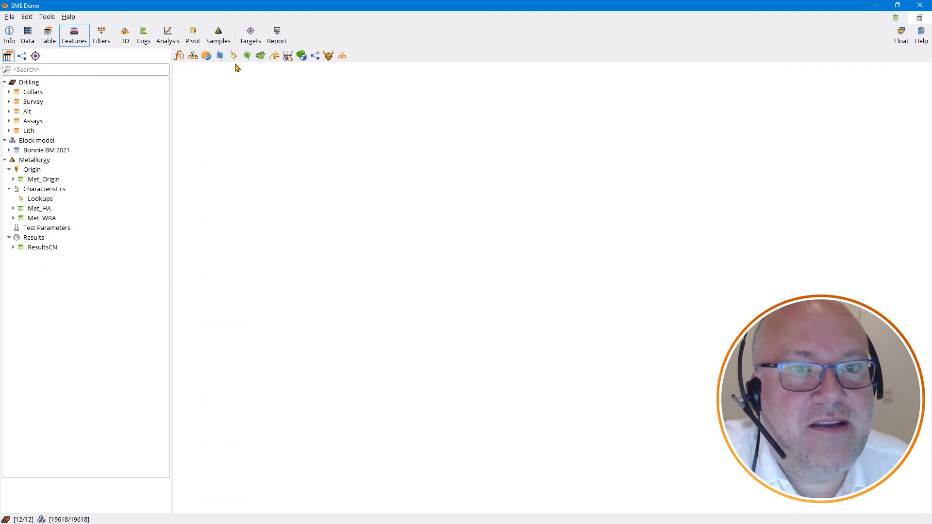
{"action": "left_click", "coordinate": [260, 56]}
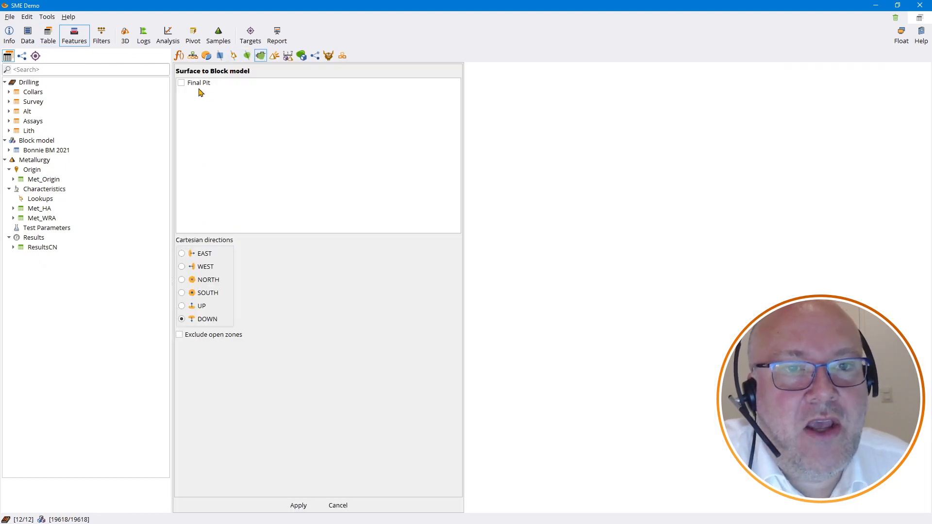
{"action": "left_click", "coordinate": [181, 82]}
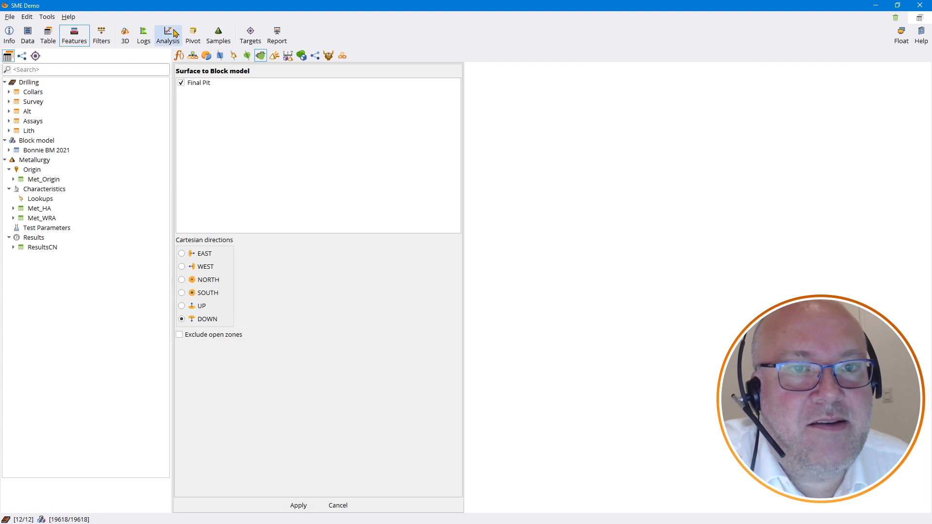
{"action": "left_click", "coordinate": [124, 31]}
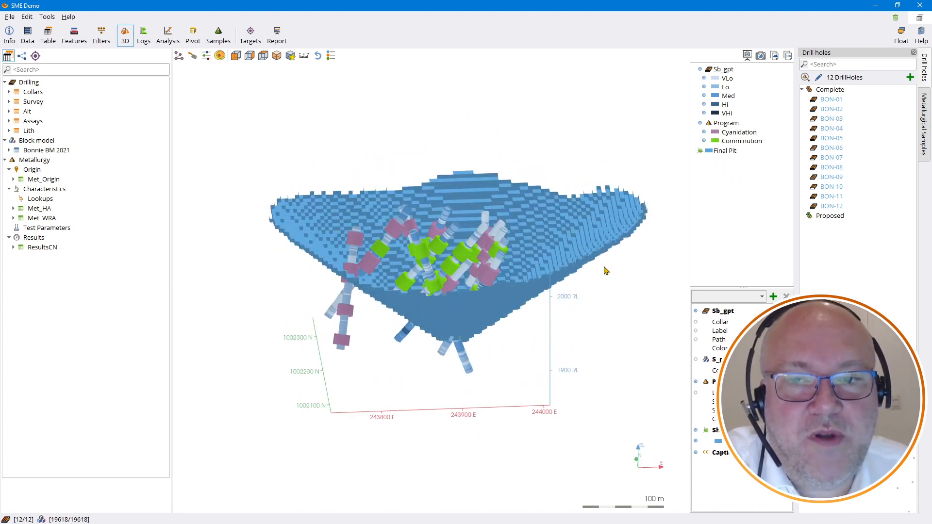
{"action": "mouse_move", "coordinate": [478, 182]}
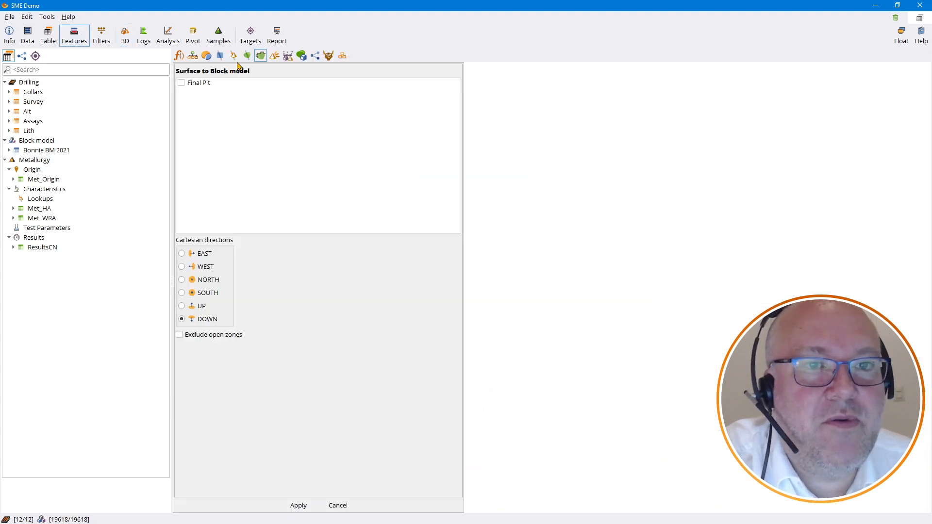
{"action": "left_click", "coordinate": [299, 505]}
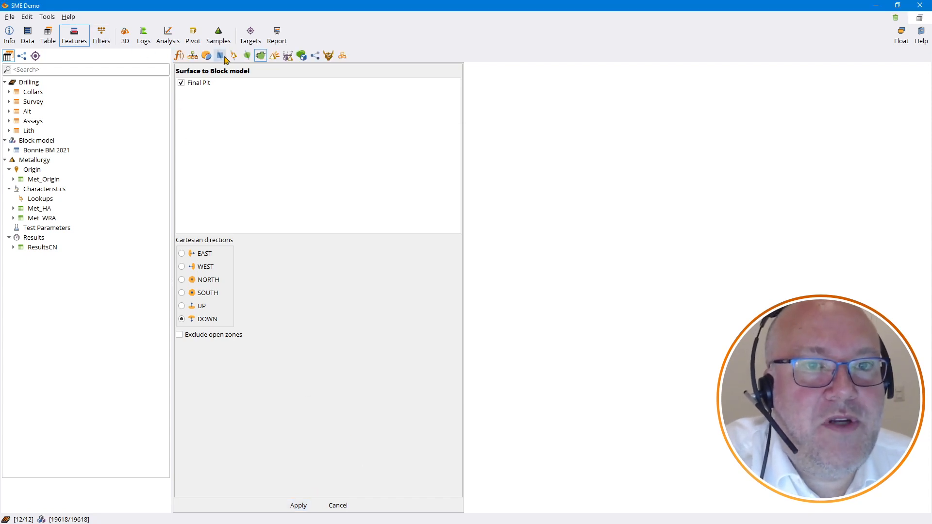
Convert the block model into a BMtoInterval table and expand the Assays lookups
{"action": "left_click", "coordinate": [218, 55]}
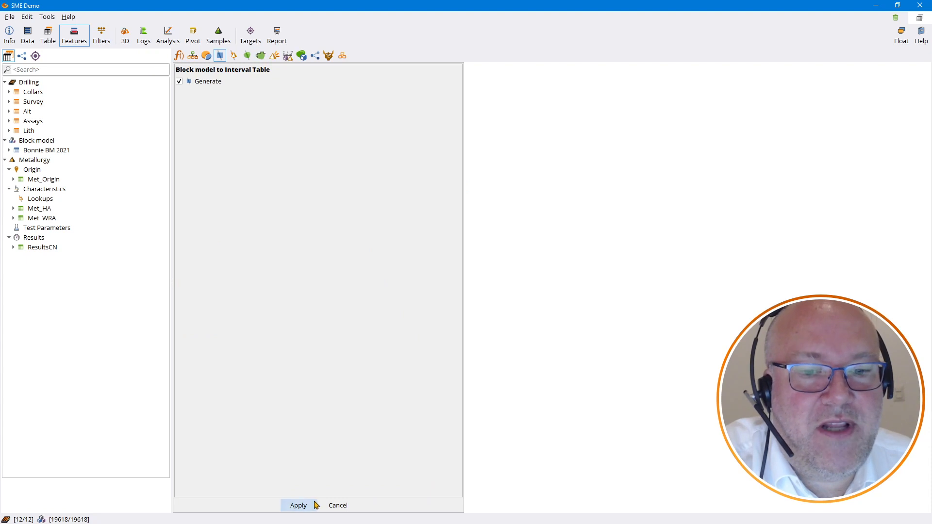
{"action": "left_click", "coordinate": [298, 505]}
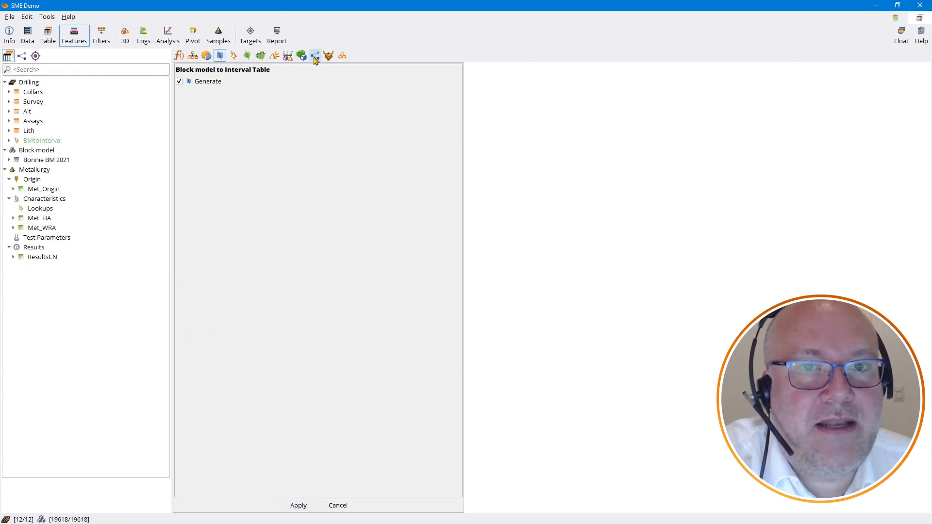
{"action": "left_click", "coordinate": [274, 55]}
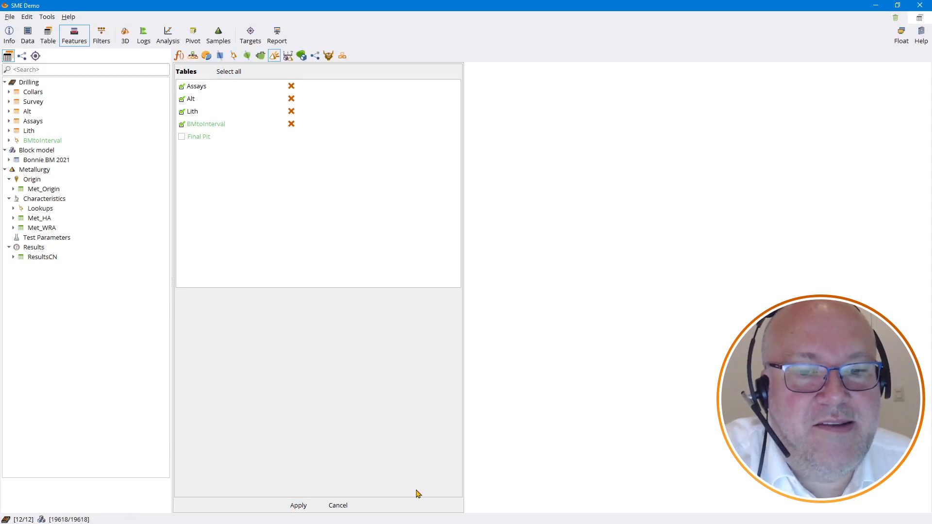
{"action": "mouse_move", "coordinate": [284, 364]}
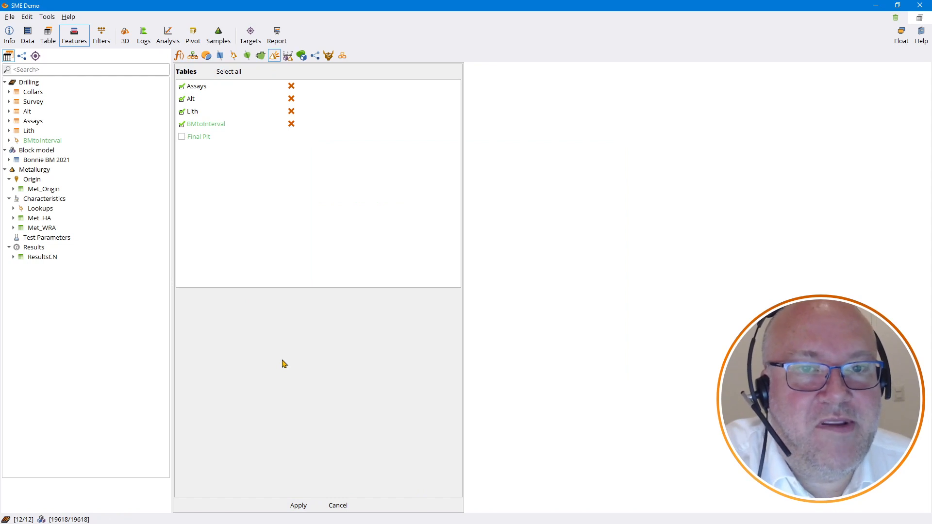
{"action": "mouse_move", "coordinate": [196, 92]}
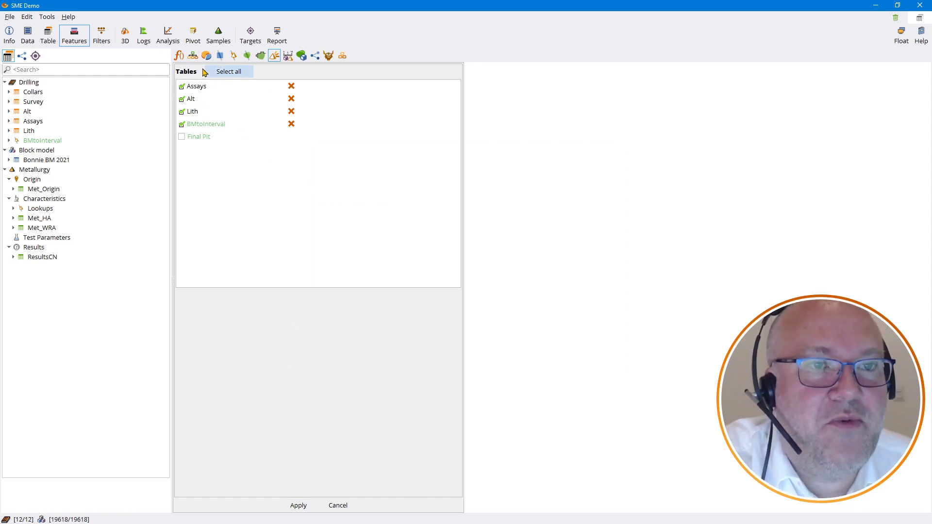
{"action": "mouse_move", "coordinate": [105, 36]}
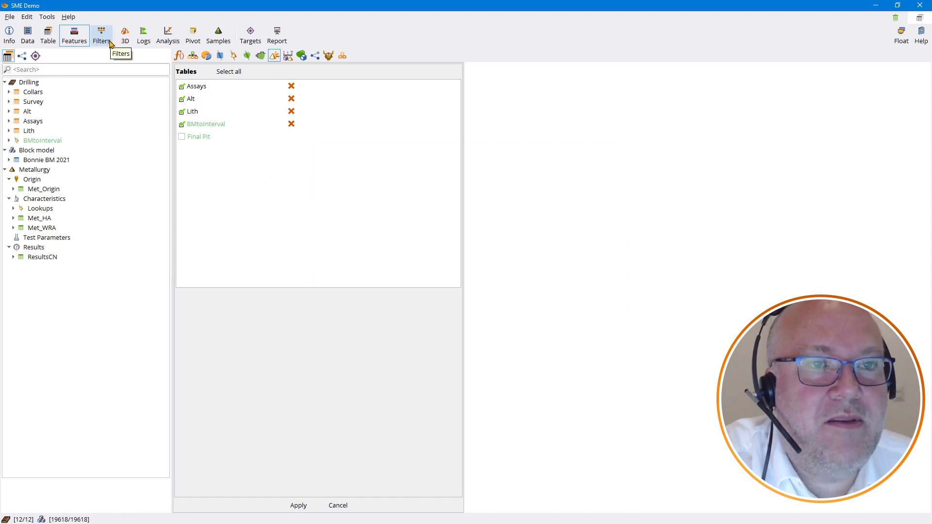
{"action": "mouse_move", "coordinate": [128, 33]}
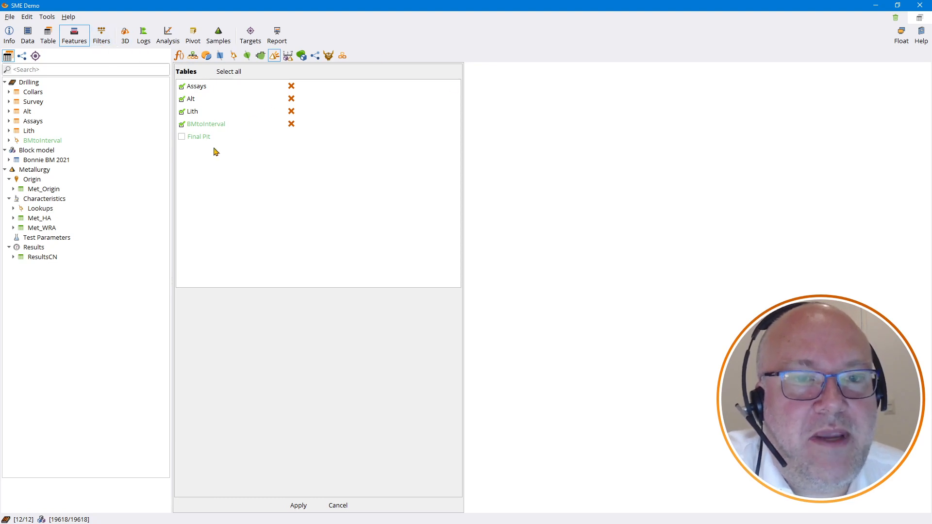
{"action": "mouse_move", "coordinate": [15, 211]}
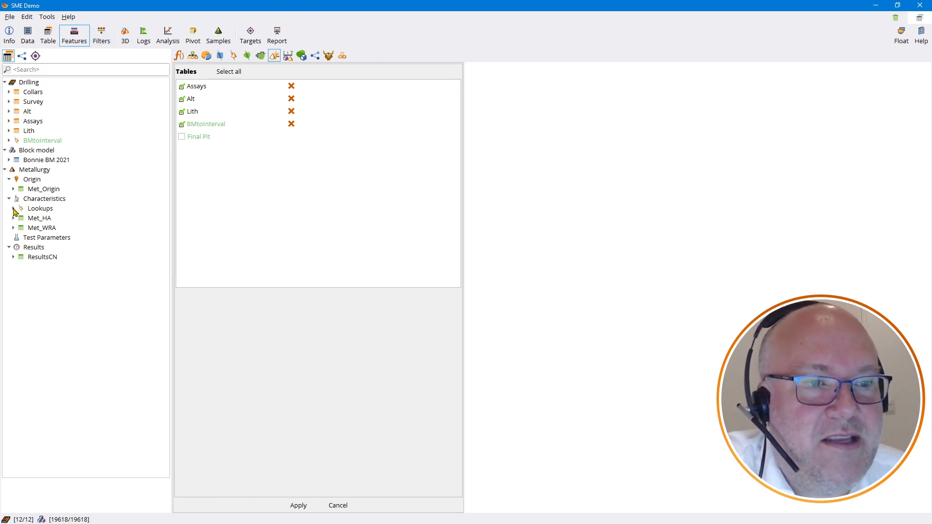
{"action": "left_click", "coordinate": [14, 208]}
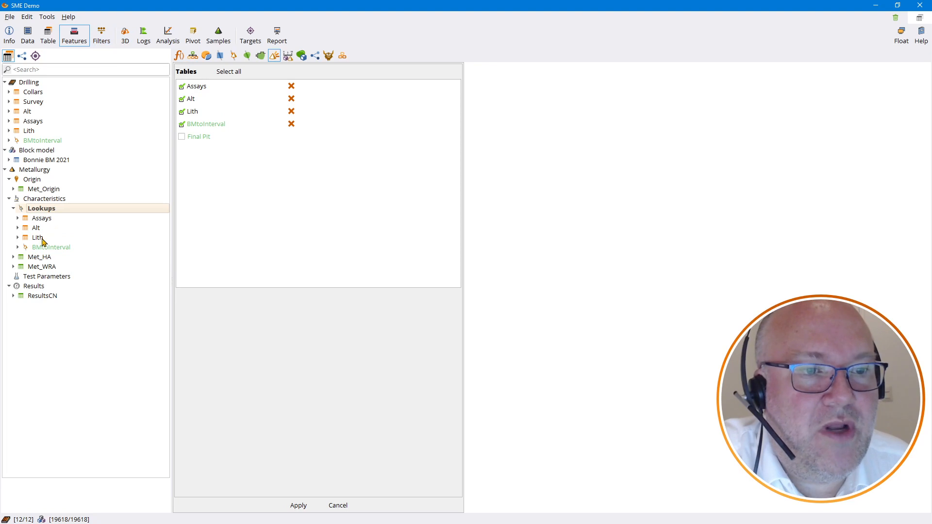
{"action": "mouse_move", "coordinate": [39, 204]}
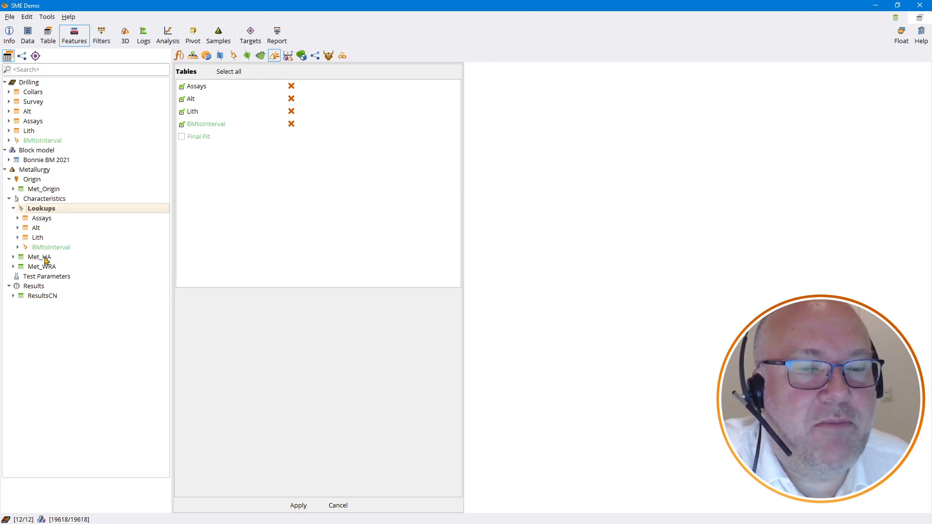
{"action": "left_click", "coordinate": [18, 218]}
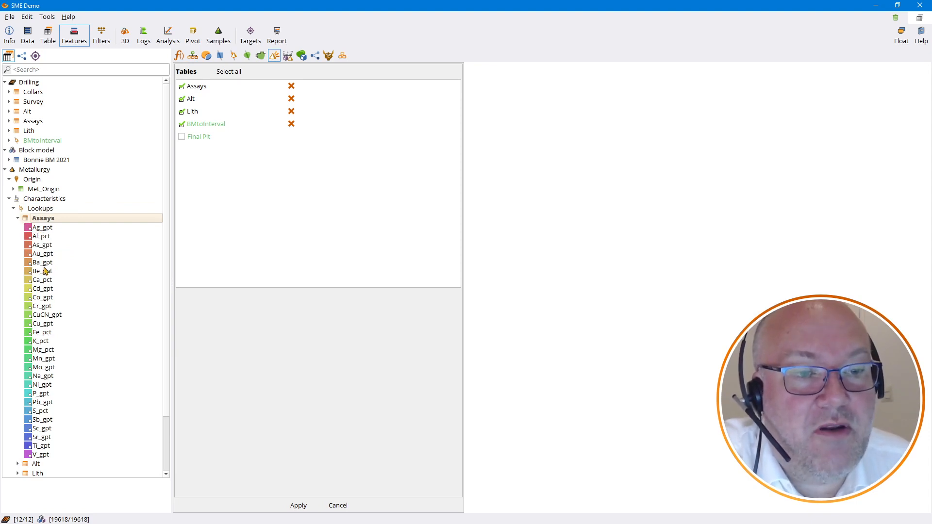
{"action": "mouse_move", "coordinate": [43, 148]}
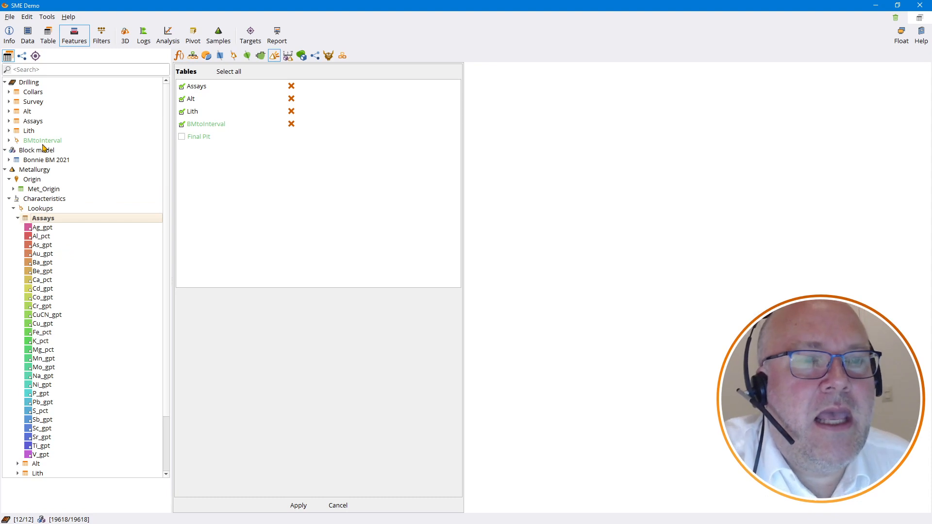
{"action": "left_click", "coordinate": [100, 34]}
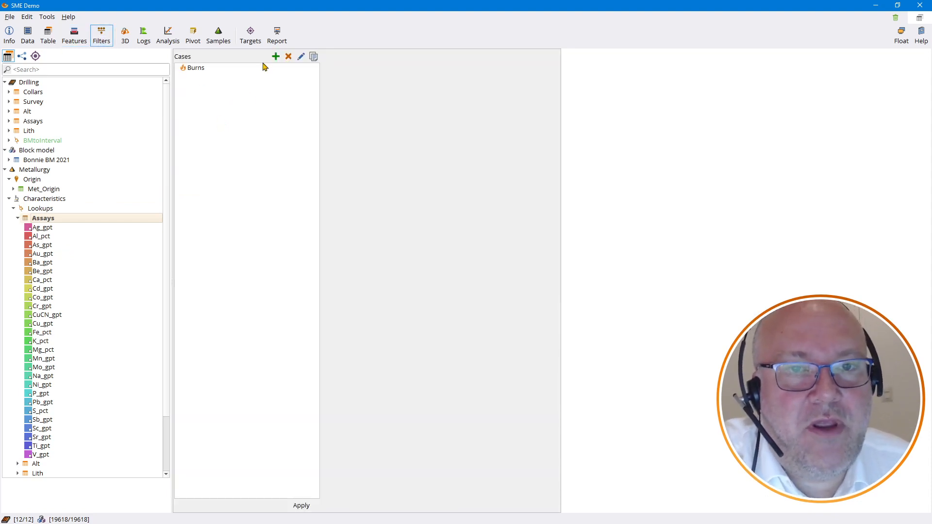
Add an Ore case filter on Blockmodel with the condition Au_g/t > 0.12482
{"action": "left_click", "coordinate": [276, 56]}
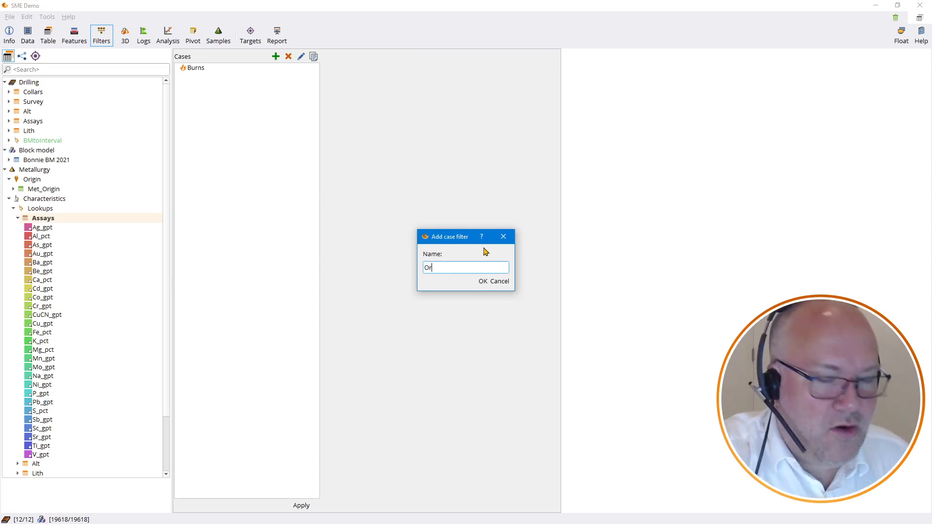
{"action": "left_click", "coordinate": [483, 281]}
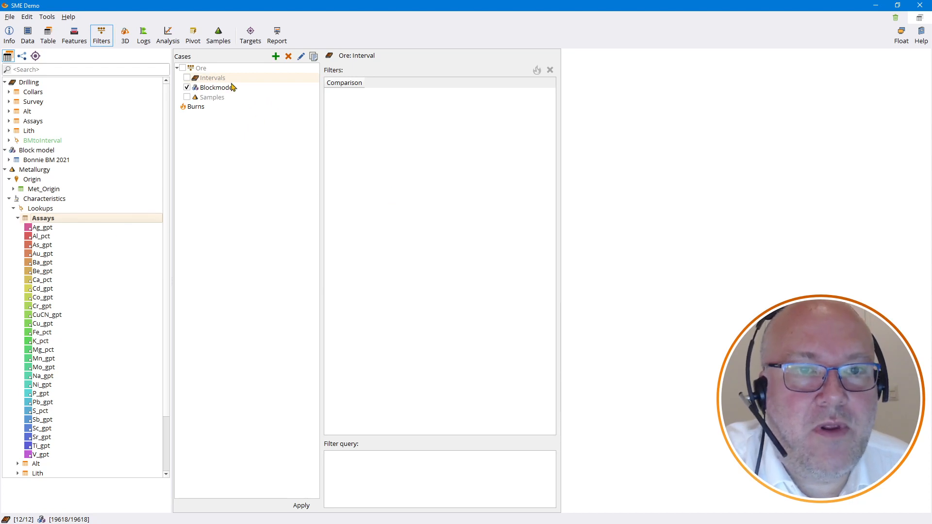
{"action": "left_click", "coordinate": [217, 88]}
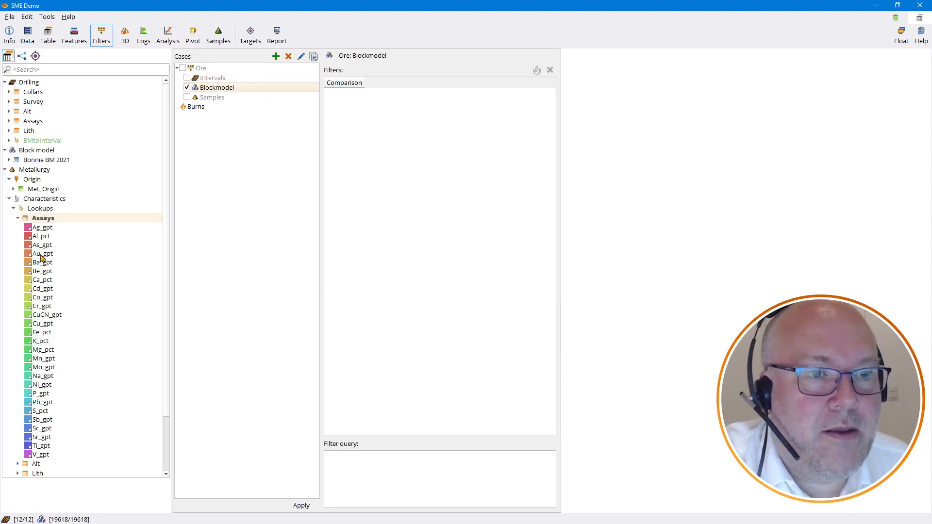
{"action": "left_click", "coordinate": [8, 160]}
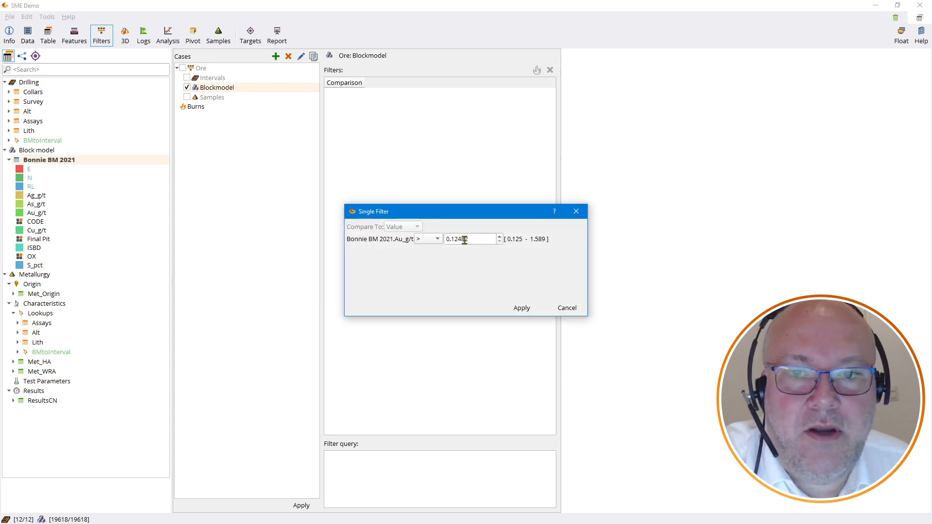
{"action": "triple_click", "coordinate": [465, 239]}
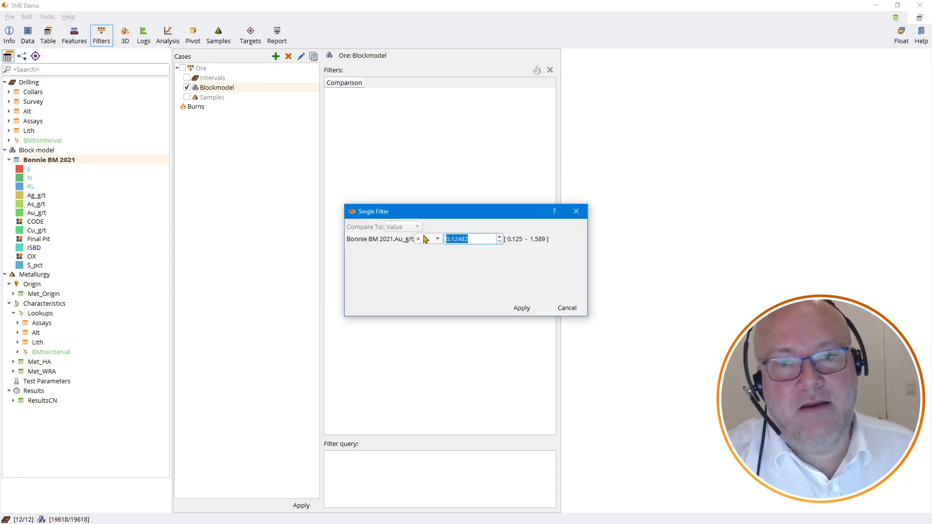
{"action": "type", "text": "0.05"}
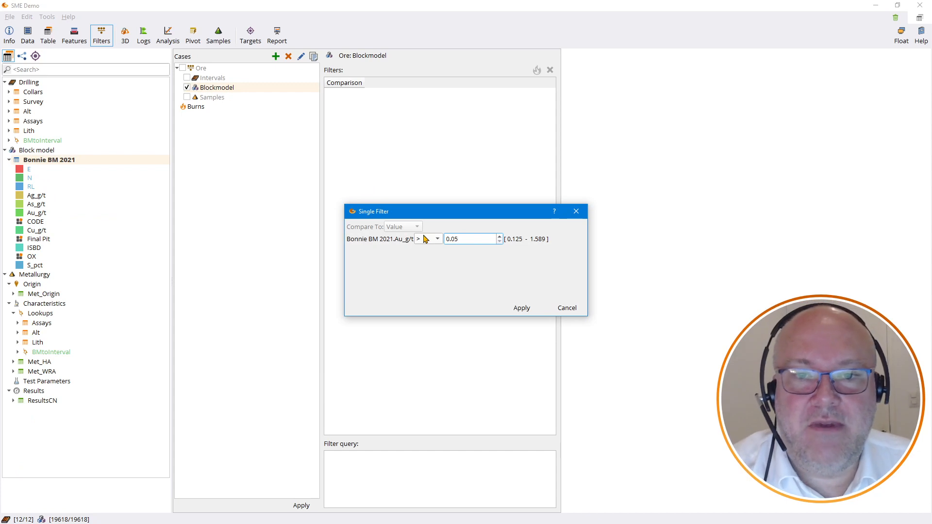
{"action": "left_click", "coordinate": [521, 307]}
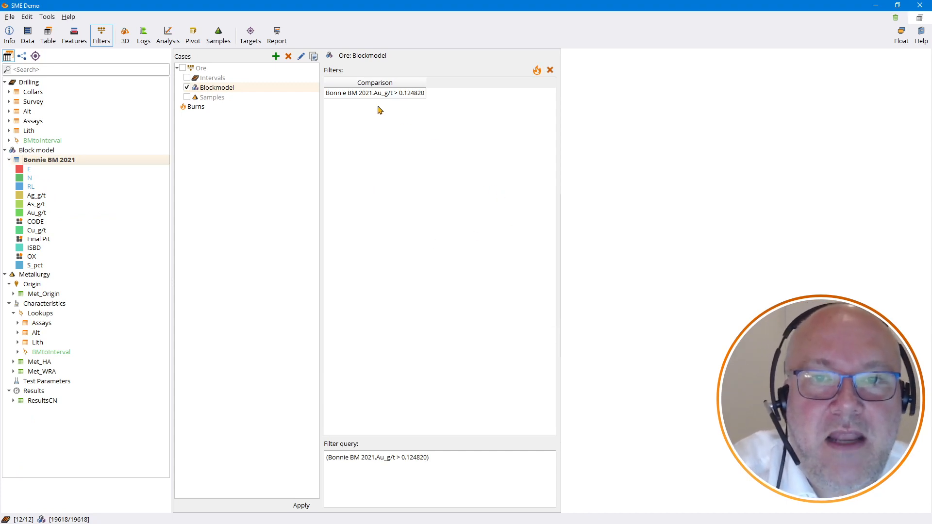
{"action": "mouse_move", "coordinate": [402, 191]}
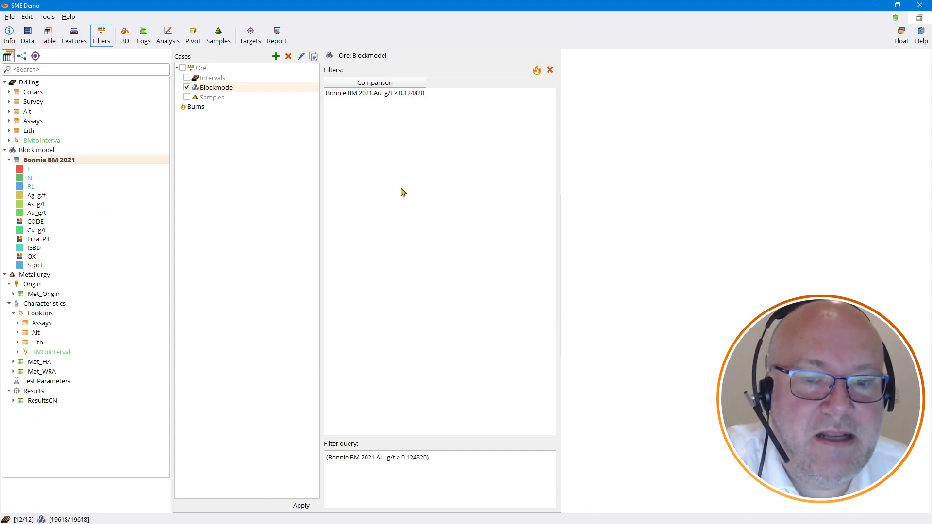
{"action": "mouse_move", "coordinate": [384, 336]}
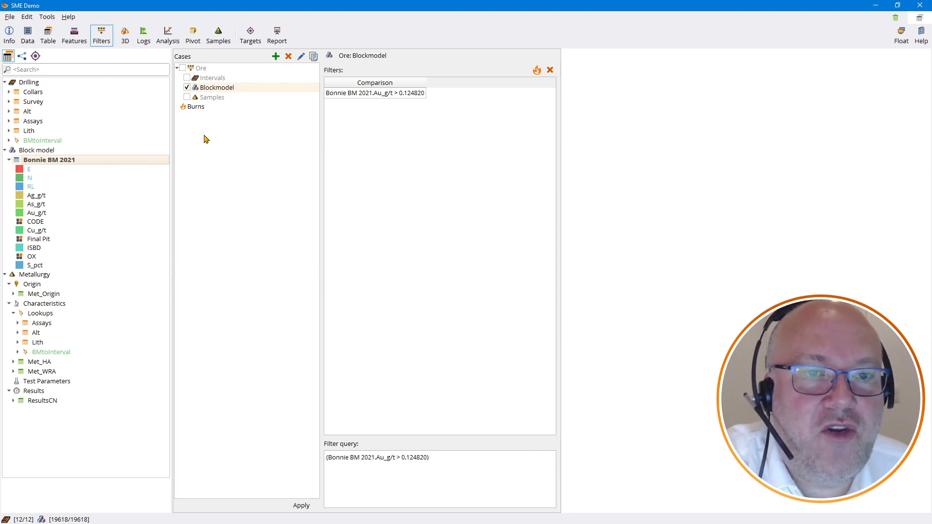
{"action": "mouse_move", "coordinate": [337, 138]}
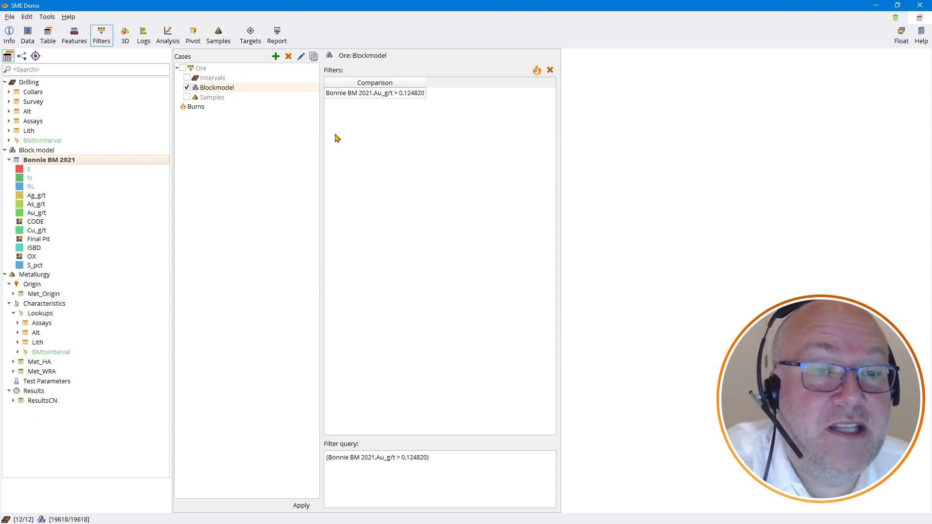
{"action": "left_click", "coordinate": [125, 34]}
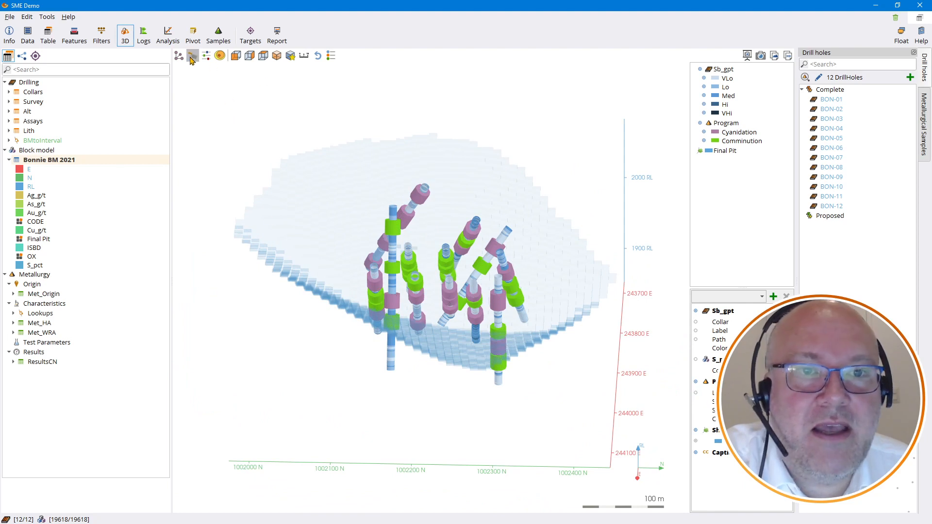
Cut a section through the As_g/t block model and step its northing forward twice
{"action": "left_click", "coordinate": [193, 55]}
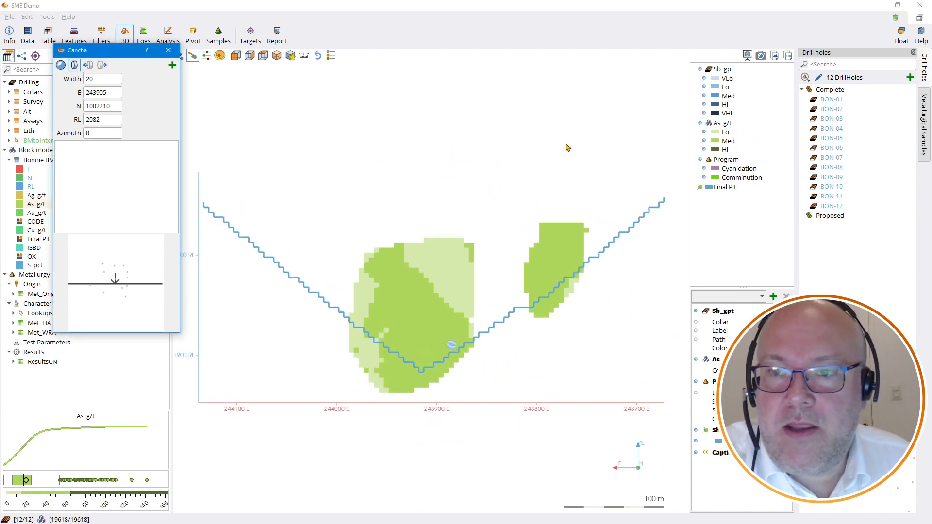
{"action": "left_click", "coordinate": [102, 65]}
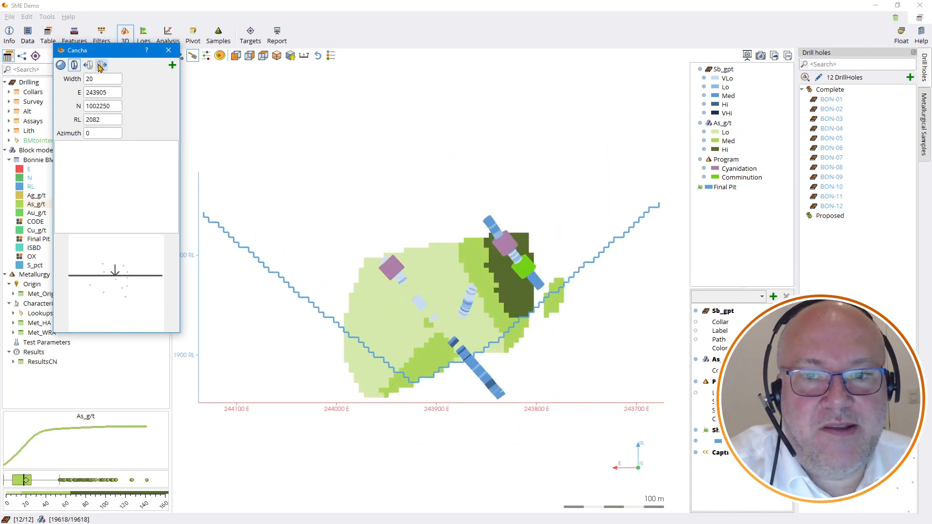
{"action": "left_click", "coordinate": [101, 66]}
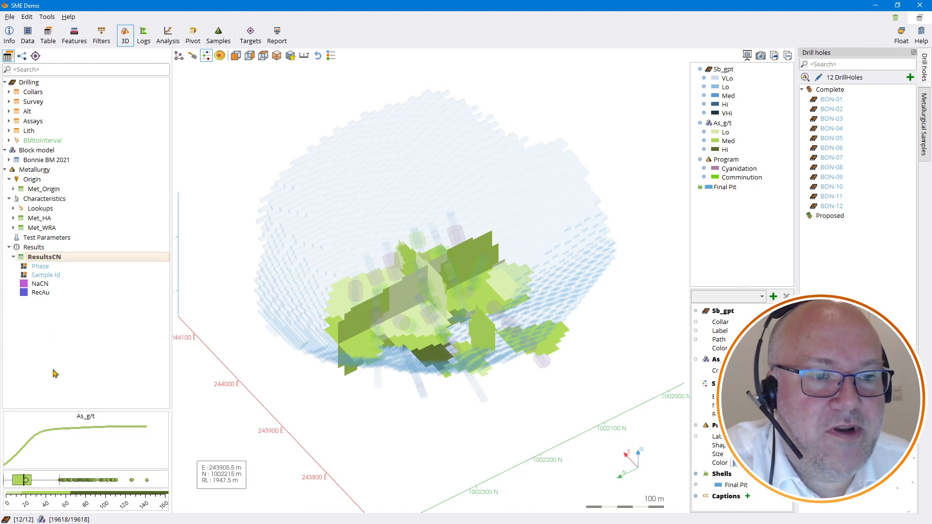
Colour samples by ResultsCN RecAu, rotate the scene, and show the Metallurgical Samples list
{"action": "left_click", "coordinate": [41, 292]}
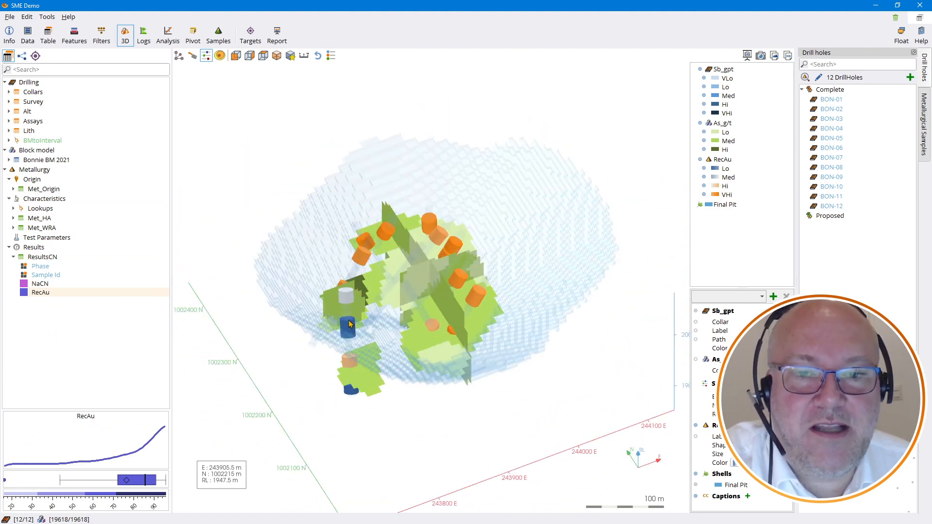
{"action": "left_click_drag", "start_coordinate": [348, 322], "coordinate": [397, 340]}
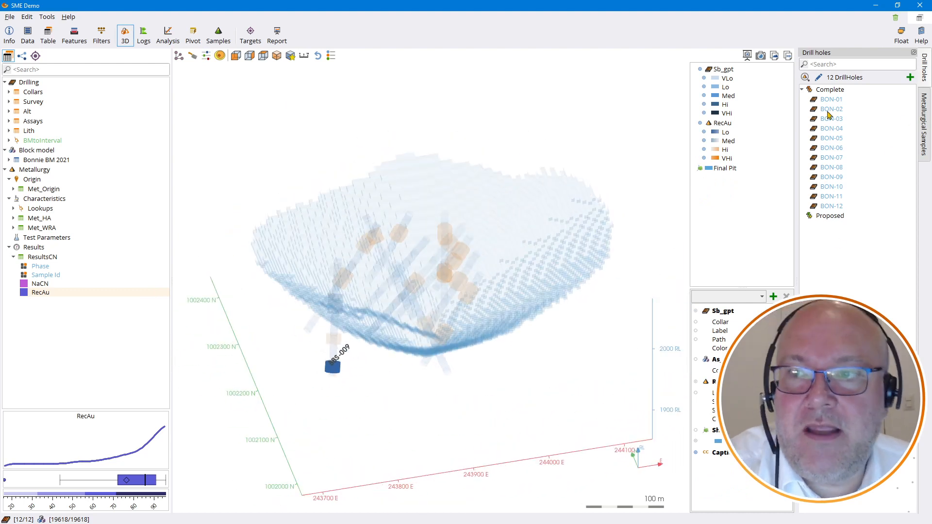
{"action": "left_click", "coordinate": [831, 187]}
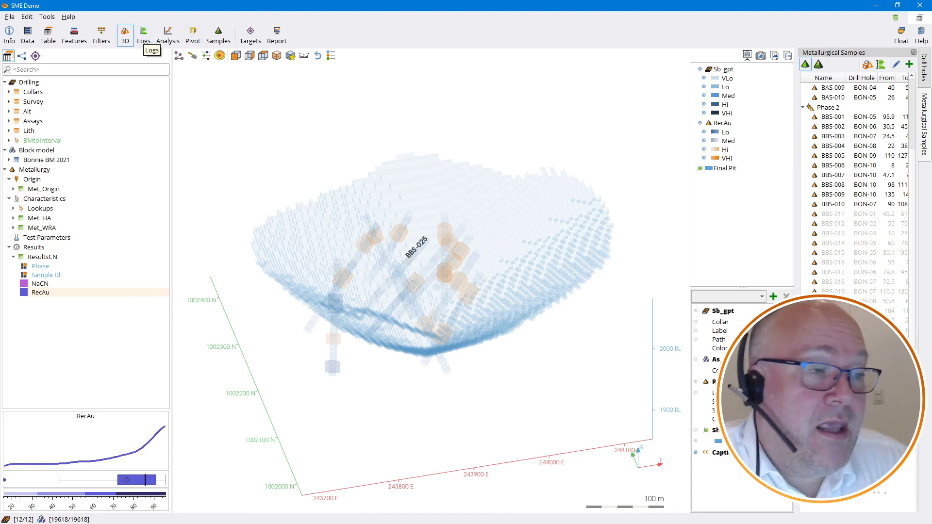
Show the downhole log with drilling assay tracks and jump to sample BBS-009
{"action": "left_click", "coordinate": [144, 31]}
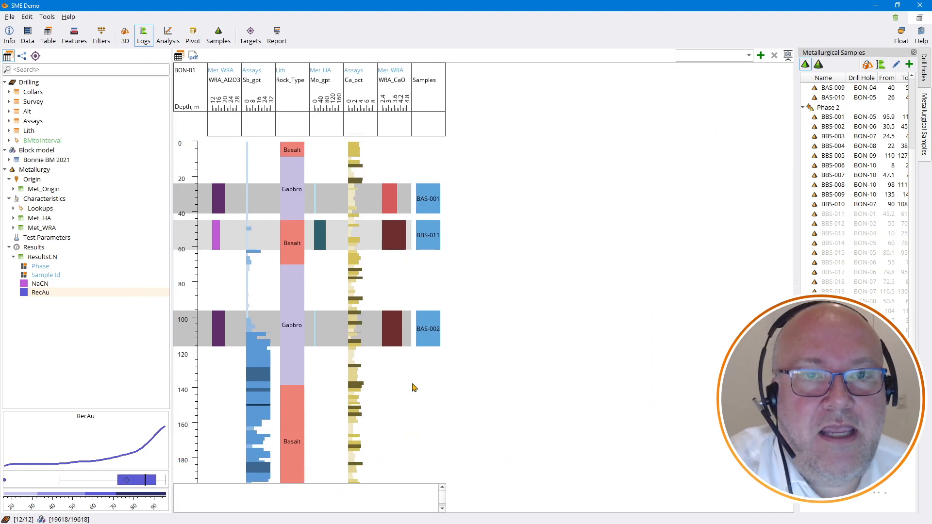
{"action": "mouse_move", "coordinate": [461, 356]}
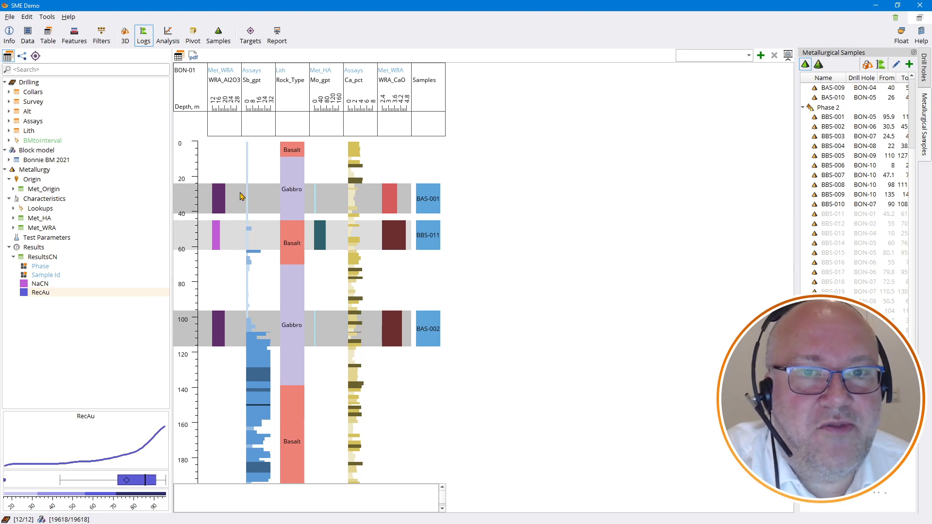
{"action": "mouse_move", "coordinate": [421, 266]}
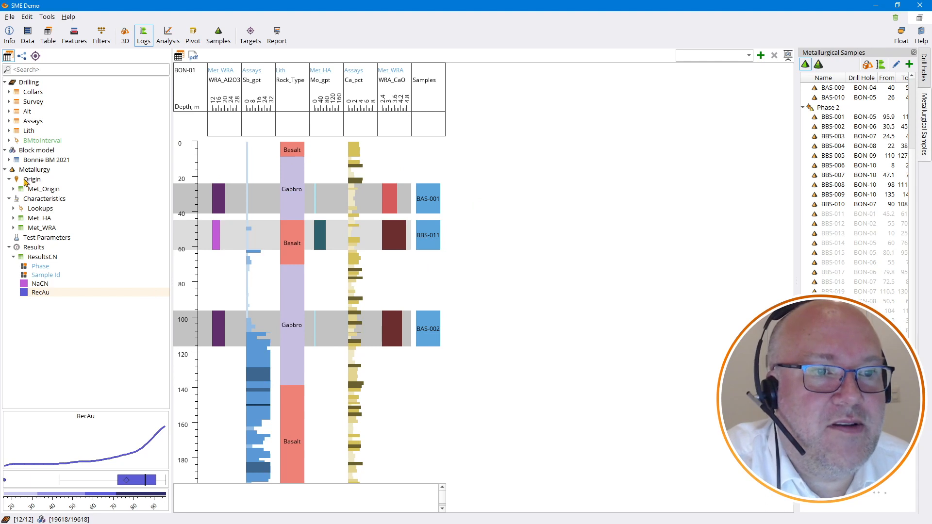
{"action": "left_click", "coordinate": [8, 121]}
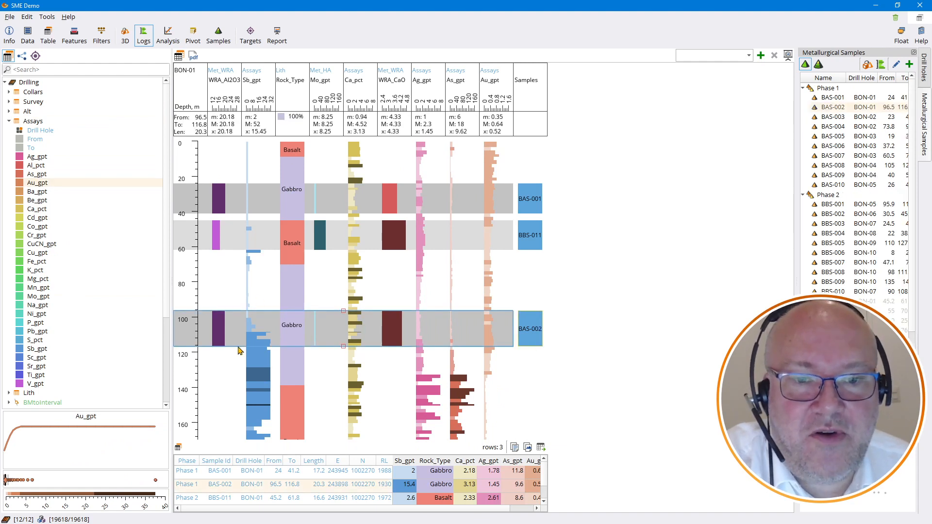
{"action": "mouse_move", "coordinate": [497, 140]}
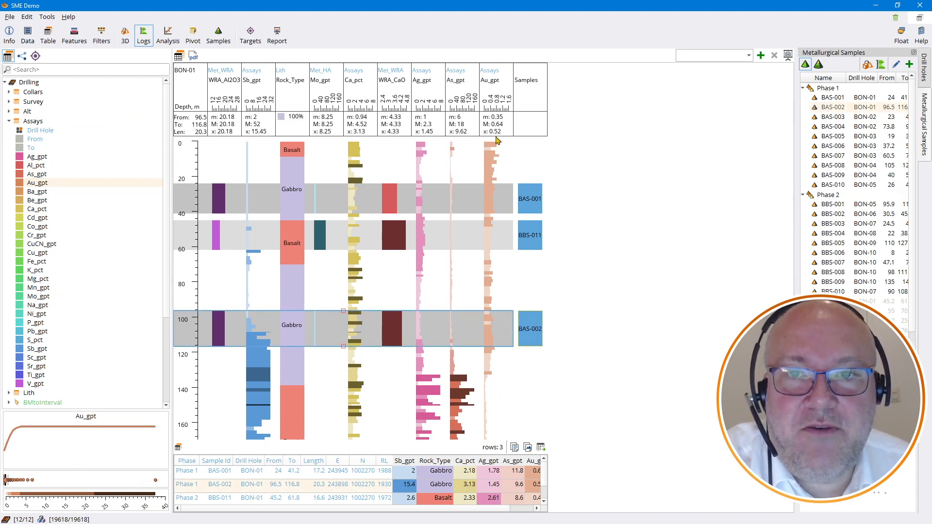
{"action": "mouse_move", "coordinate": [474, 137]}
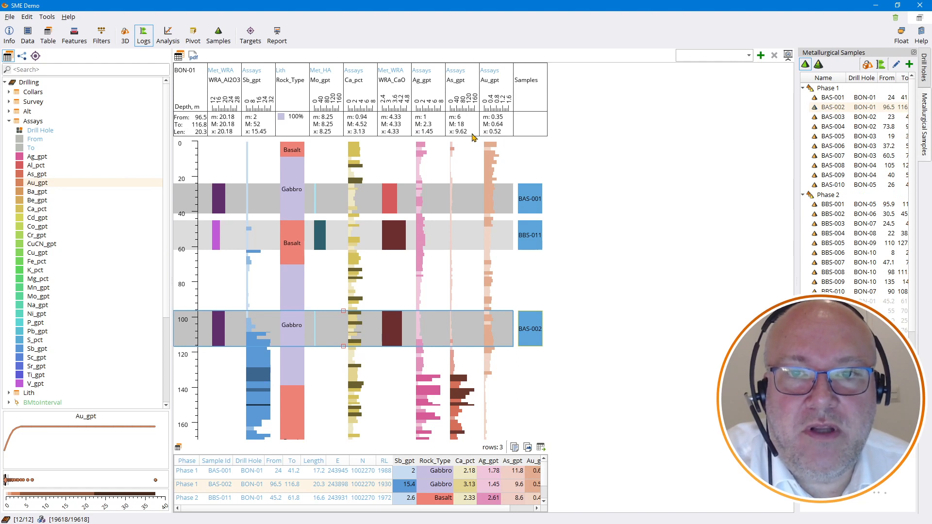
{"action": "mouse_move", "coordinate": [465, 139]}
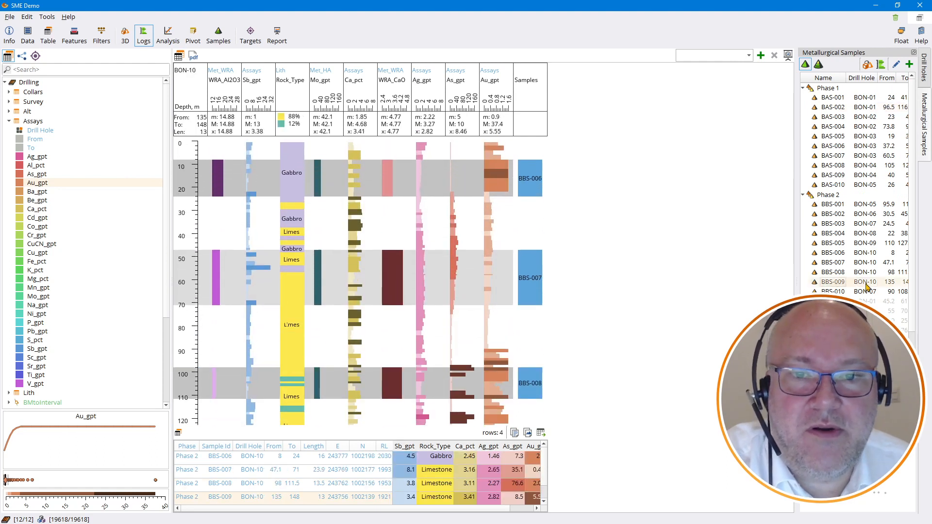
{"action": "left_click", "coordinate": [833, 136]}
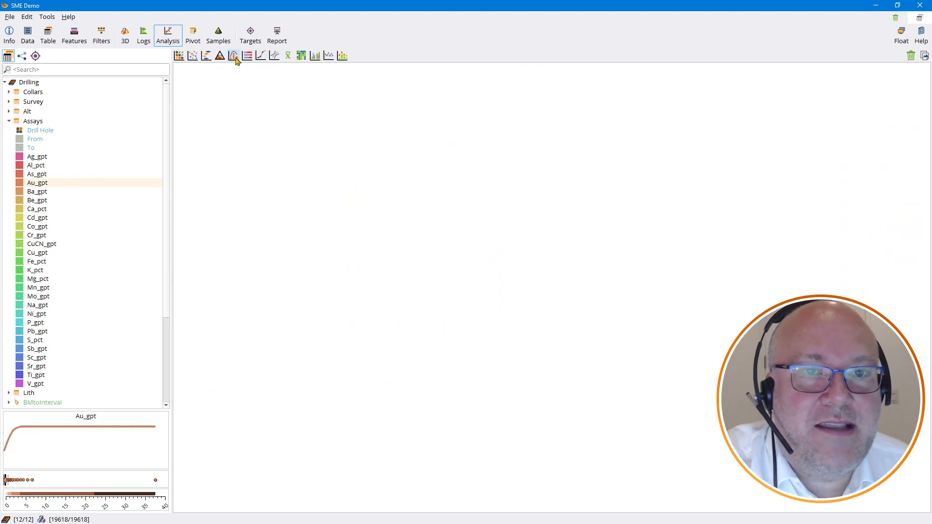
Show As_gpt vs CuCN_gpt curve fits for SILN, AR and PRO, then go to Targets
{"action": "left_click", "coordinate": [232, 55]}
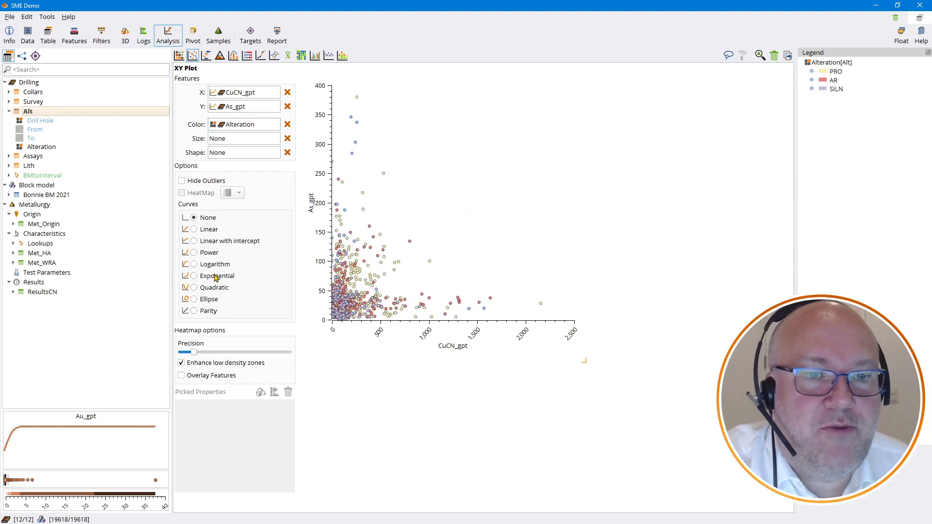
{"action": "left_click", "coordinate": [194, 299]}
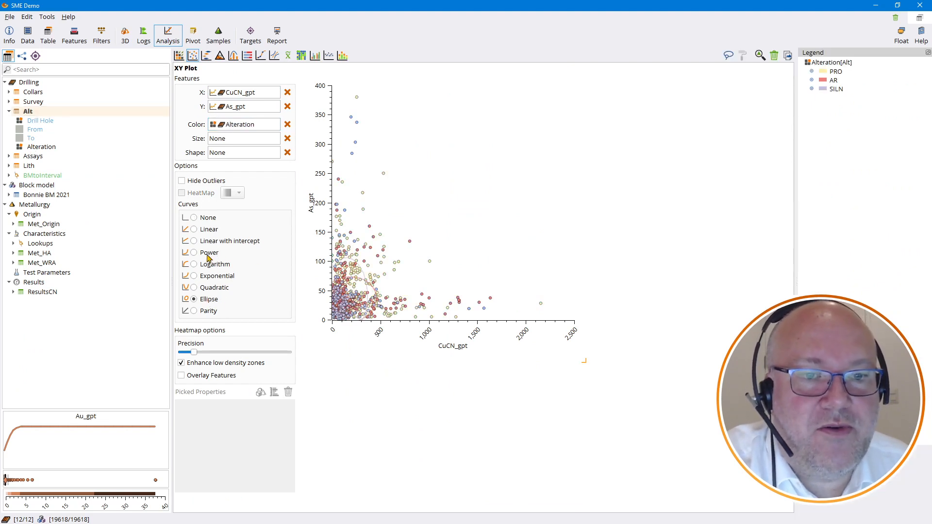
{"action": "left_click", "coordinate": [192, 275]}
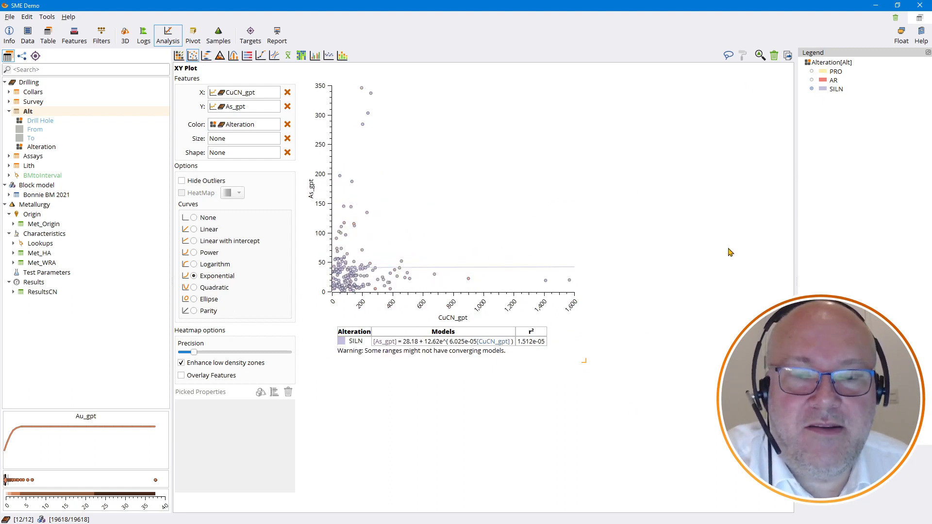
{"action": "mouse_move", "coordinate": [709, 258]}
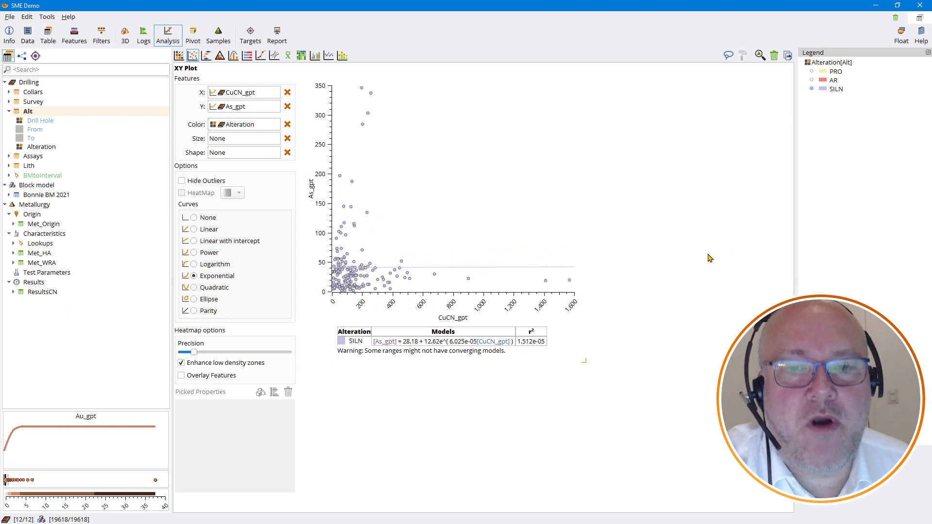
{"action": "mouse_move", "coordinate": [522, 359]}
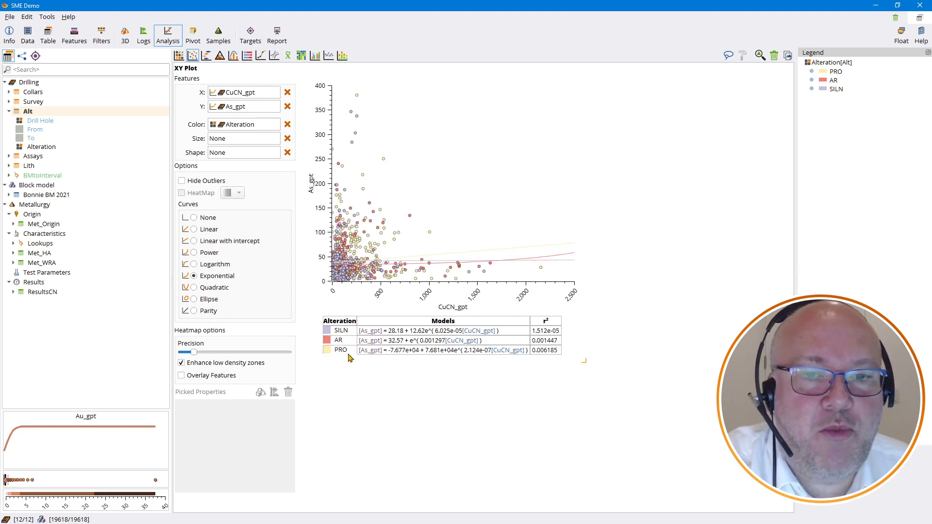
{"action": "mouse_move", "coordinate": [229, 73]}
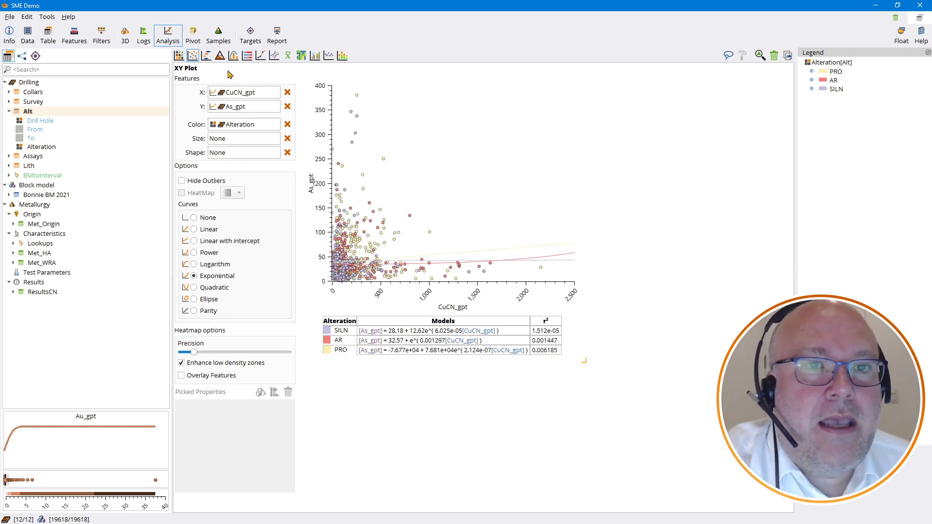
{"action": "mouse_move", "coordinate": [198, 36]}
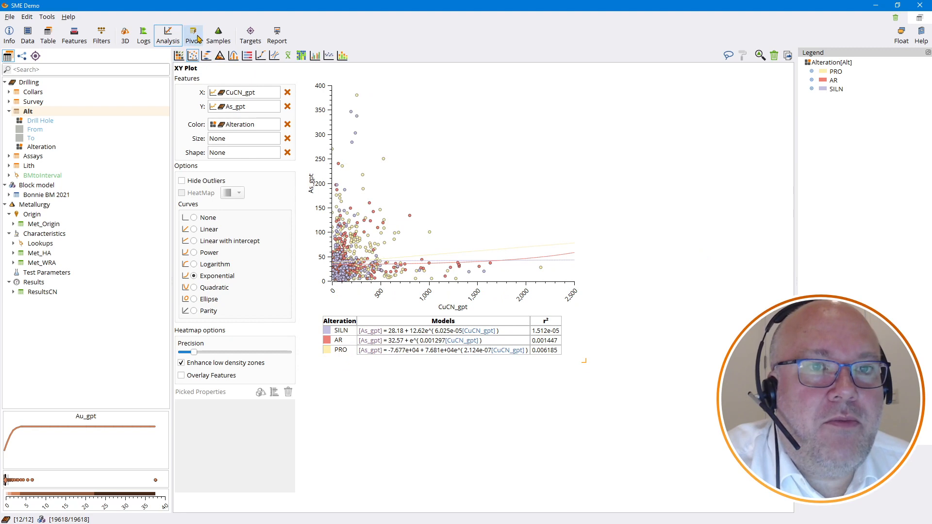
{"action": "left_click", "coordinate": [250, 30]}
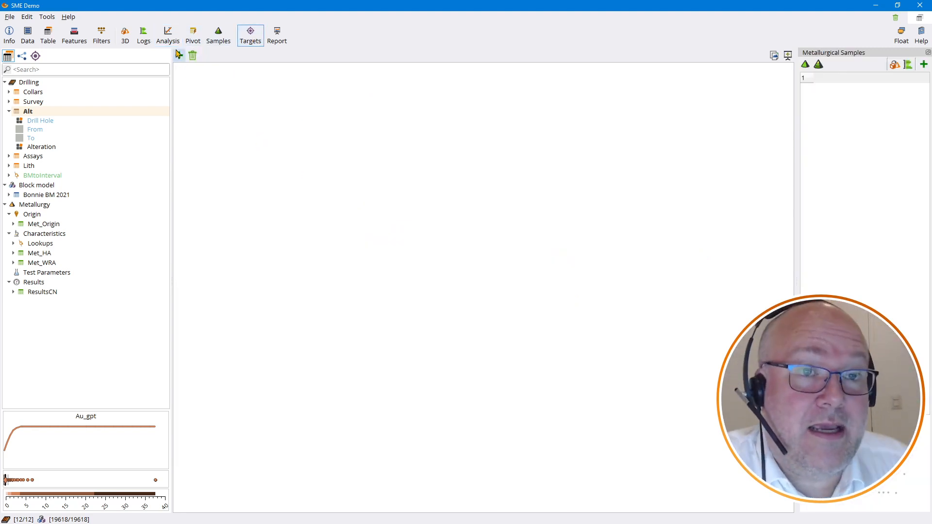
Add a new target predicting RecAu with no case filter and run the regression
{"action": "left_click", "coordinate": [179, 55]}
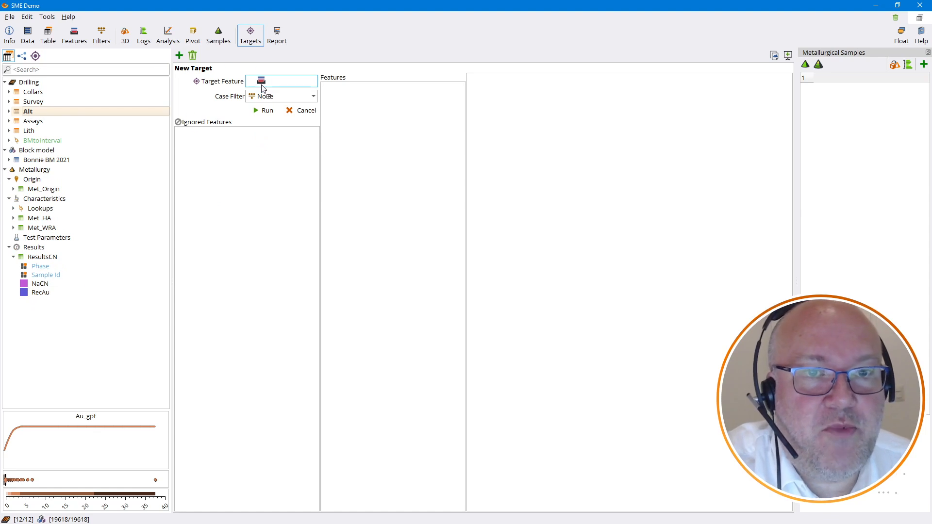
{"action": "left_click", "coordinate": [281, 80]}
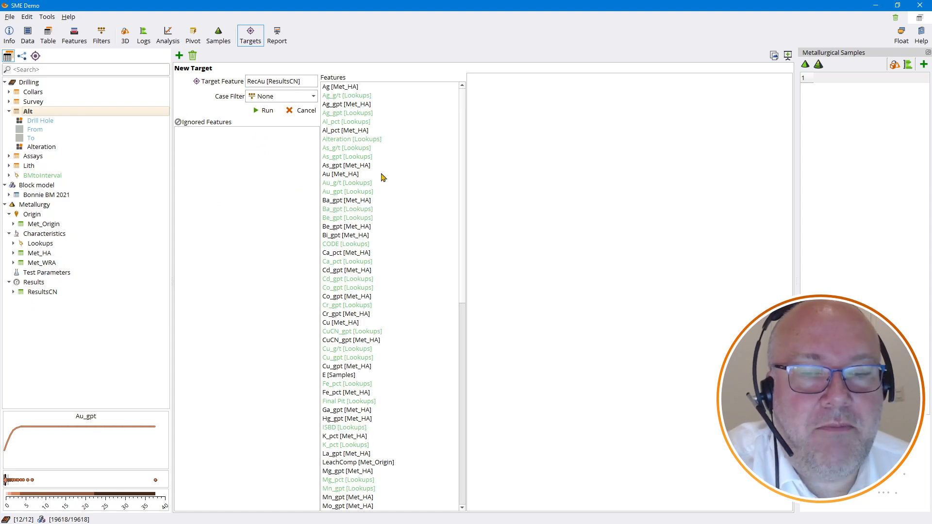
{"action": "mouse_move", "coordinate": [349, 210]}
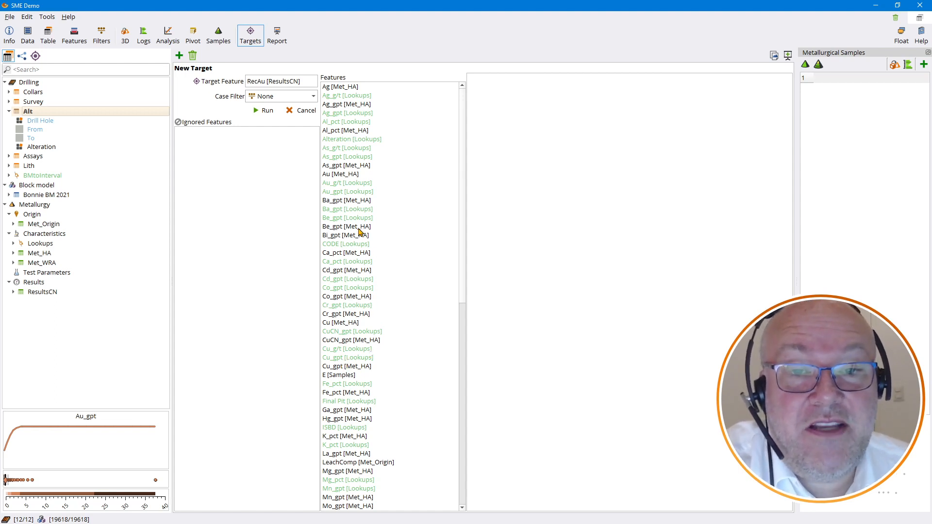
{"action": "mouse_move", "coordinate": [356, 394]}
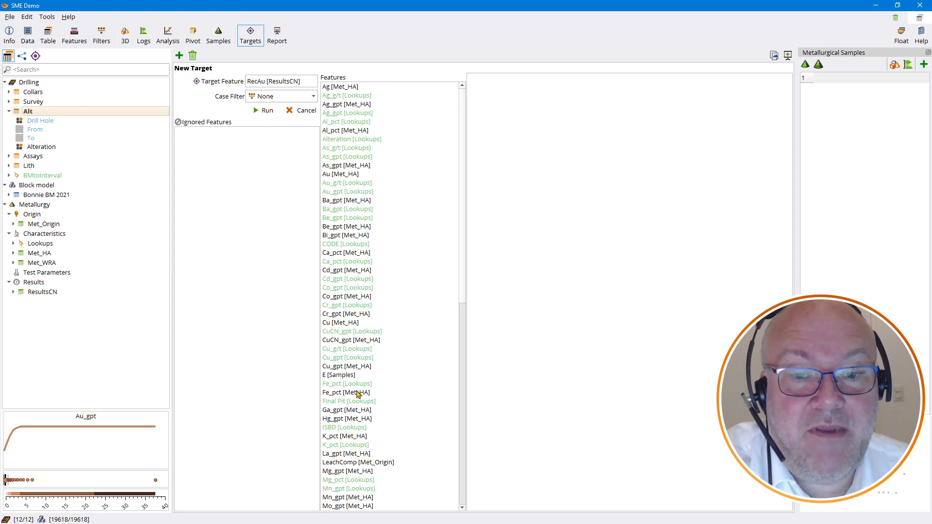
{"action": "mouse_move", "coordinate": [376, 420]}
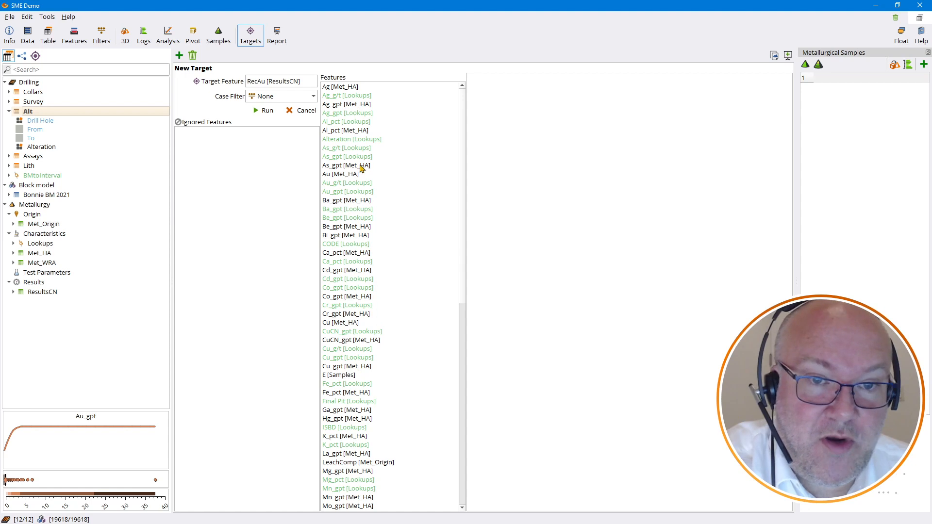
{"action": "mouse_move", "coordinate": [338, 265]}
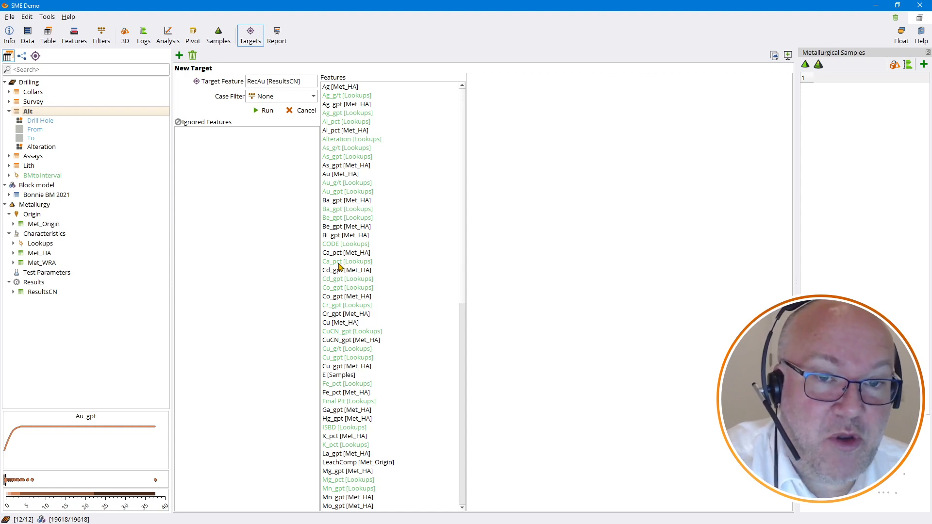
{"action": "mouse_move", "coordinate": [351, 107]}
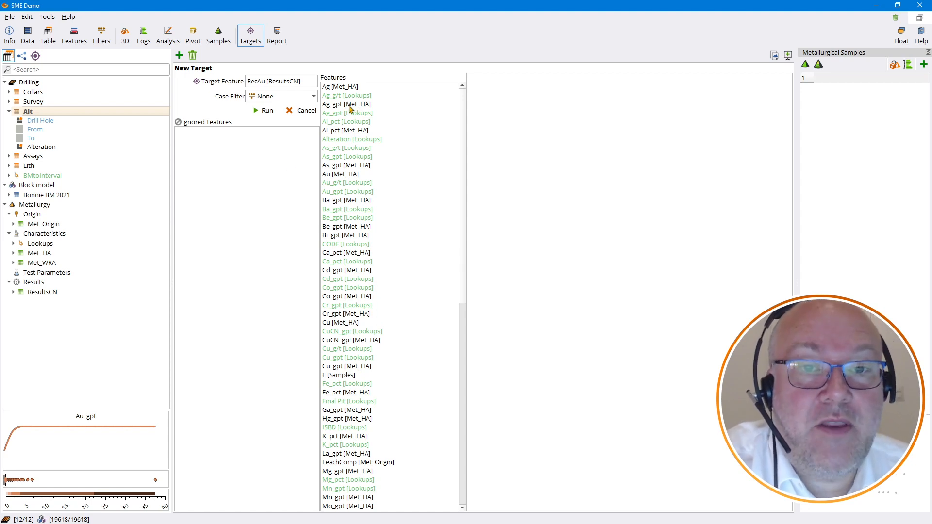
{"action": "mouse_move", "coordinate": [331, 131]}
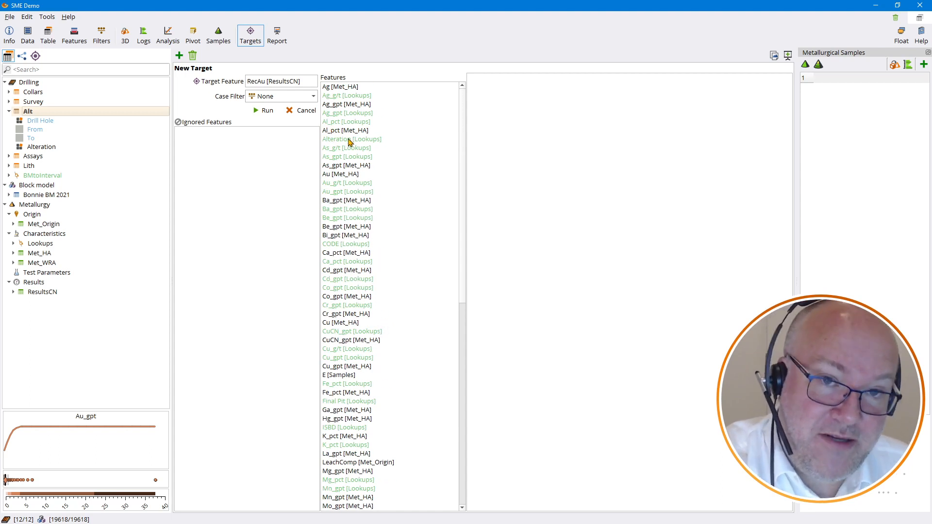
{"action": "mouse_move", "coordinate": [350, 155]}
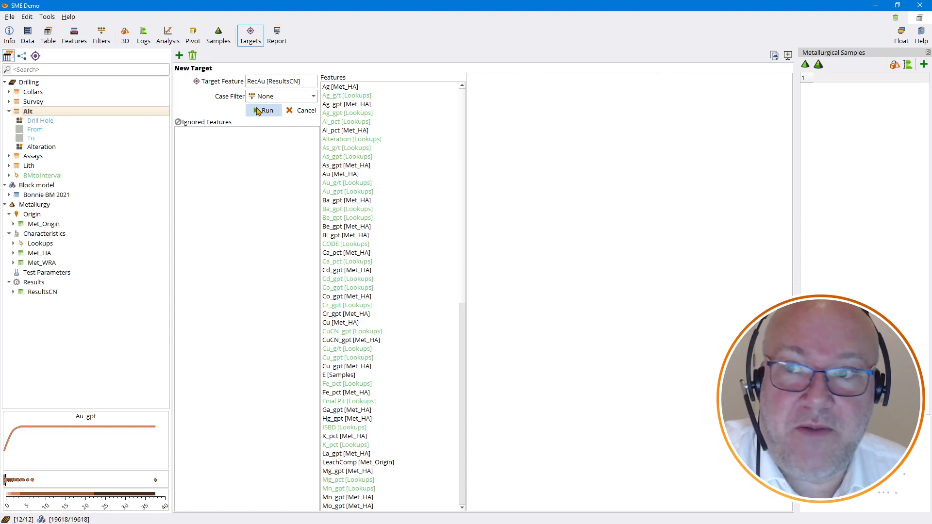
{"action": "left_click", "coordinate": [264, 110]}
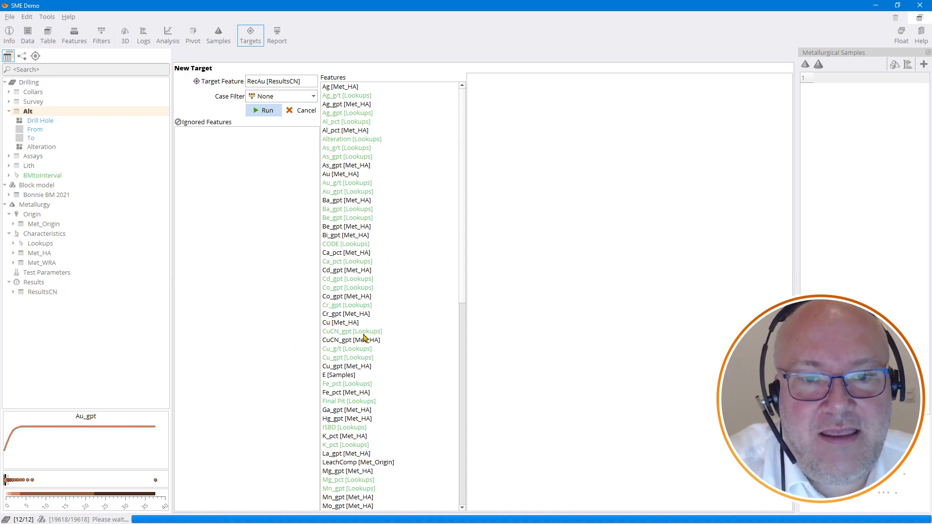
{"action": "mouse_move", "coordinate": [383, 383]}
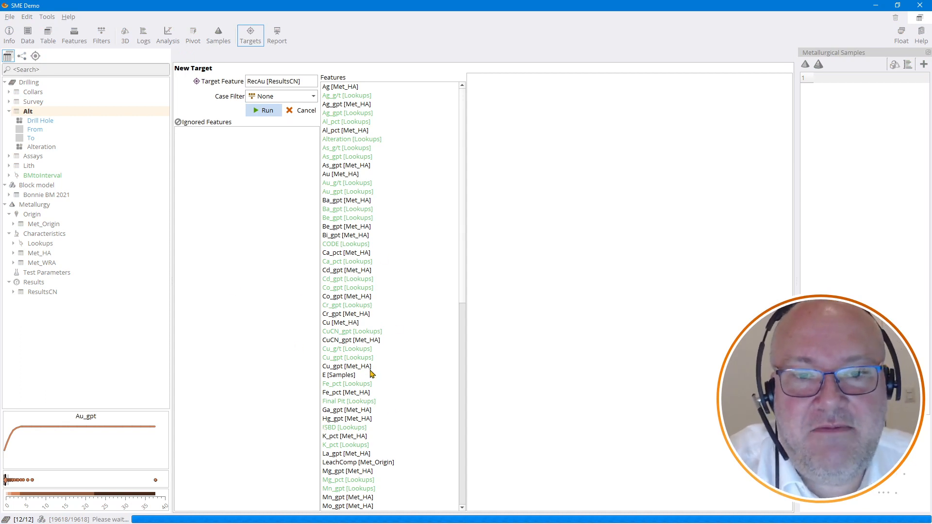
{"action": "left_click", "coordinate": [264, 110]}
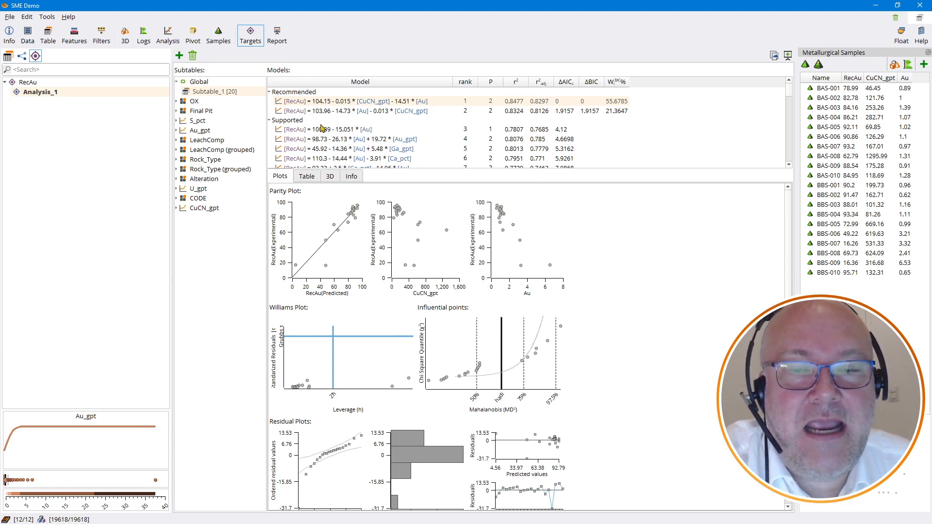
{"action": "mouse_move", "coordinate": [409, 140]}
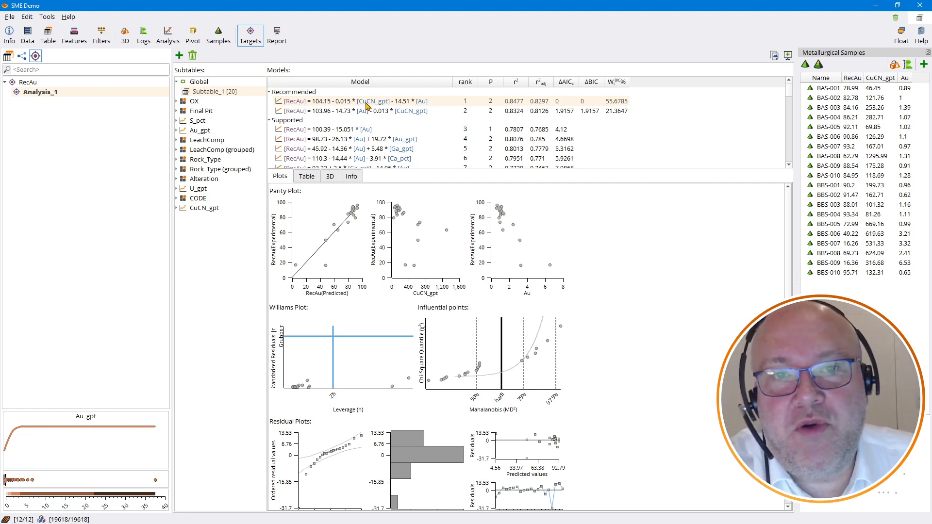
{"action": "mouse_move", "coordinate": [402, 106]}
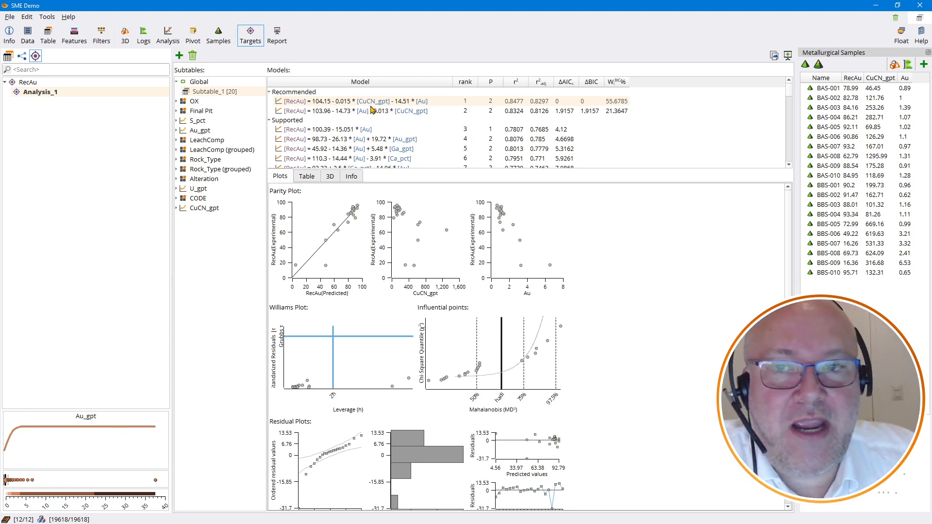
{"action": "mouse_move", "coordinate": [380, 225]}
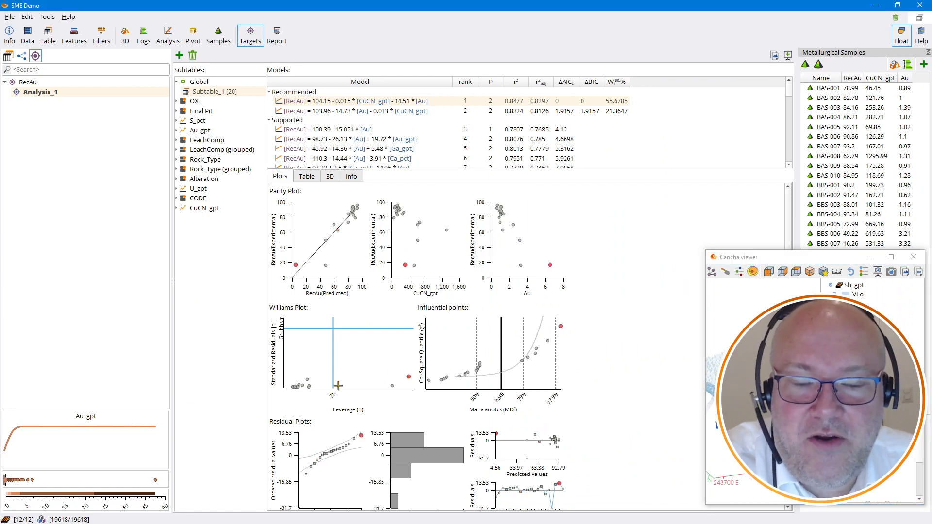
{"action": "mouse_move", "coordinate": [396, 398]}
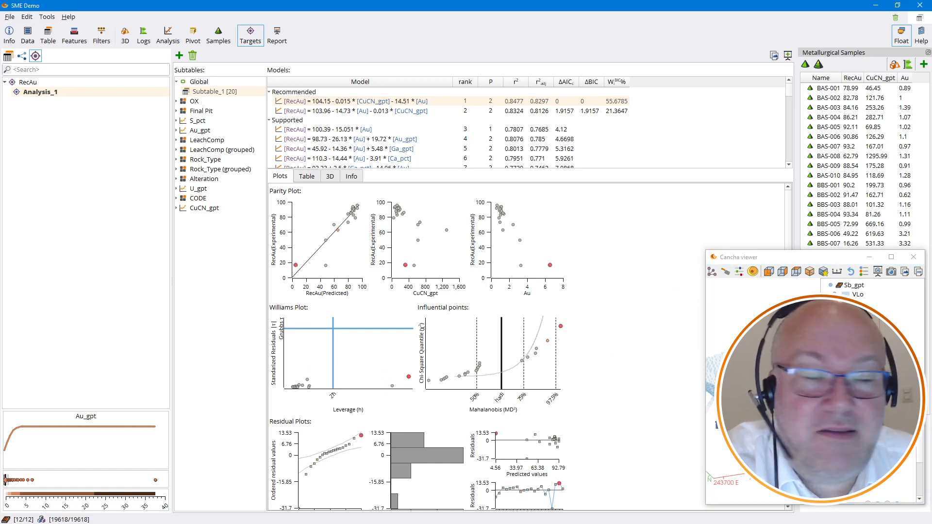
{"action": "mouse_move", "coordinate": [317, 353]}
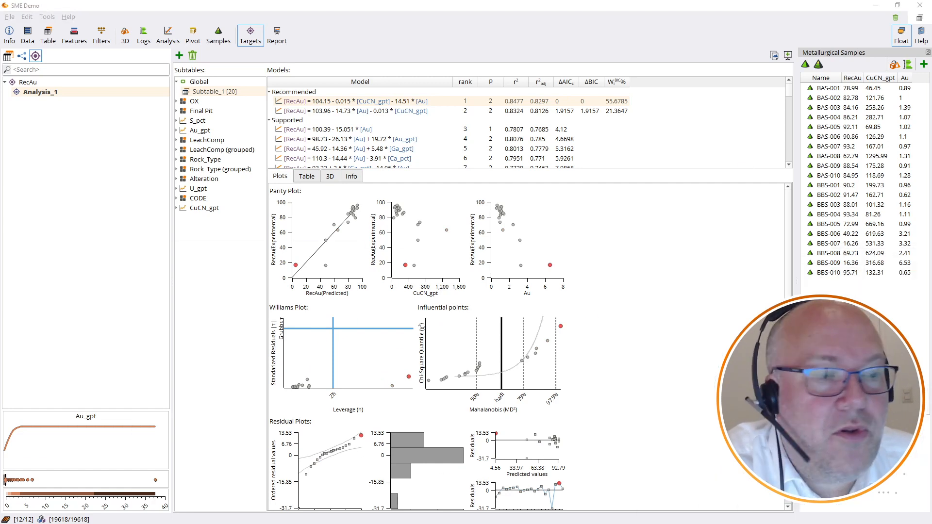
Mark a sample across the diagnostic plots, then select the Au and CuCN_gpt model
{"action": "left_click", "coordinate": [850, 224]}
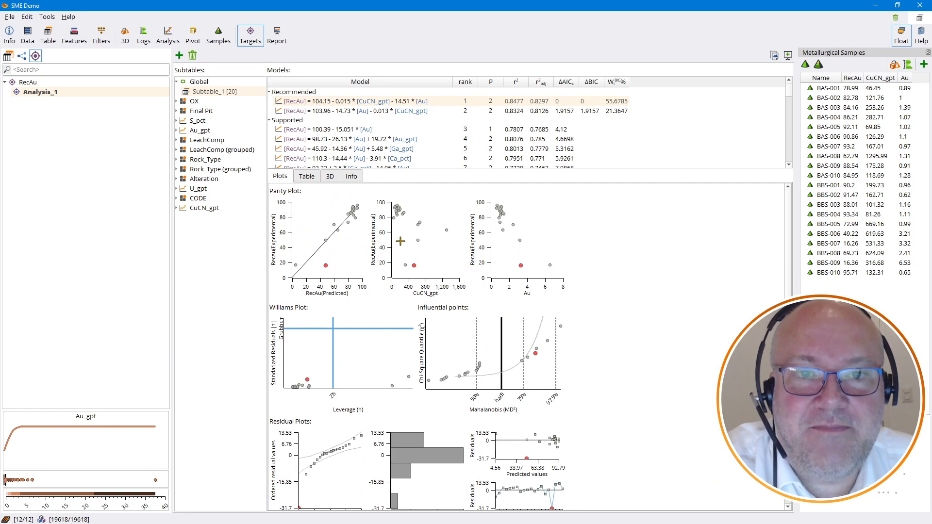
{"action": "left_click", "coordinate": [393, 111]}
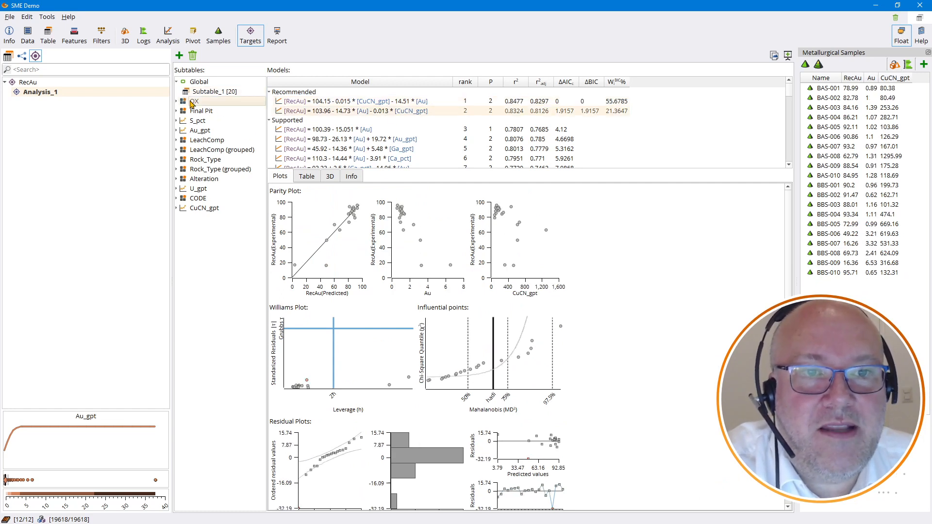
Compare RecAu means across OX, Final Pit and rock types, then select Gabbro | Basalt [17]
{"action": "left_click", "coordinate": [194, 101]}
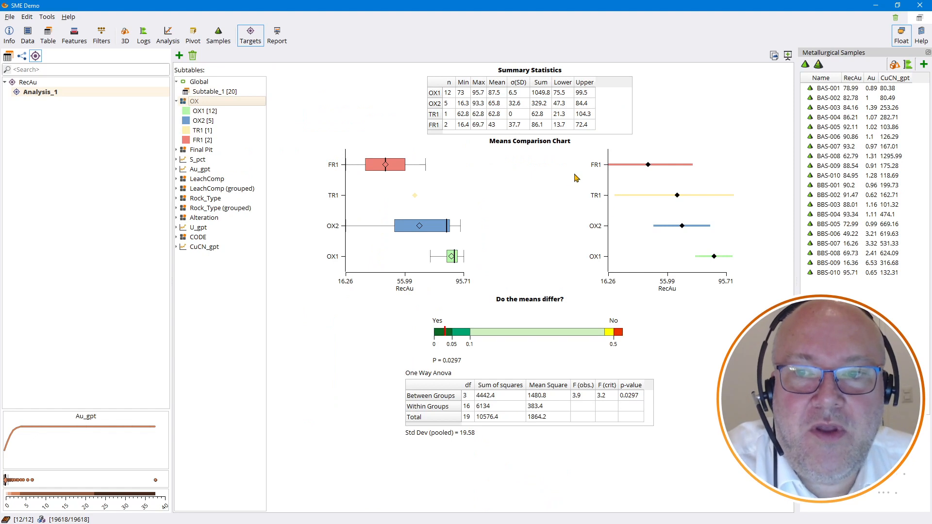
{"action": "mouse_move", "coordinate": [388, 145]}
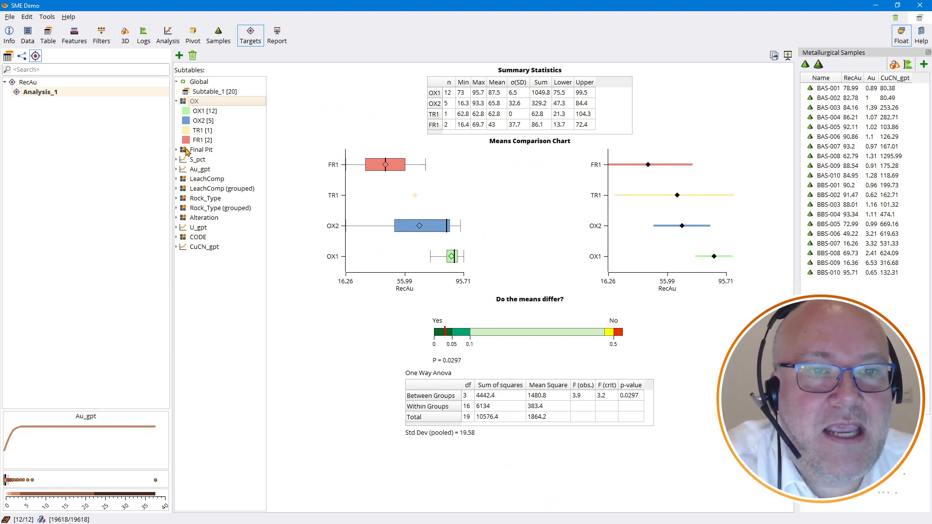
{"action": "left_click", "coordinate": [201, 149]}
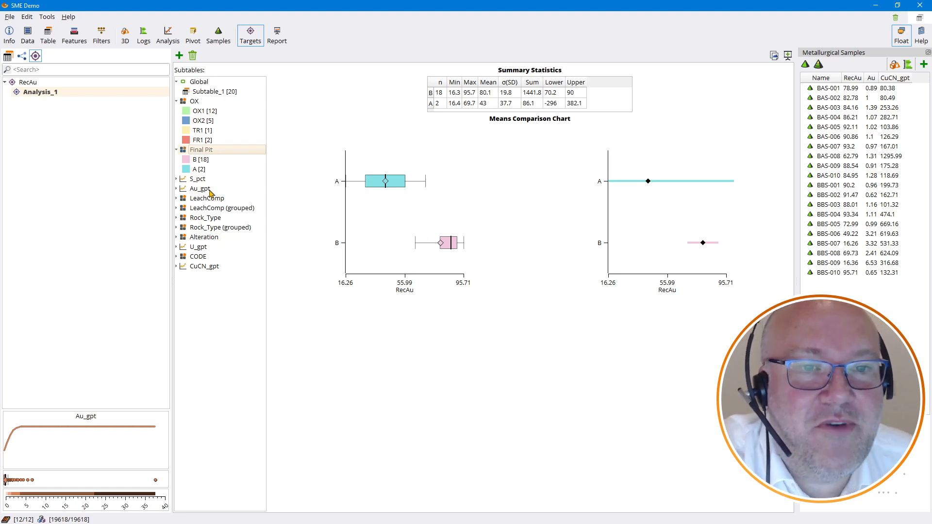
{"action": "left_click", "coordinate": [205, 217]}
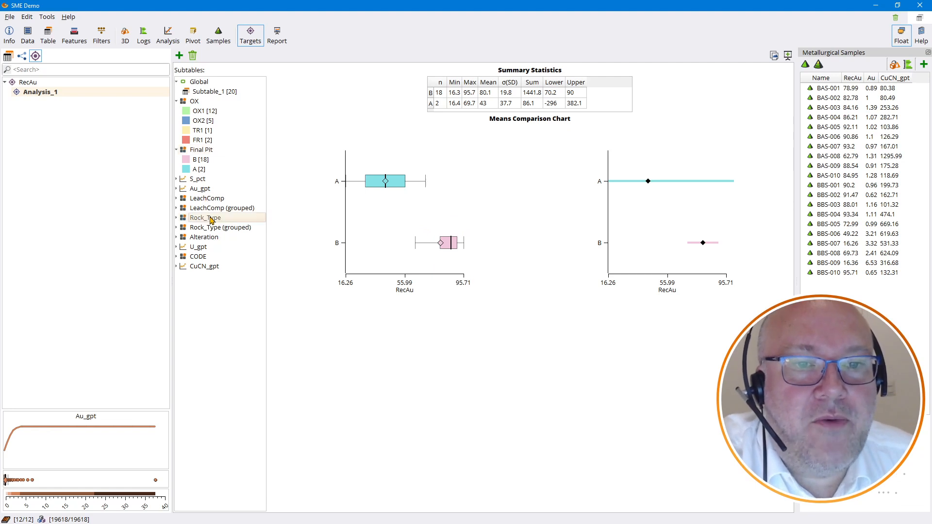
{"action": "left_click", "coordinate": [177, 217]}
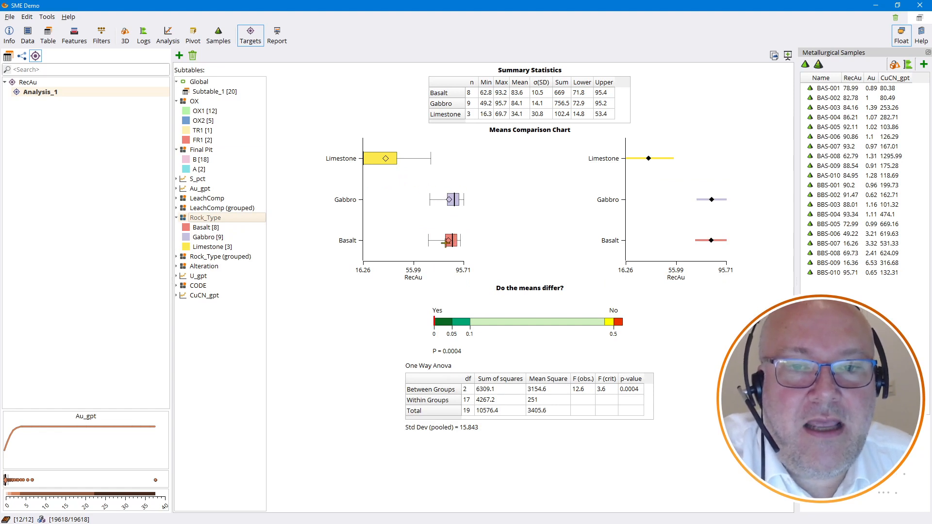
{"action": "mouse_move", "coordinate": [439, 204]}
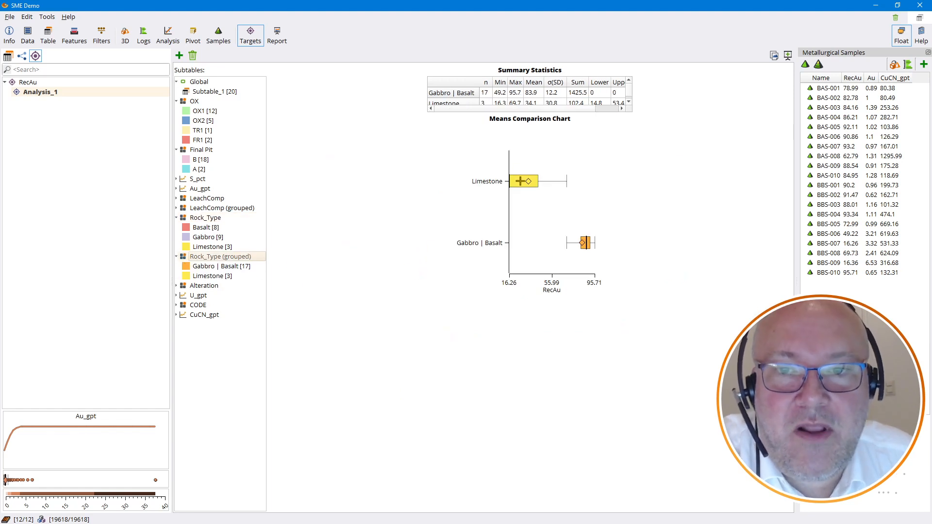
{"action": "left_click", "coordinate": [221, 266]}
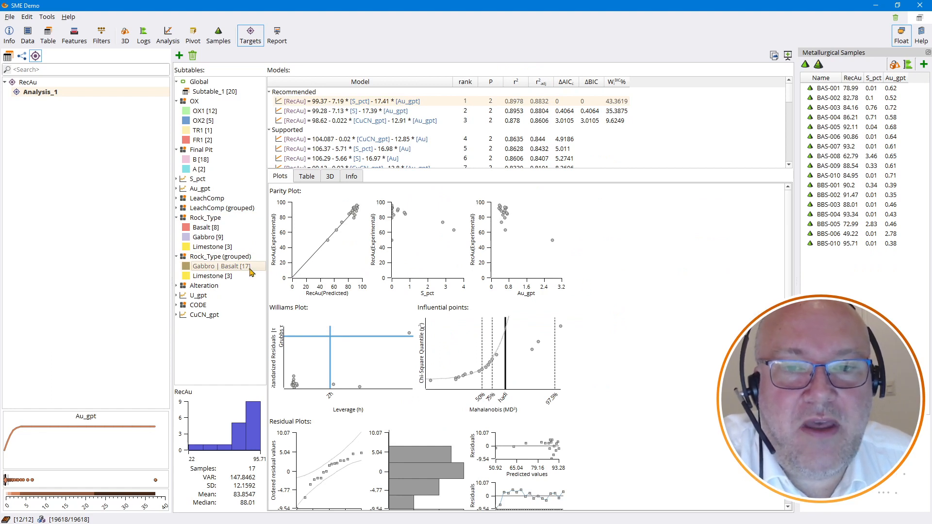
{"action": "mouse_move", "coordinate": [450, 369]}
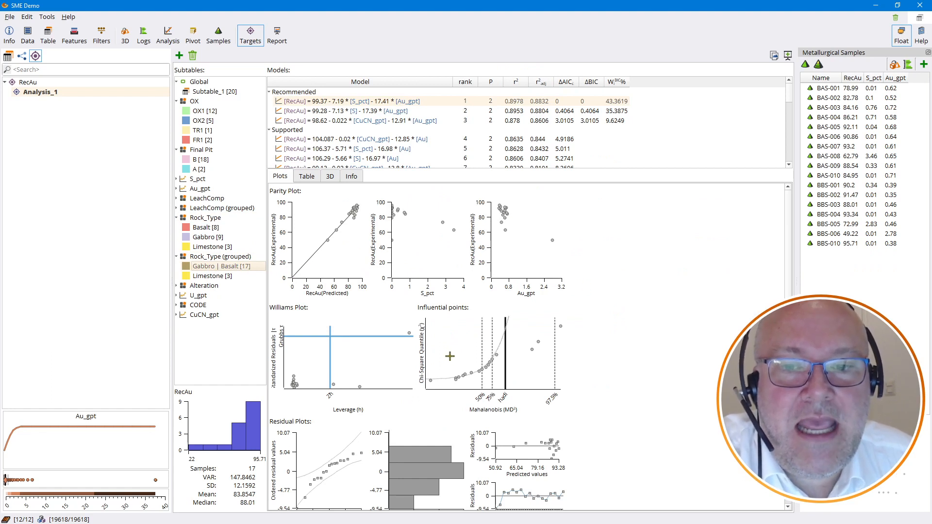
View the Gabbro | Basalt models in 3D and Info tabs, then open Samples
{"action": "left_click", "coordinate": [307, 176]}
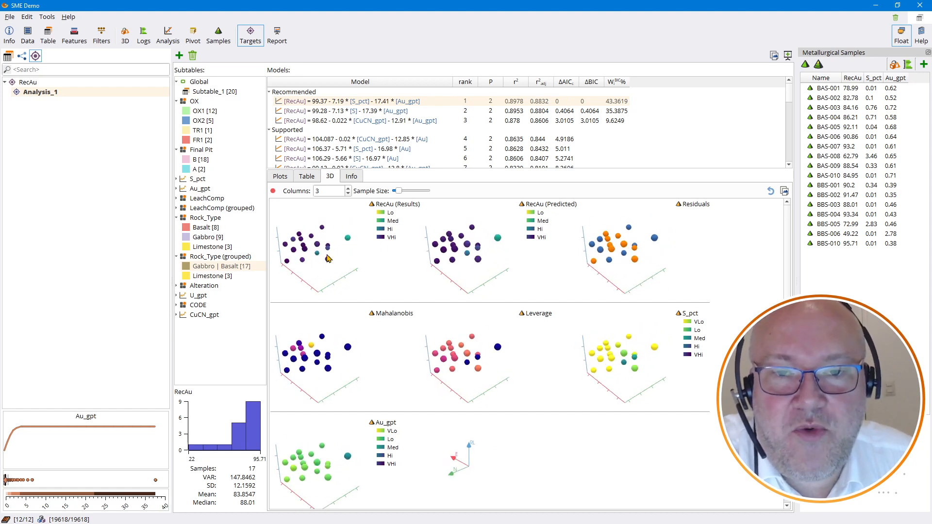
{"action": "mouse_move", "coordinate": [665, 350]}
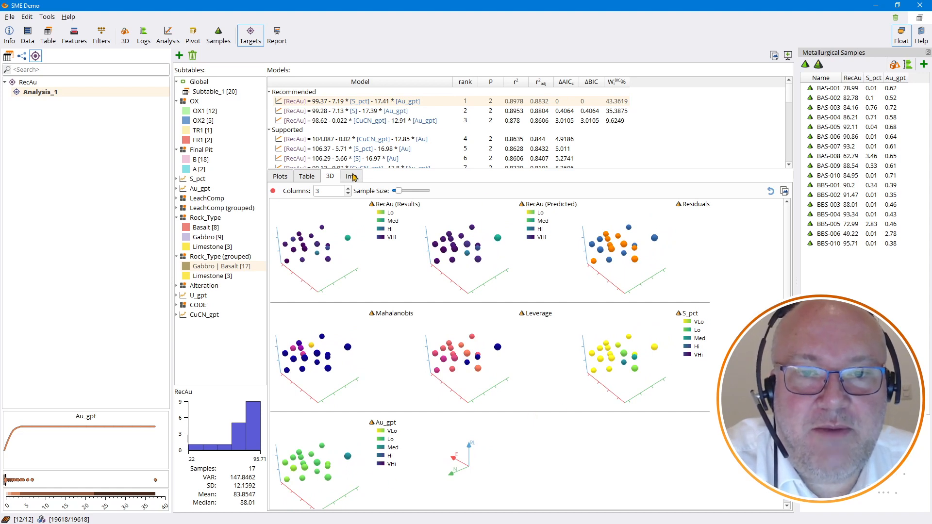
{"action": "left_click", "coordinate": [351, 176]}
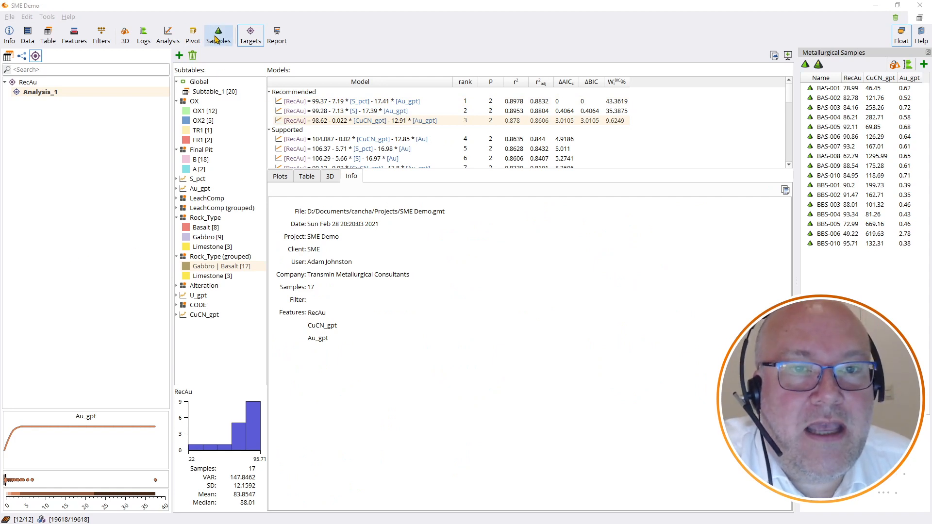
{"action": "left_click", "coordinate": [250, 30]}
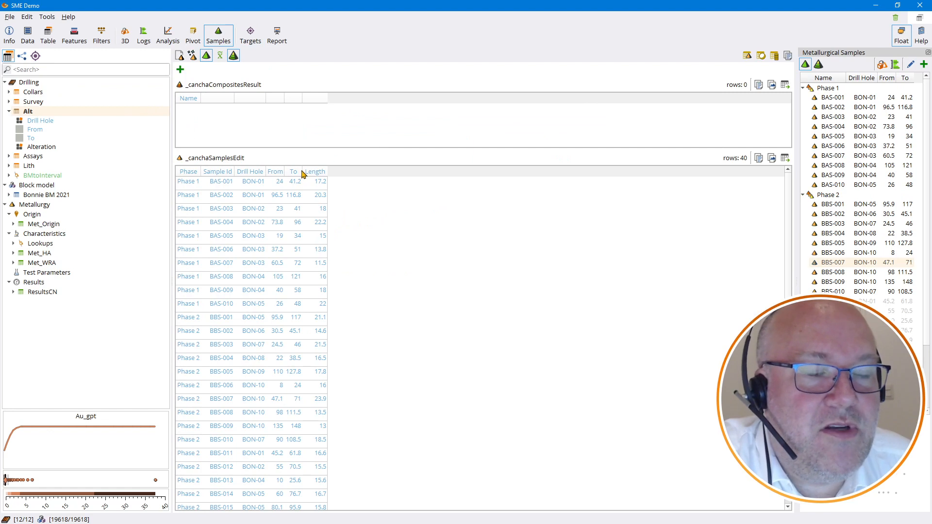
{"action": "mouse_move", "coordinate": [312, 203]}
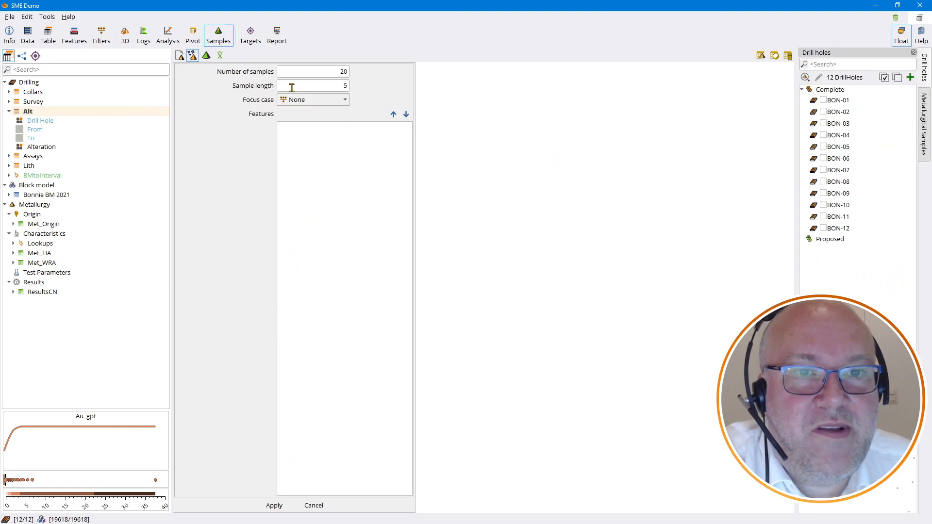
{"action": "mouse_move", "coordinate": [357, 95]}
{"action": "type", "text": "8"}
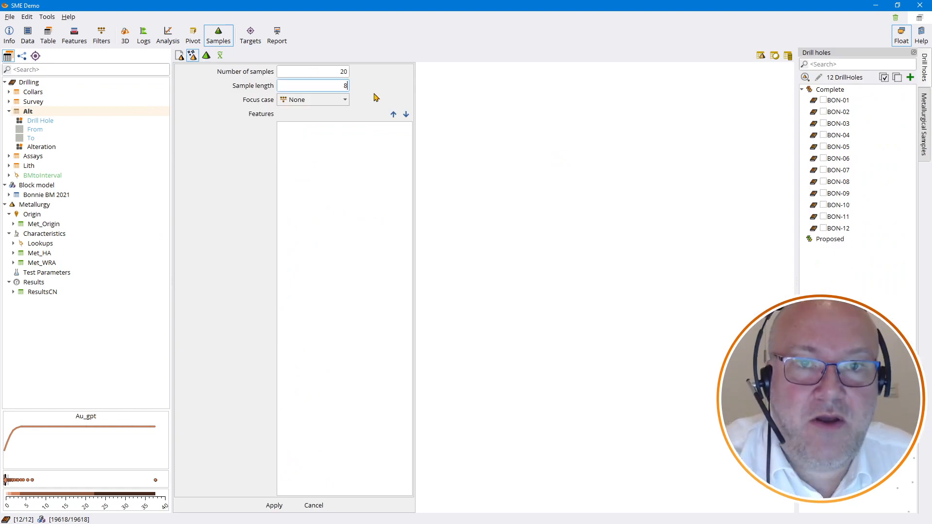
{"action": "mouse_move", "coordinate": [323, 104]}
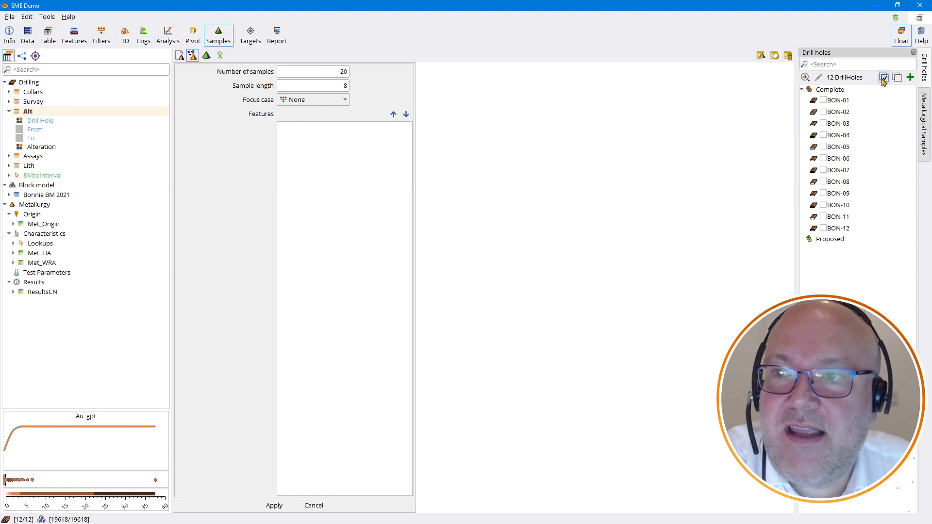
Select all twelve drill holes, add Ag_gpt as a feature, and apply the 20-sample selection
{"action": "left_click", "coordinate": [882, 77]}
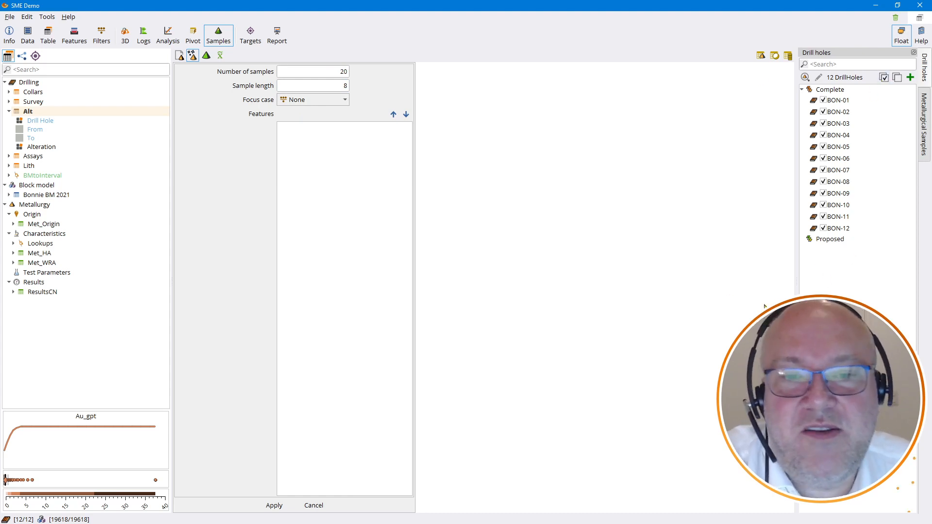
{"action": "mouse_move", "coordinate": [238, 234]}
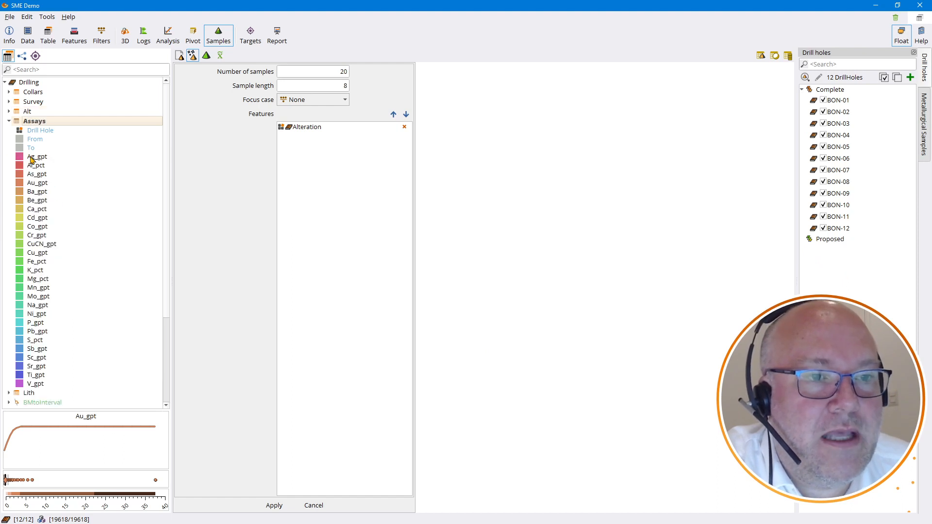
{"action": "double_click", "coordinate": [37, 156]}
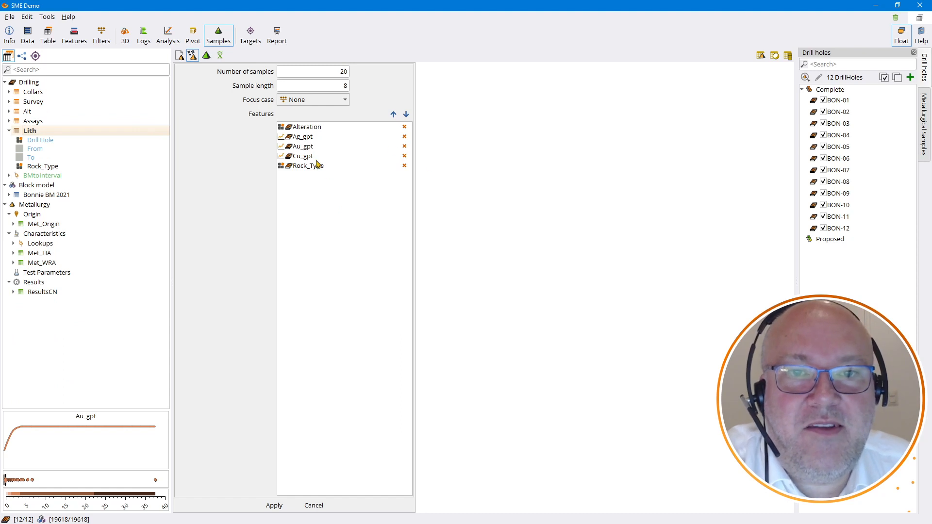
{"action": "left_click", "coordinate": [274, 506]}
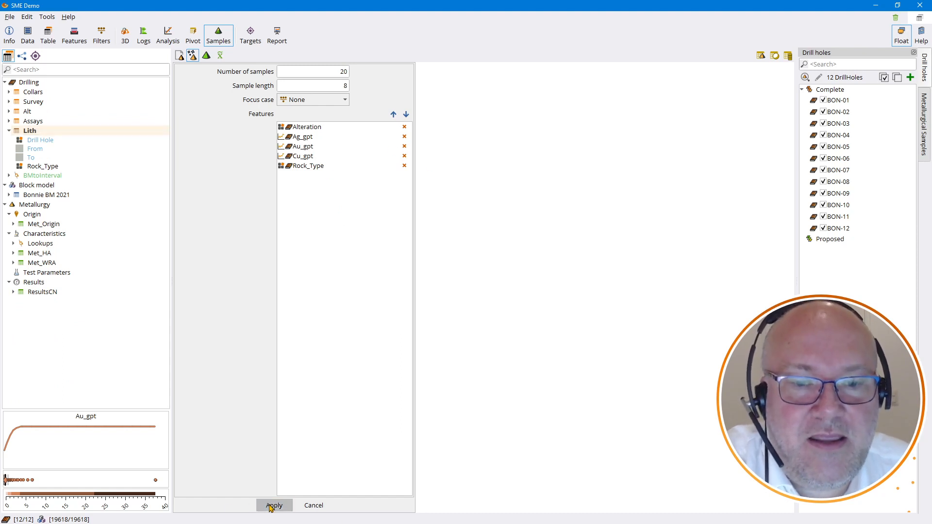
{"action": "left_click", "coordinate": [274, 505]}
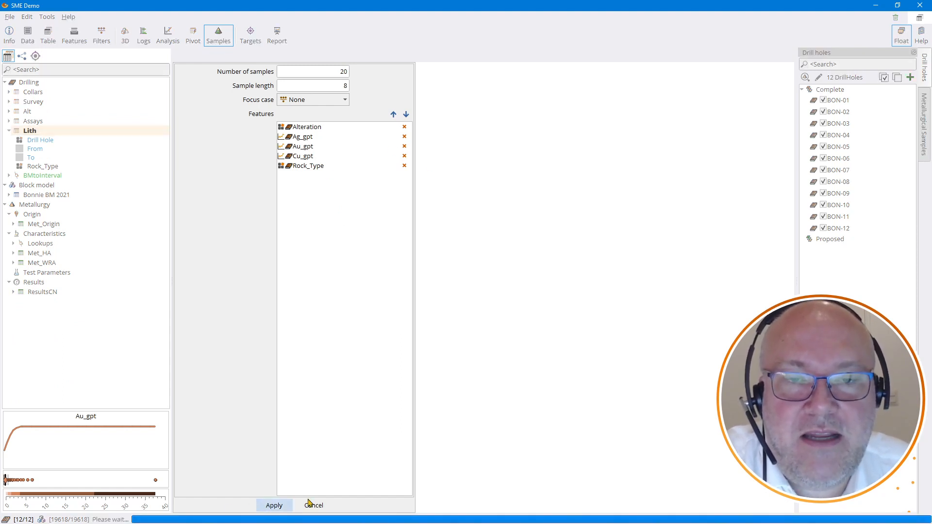
Review the 20 proposed samples table, then view distribution comparison plots against drilling
{"action": "left_click", "coordinate": [274, 505]}
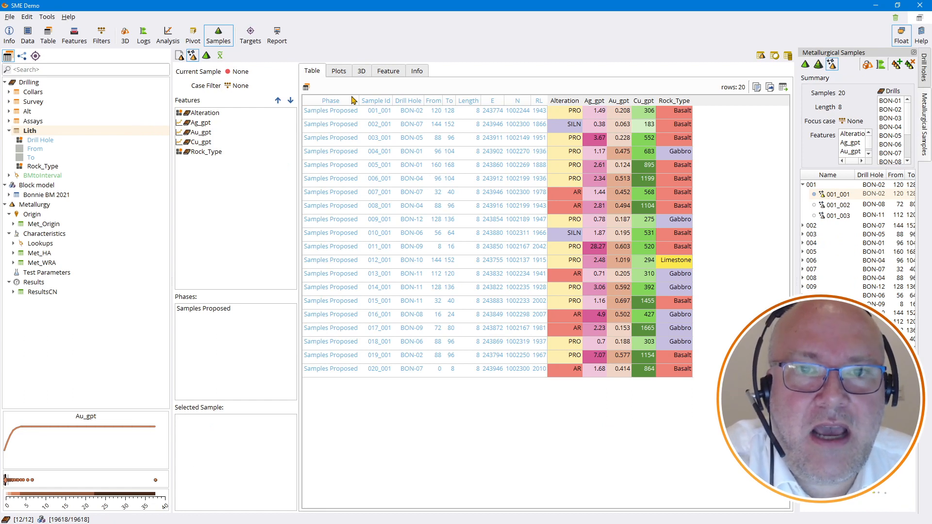
{"action": "left_click", "coordinate": [339, 70]}
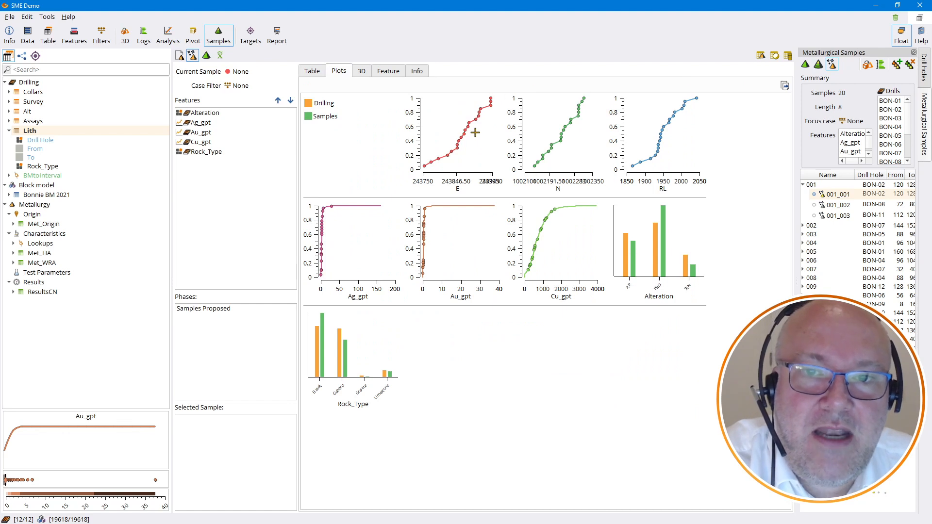
{"action": "mouse_move", "coordinate": [584, 115]}
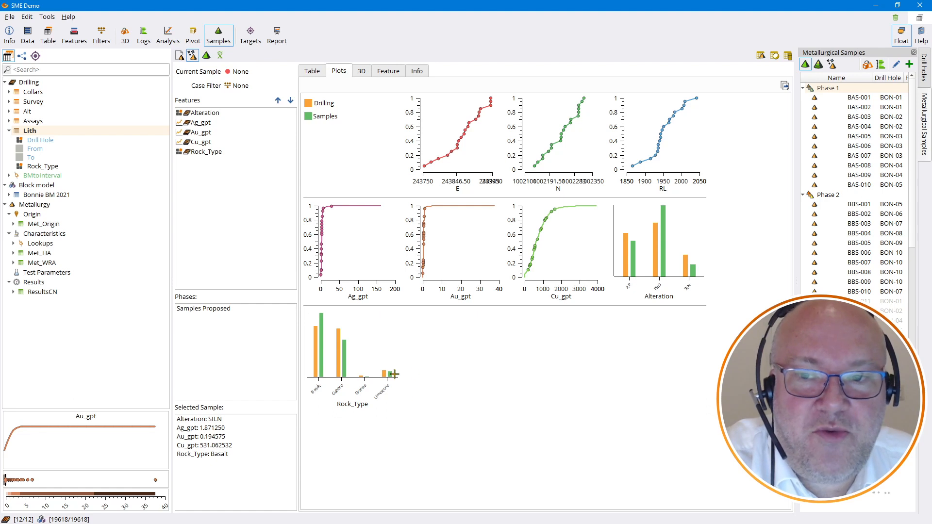
{"action": "mouse_move", "coordinate": [540, 143]}
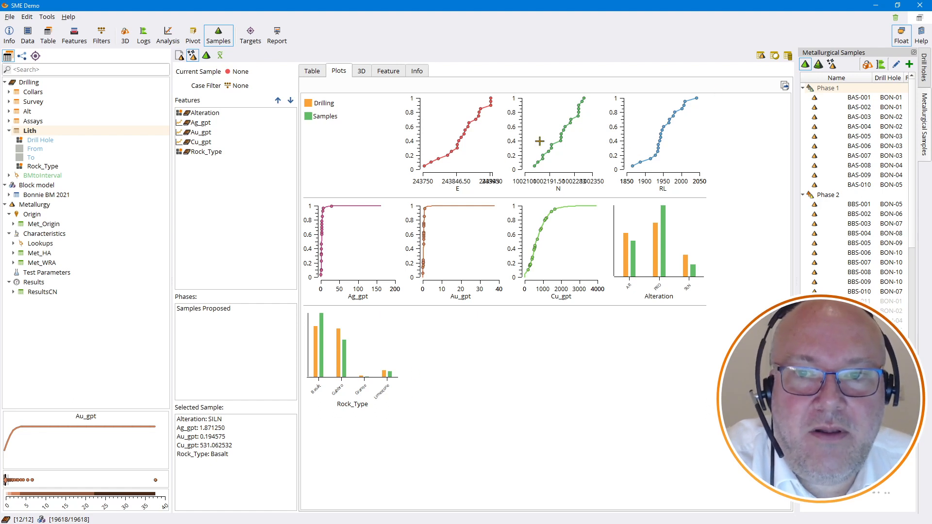
{"action": "mouse_move", "coordinate": [422, 284]}
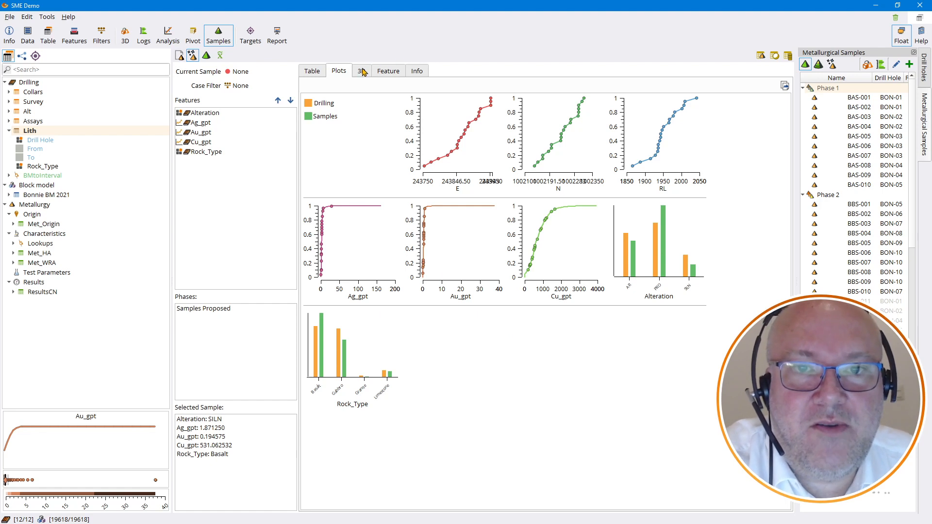
View proposed samples in 3D, then compare Rock_Type class proportions between drilling and samples
{"action": "left_click", "coordinate": [361, 71]}
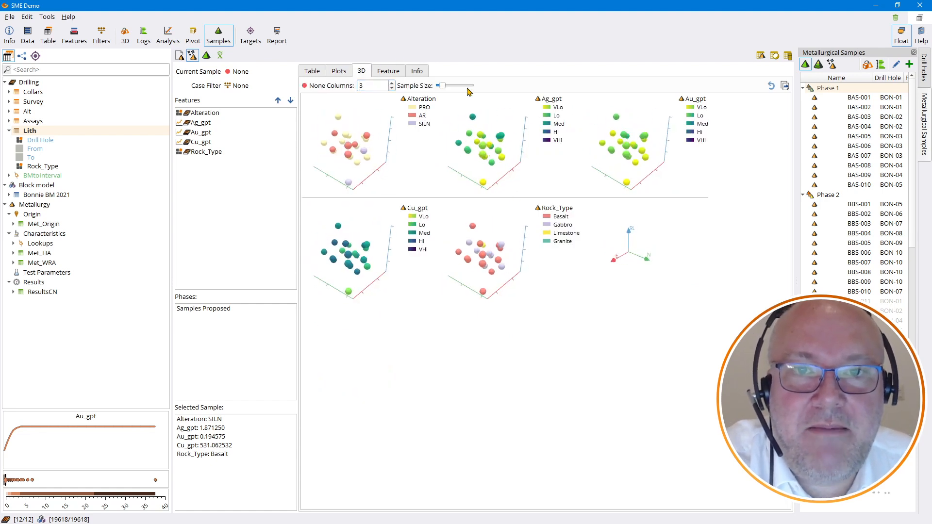
{"action": "left_click", "coordinate": [388, 71]}
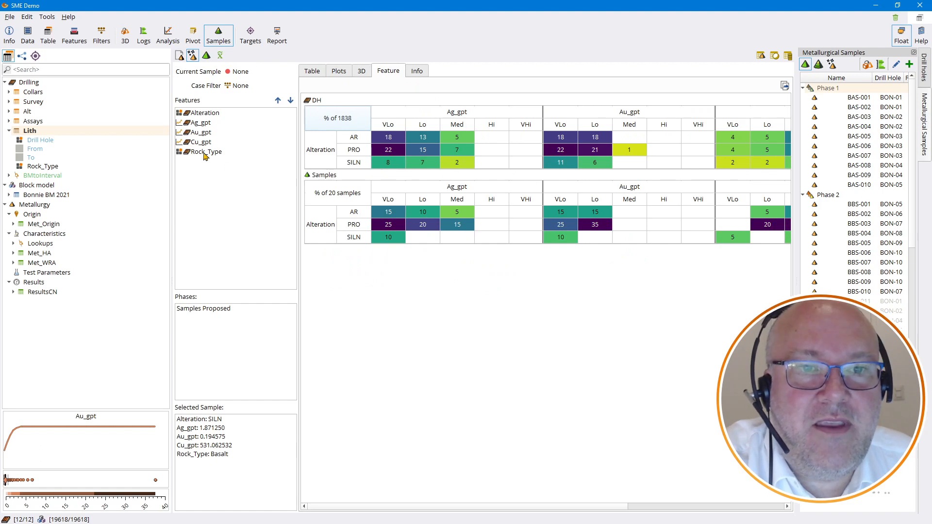
{"action": "left_click", "coordinate": [204, 152]}
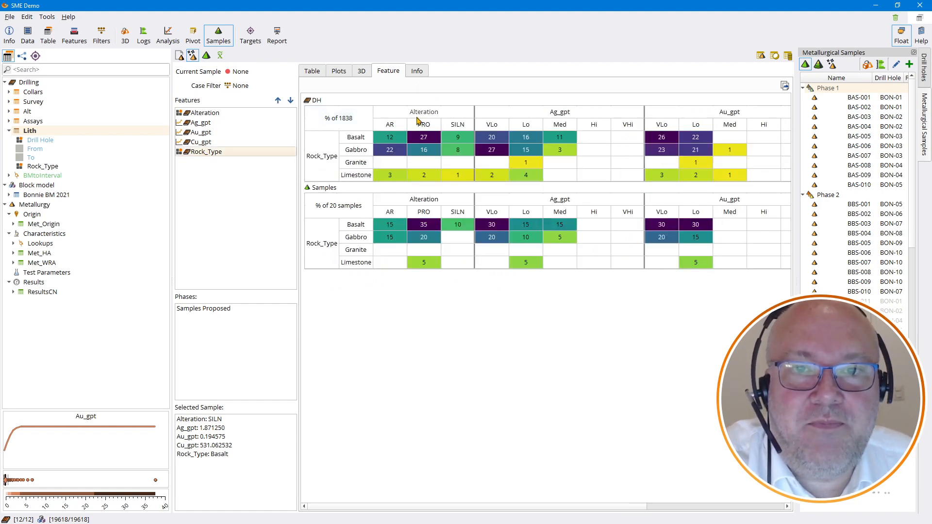
{"action": "mouse_move", "coordinate": [362, 218]}
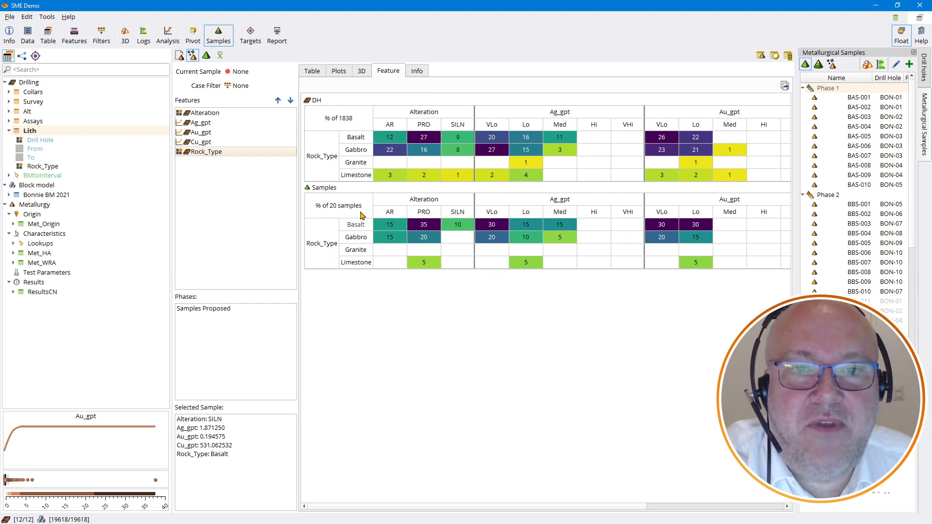
{"action": "mouse_move", "coordinate": [442, 267]}
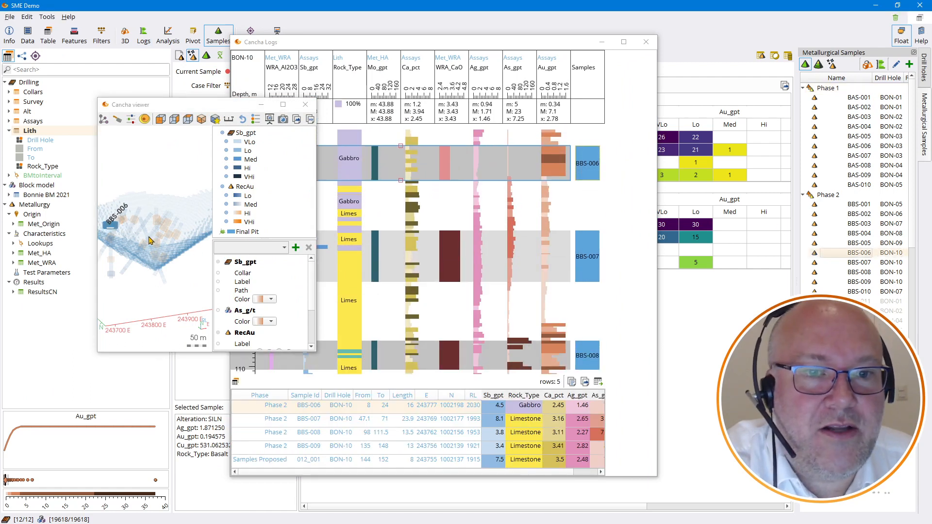
{"action": "mouse_move", "coordinate": [216, 108]}
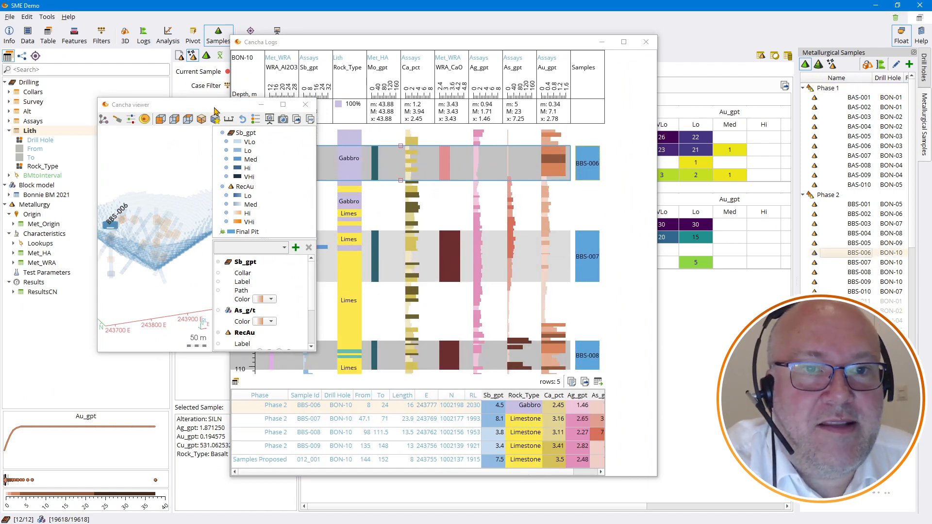